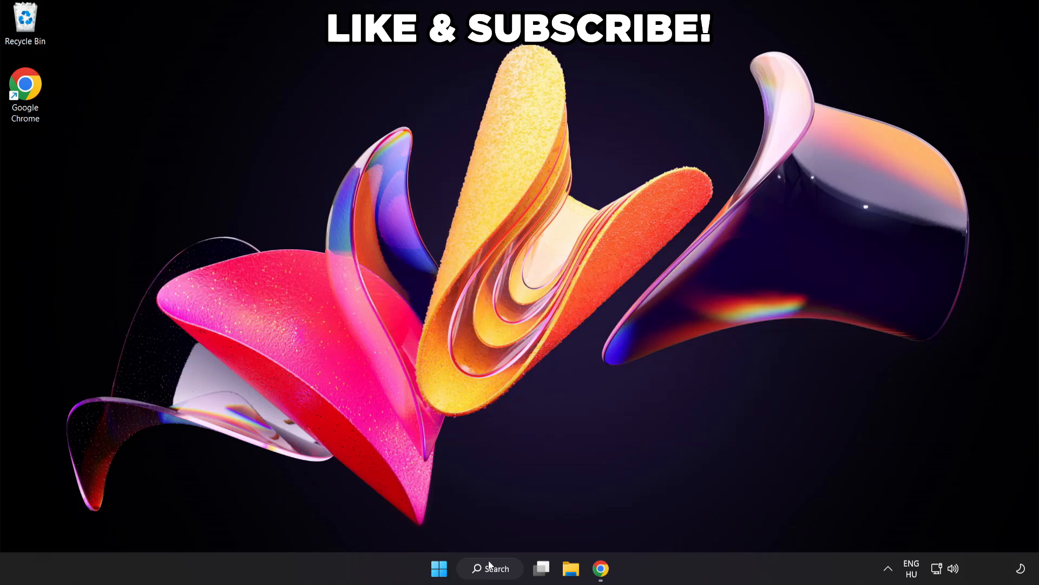
Step: Search Windows for 'edit power plan' to reach the Balanced plan settings
{"action": "left_click", "coordinate": [490, 569]}
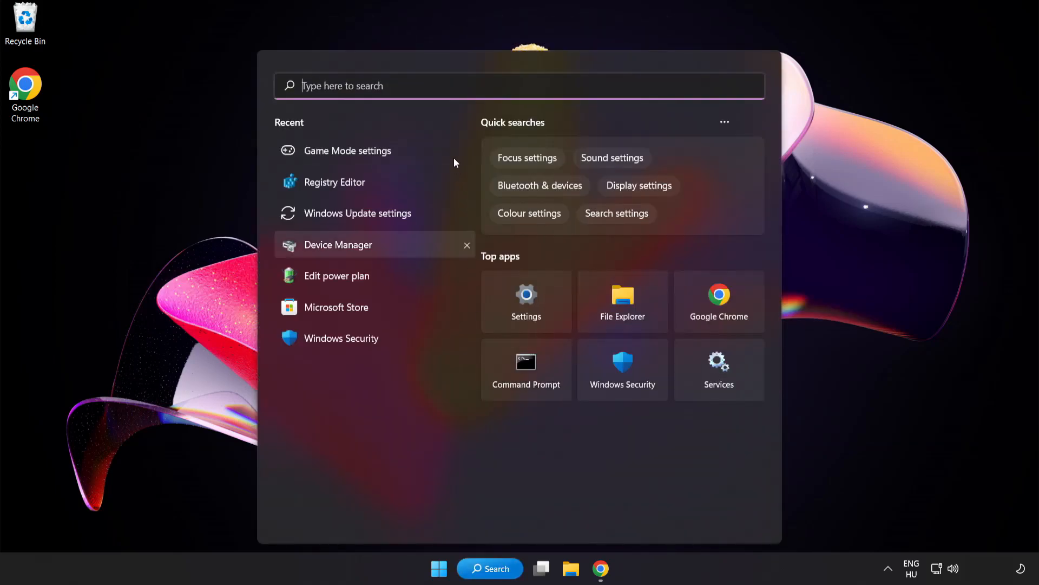
{"action": "type", "text": "edit power plan"}
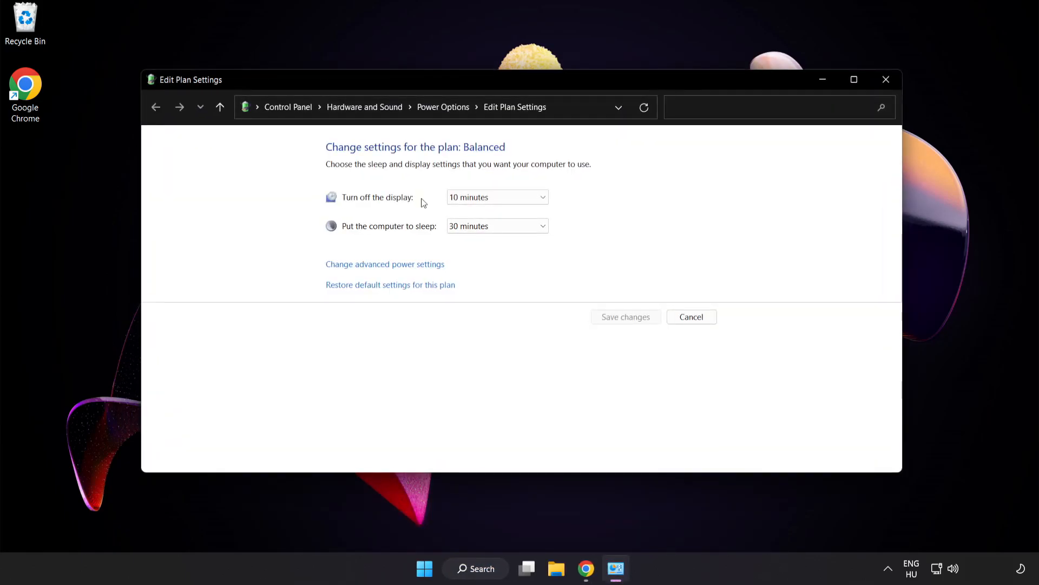
{"action": "mouse_move", "coordinate": [443, 108]}
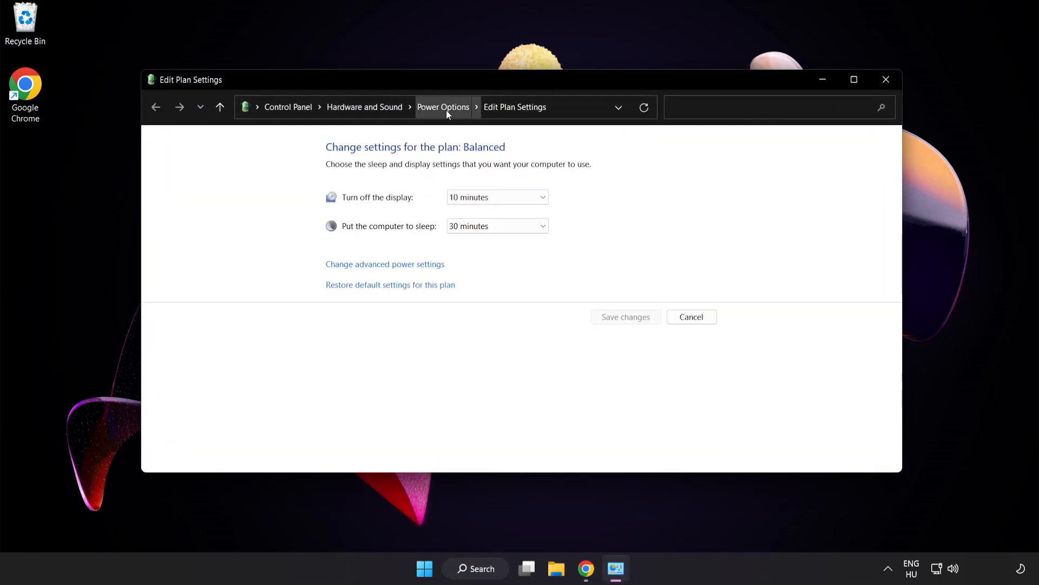
Step: Return to Power Options, select the High performance plan, and close the window
{"action": "left_click", "coordinate": [442, 107]}
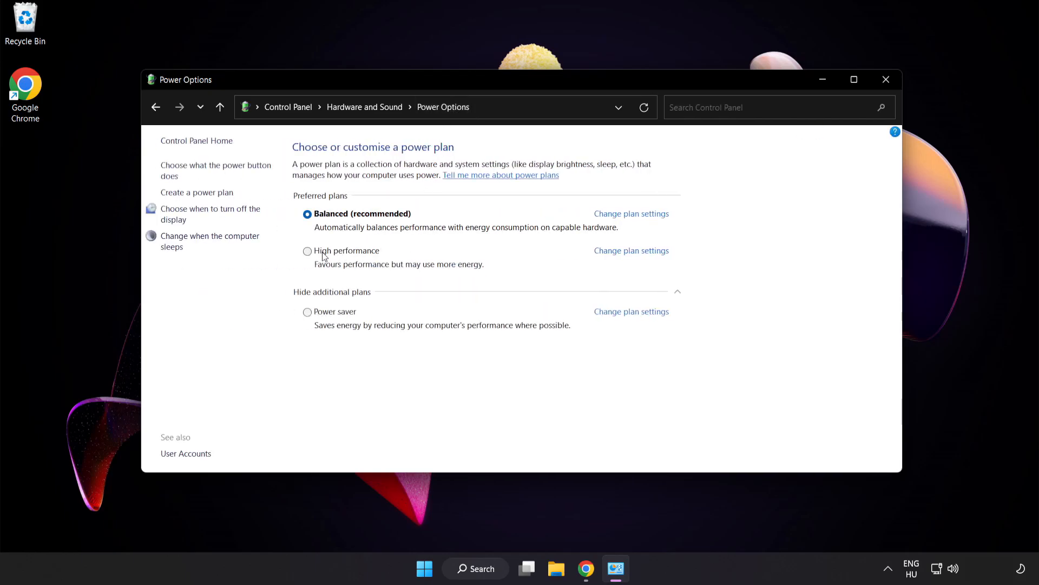
{"action": "mouse_move", "coordinate": [344, 258]}
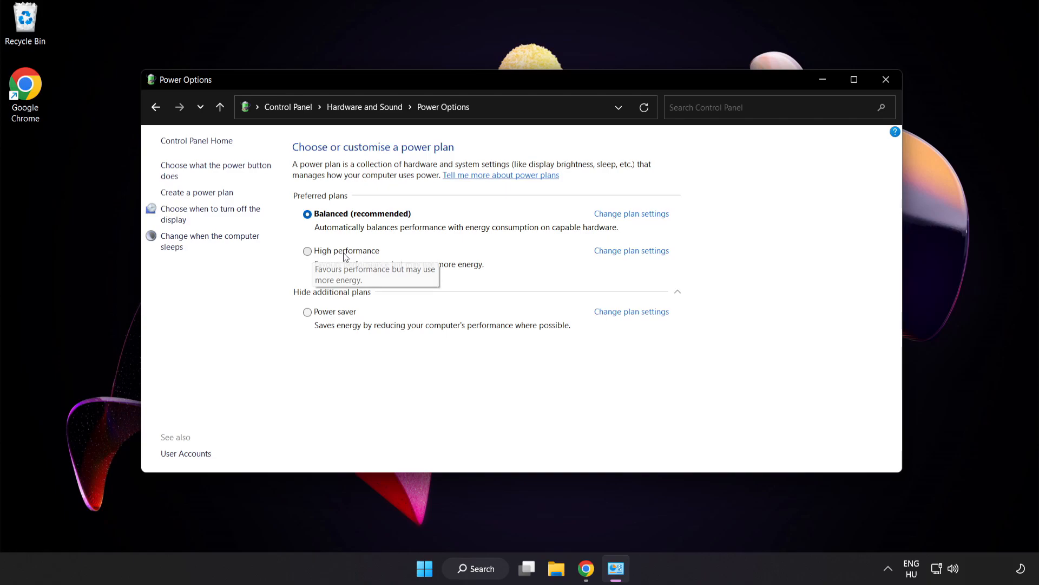
{"action": "left_click", "coordinate": [307, 250]}
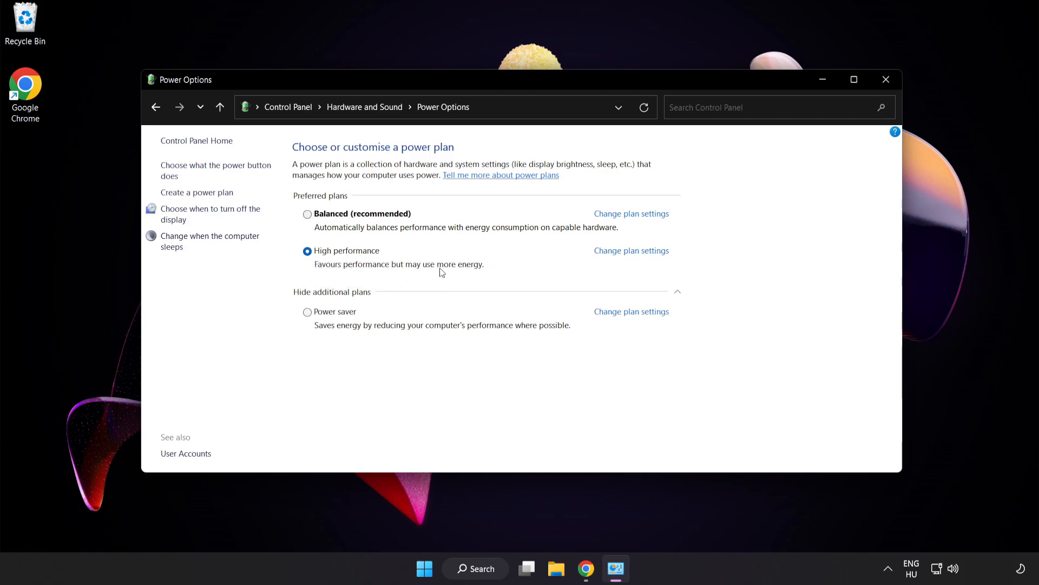
{"action": "mouse_move", "coordinate": [887, 79]}
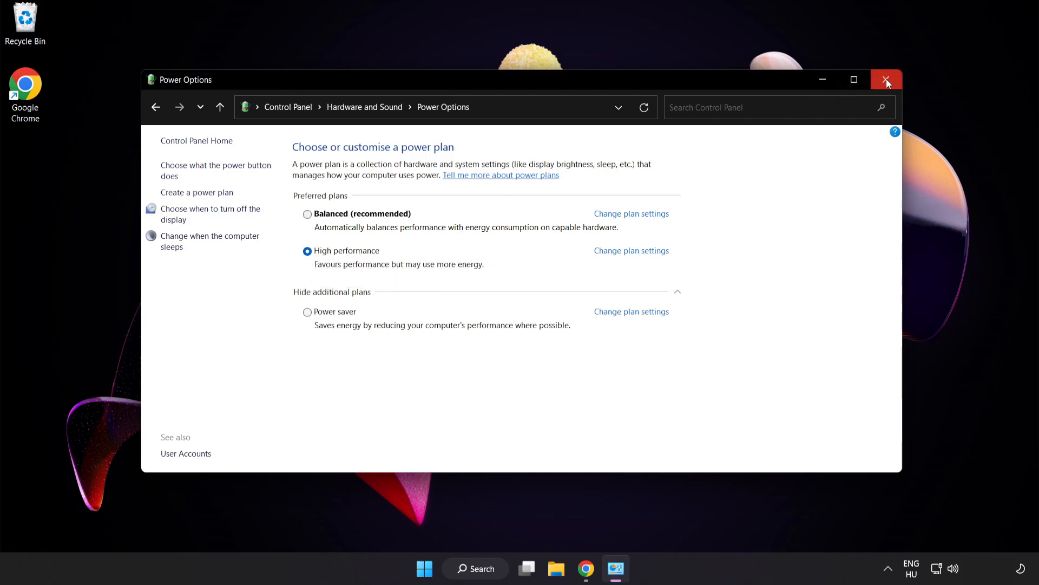
{"action": "mouse_move", "coordinate": [887, 79]}
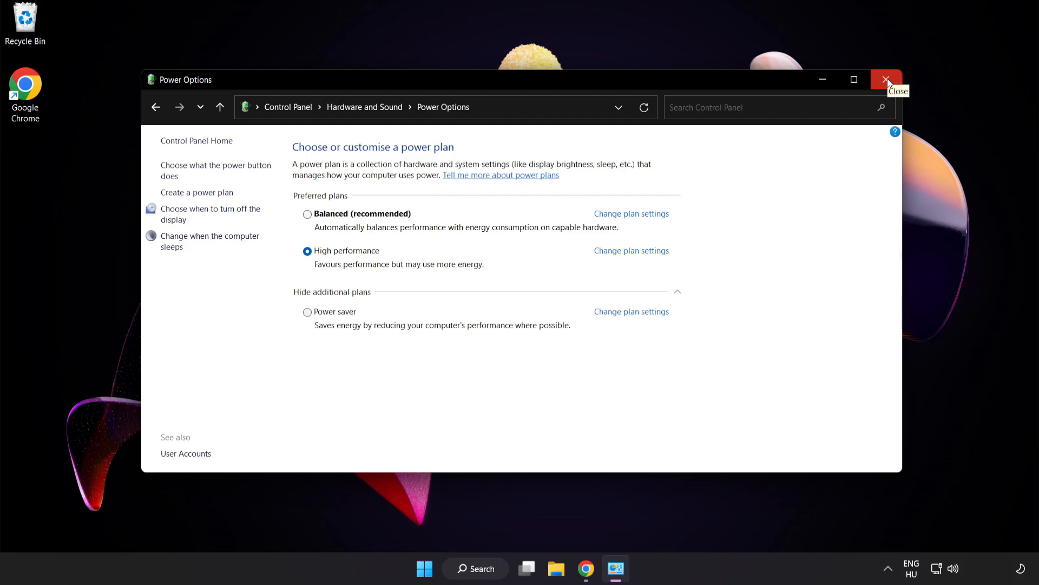
{"action": "left_click", "coordinate": [887, 79]}
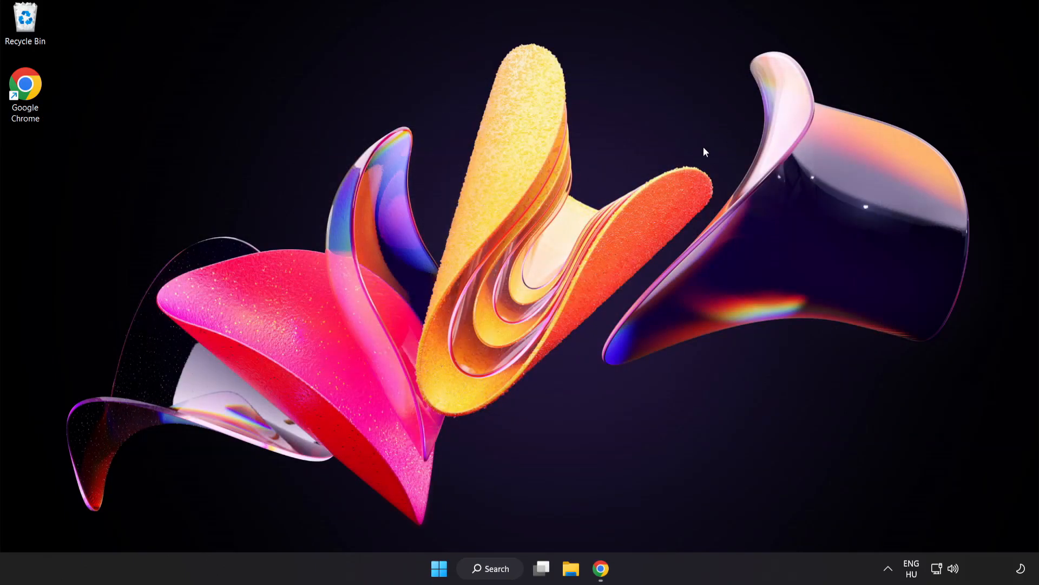
{"action": "mouse_move", "coordinate": [502, 573]}
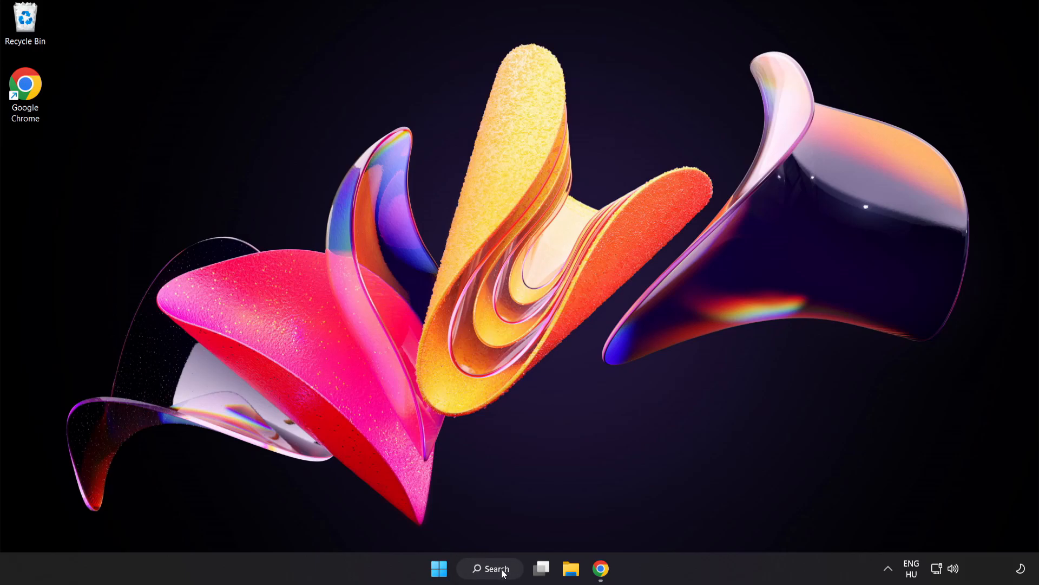
Step: Search Windows for 'device manager' to bring up the Device Manager result
{"action": "left_click", "coordinate": [490, 568]}
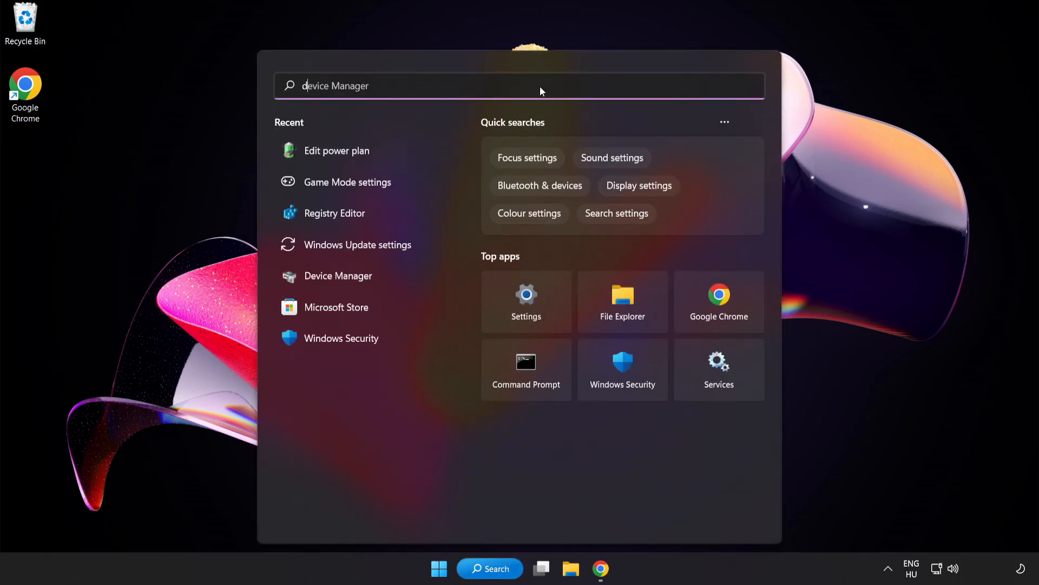
{"action": "type", "text": "device manager"}
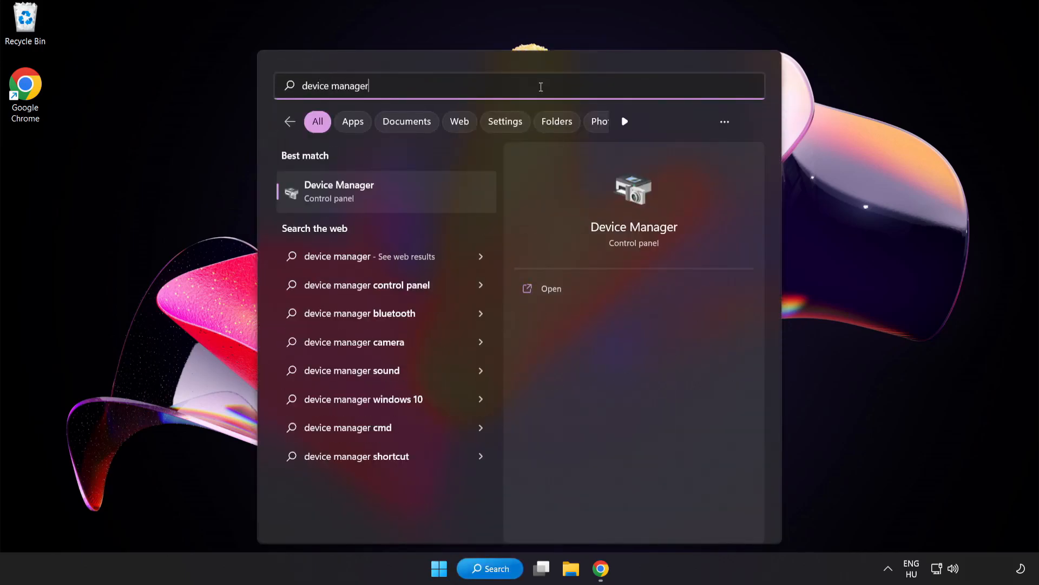
{"action": "mouse_move", "coordinate": [426, 201]}
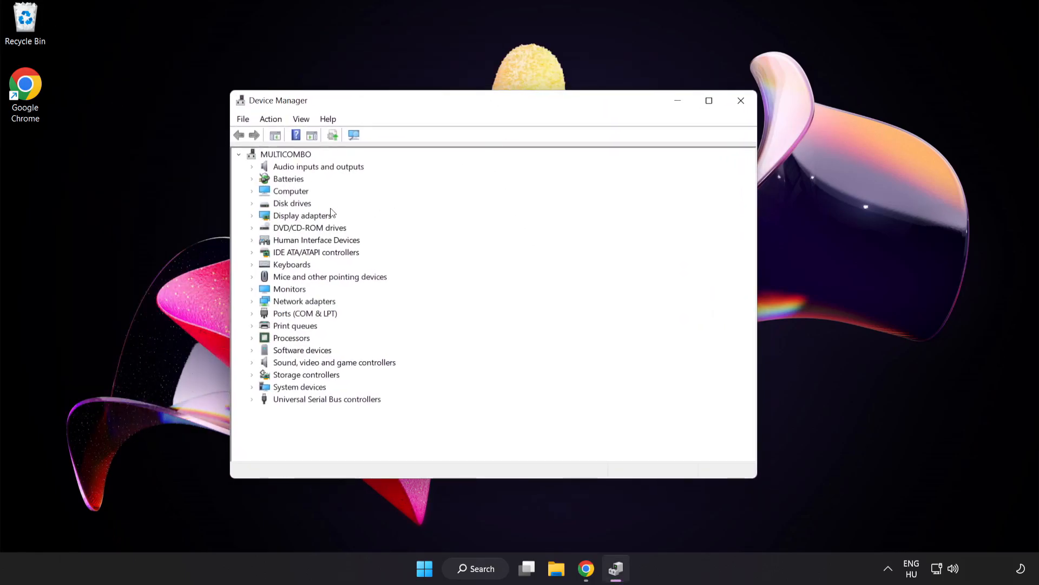
Step: Under Display adapters, run an automatic driver search for VMware SVGA 3D
{"action": "left_click", "coordinate": [302, 214]}
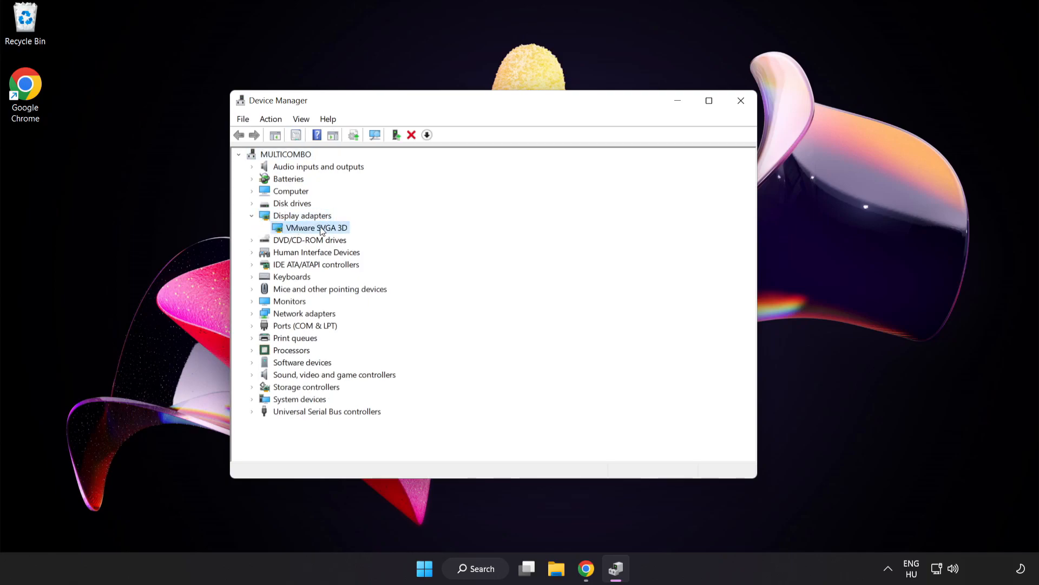
{"action": "mouse_move", "coordinate": [339, 235]}
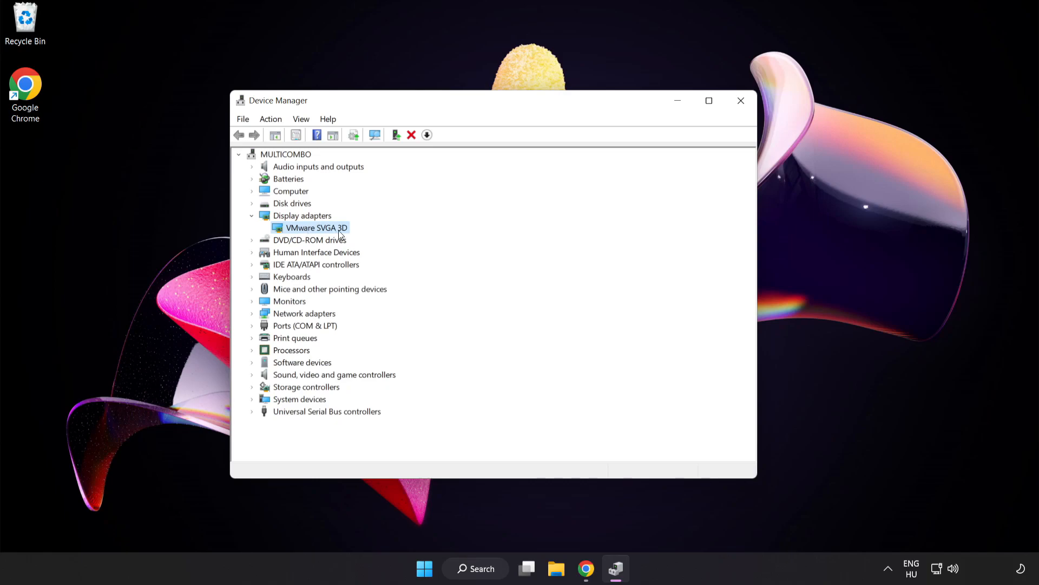
{"action": "mouse_move", "coordinate": [334, 234]}
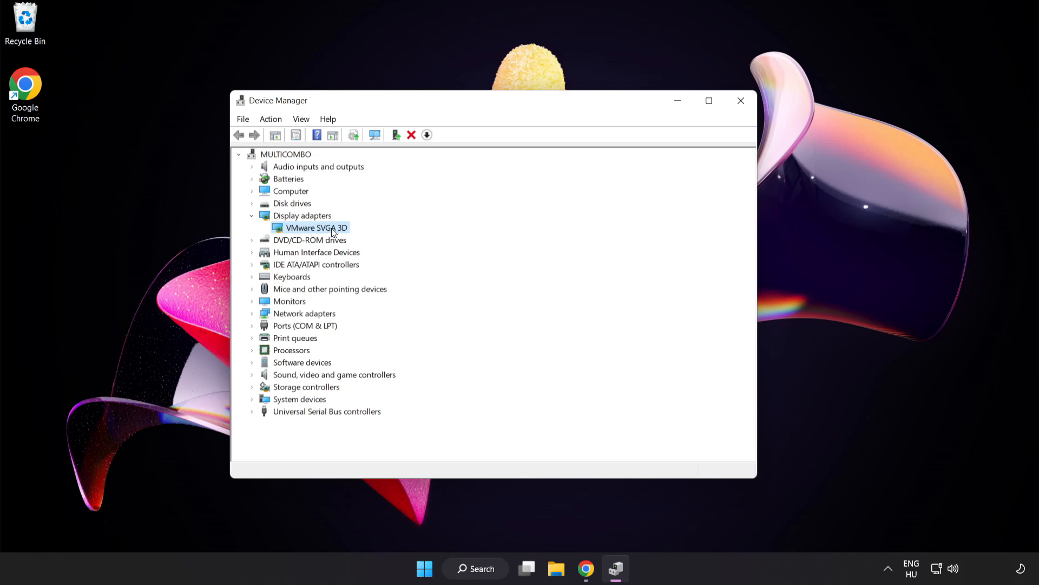
{"action": "right_click", "coordinate": [312, 227]}
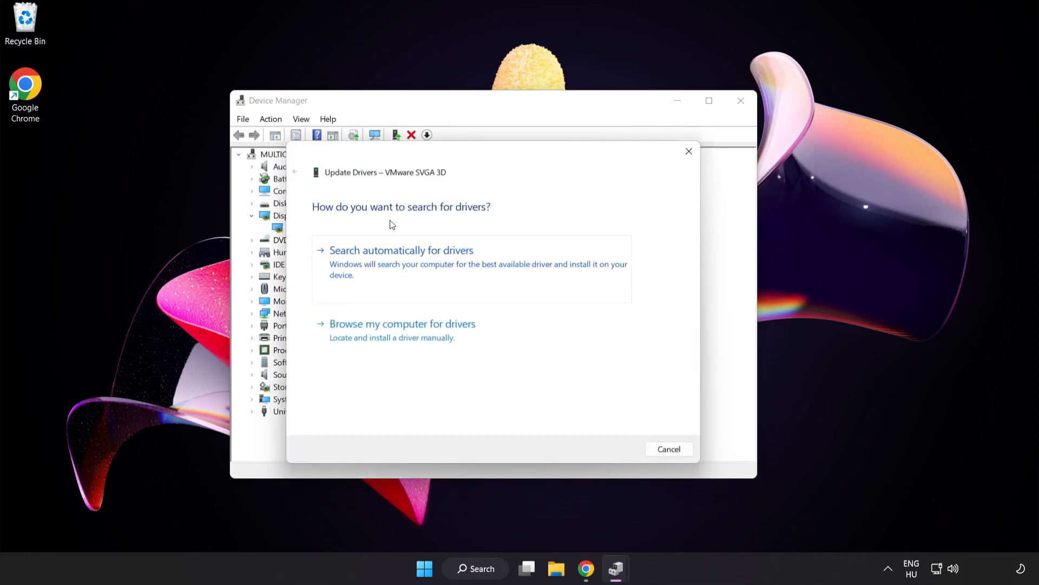
{"action": "mouse_move", "coordinate": [358, 259]}
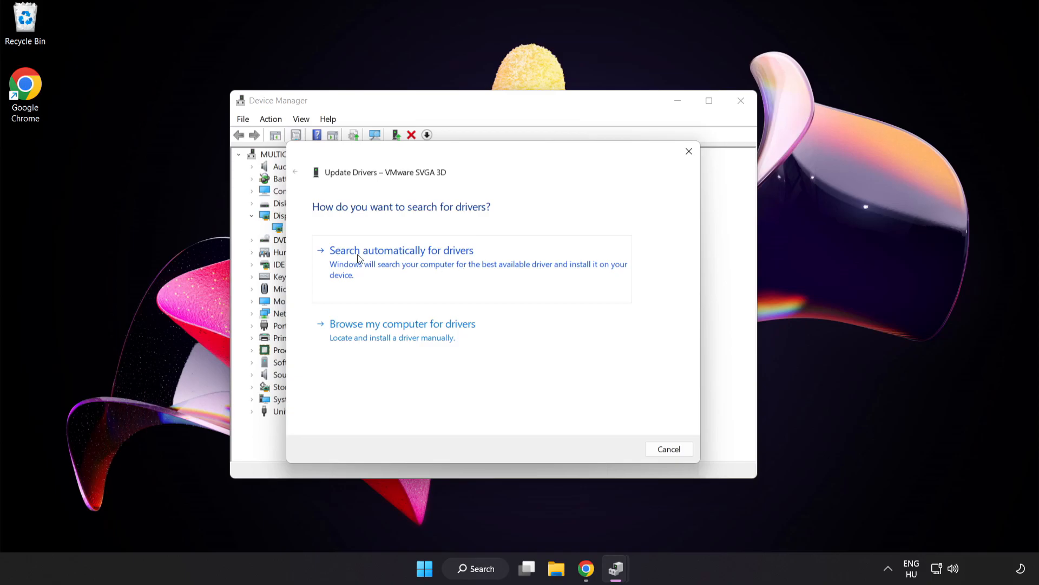
{"action": "left_click", "coordinate": [400, 250]}
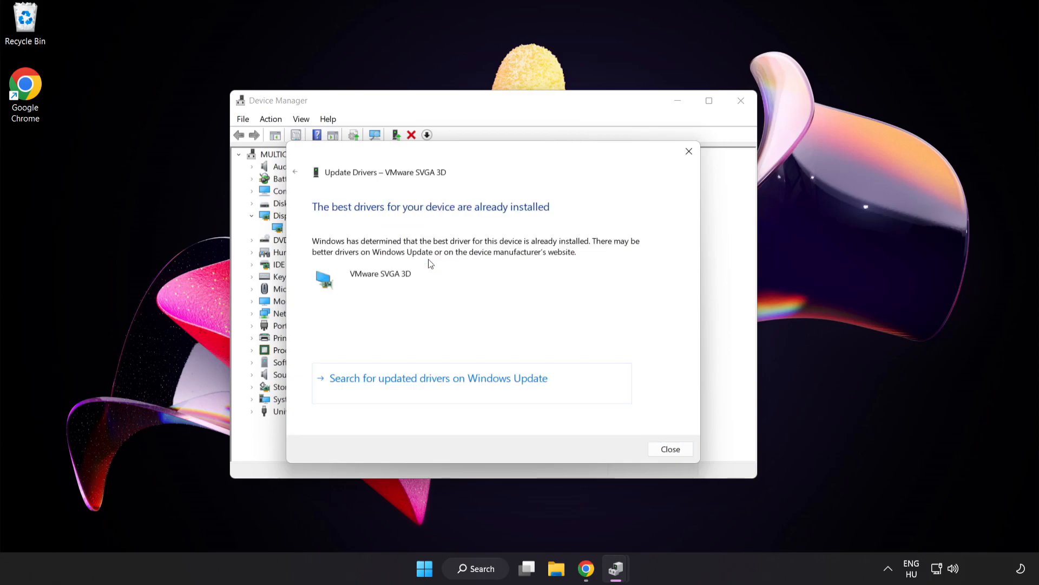
{"action": "mouse_move", "coordinate": [444, 219]}
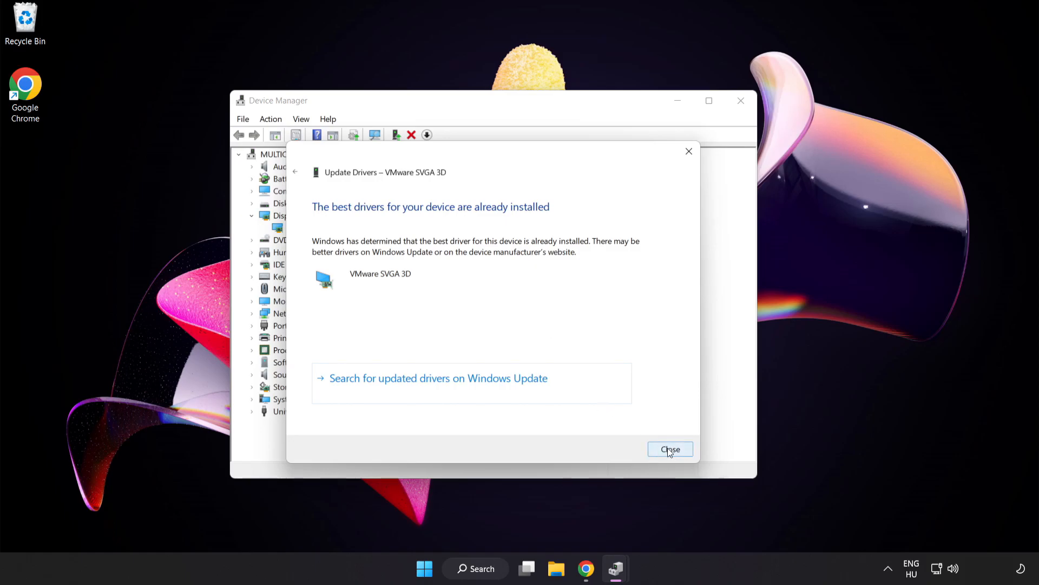
Step: Dismiss the up-to-date driver result and close Device Manager
{"action": "left_click", "coordinate": [670, 448]}
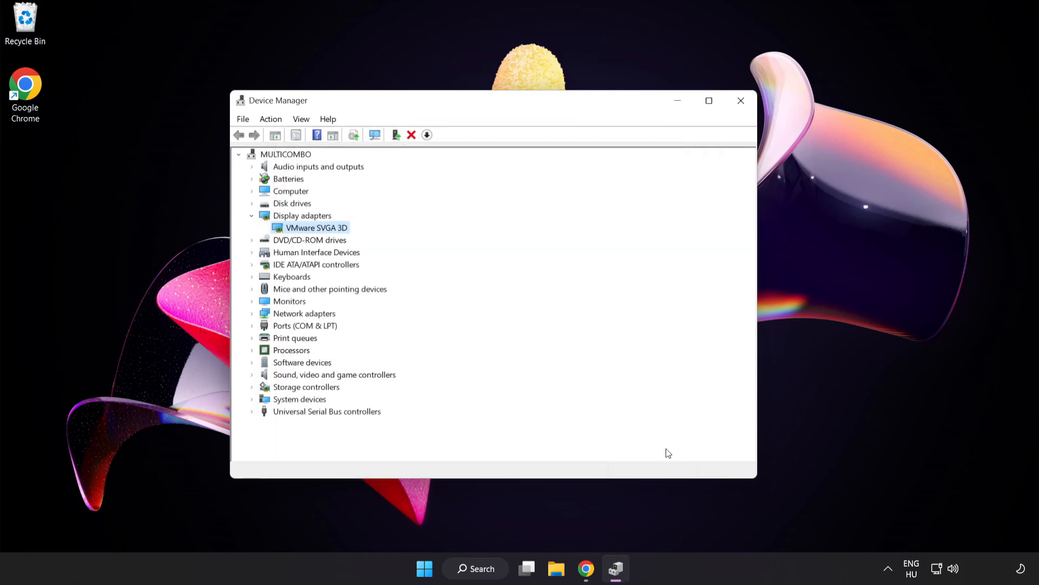
{"action": "mouse_move", "coordinate": [741, 99]}
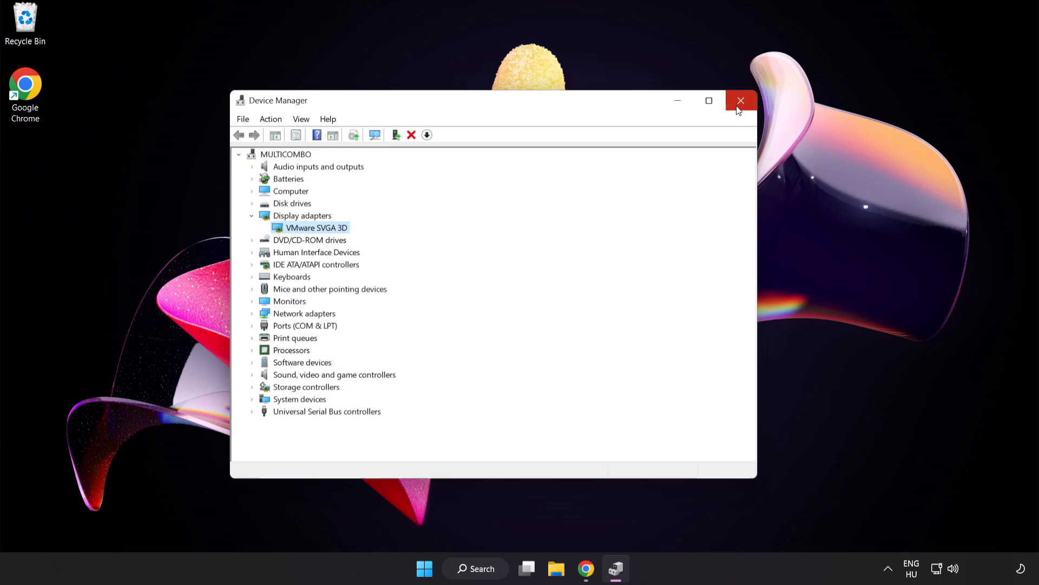
{"action": "left_click", "coordinate": [741, 100]}
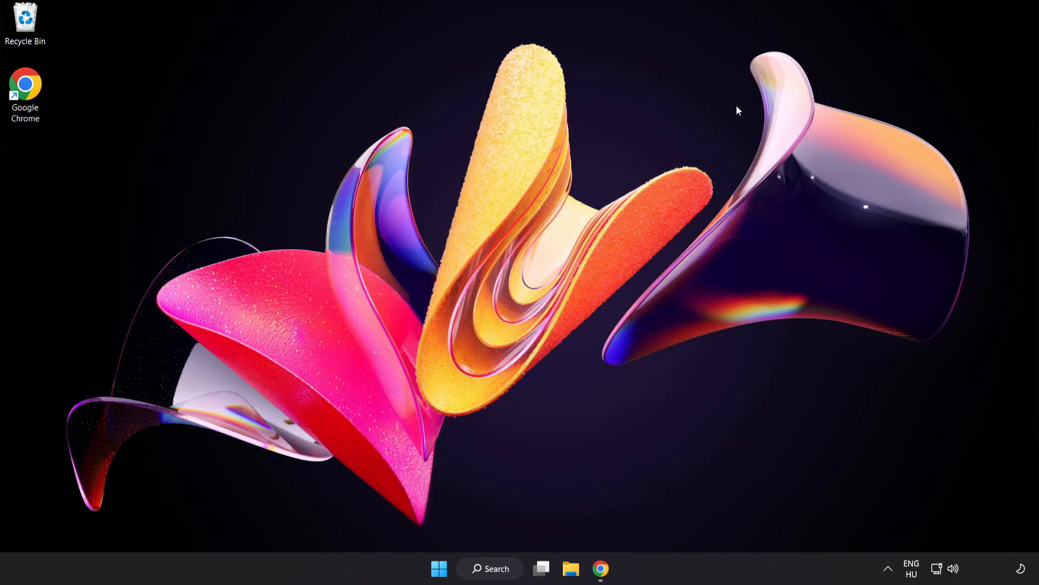
{"action": "mouse_move", "coordinate": [516, 534]}
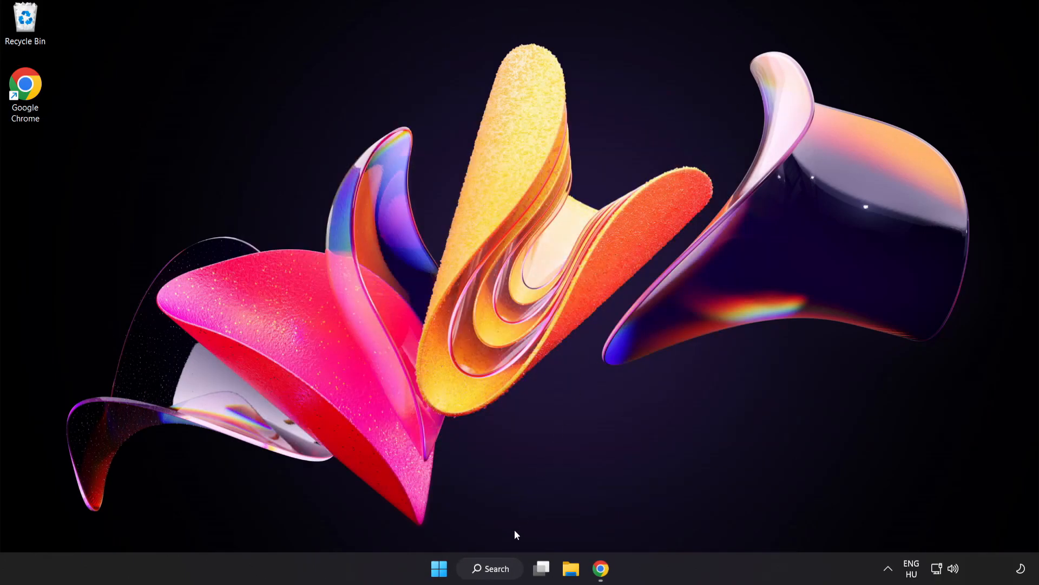
Step: Search Windows for 'game mode settings' to reach the Game Mode page
{"action": "left_click", "coordinate": [490, 569]}
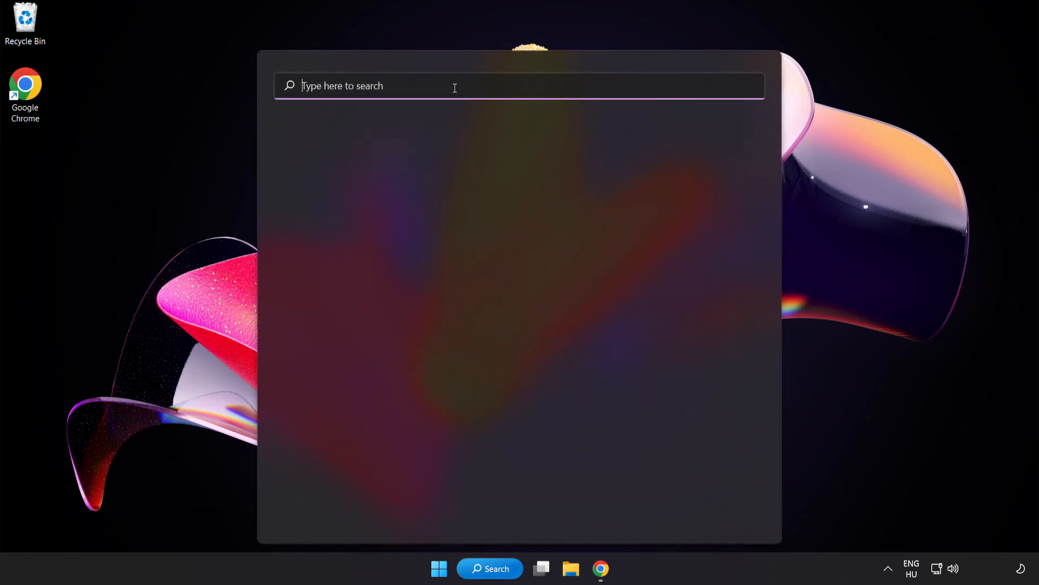
{"action": "type", "text": "game mode settings"}
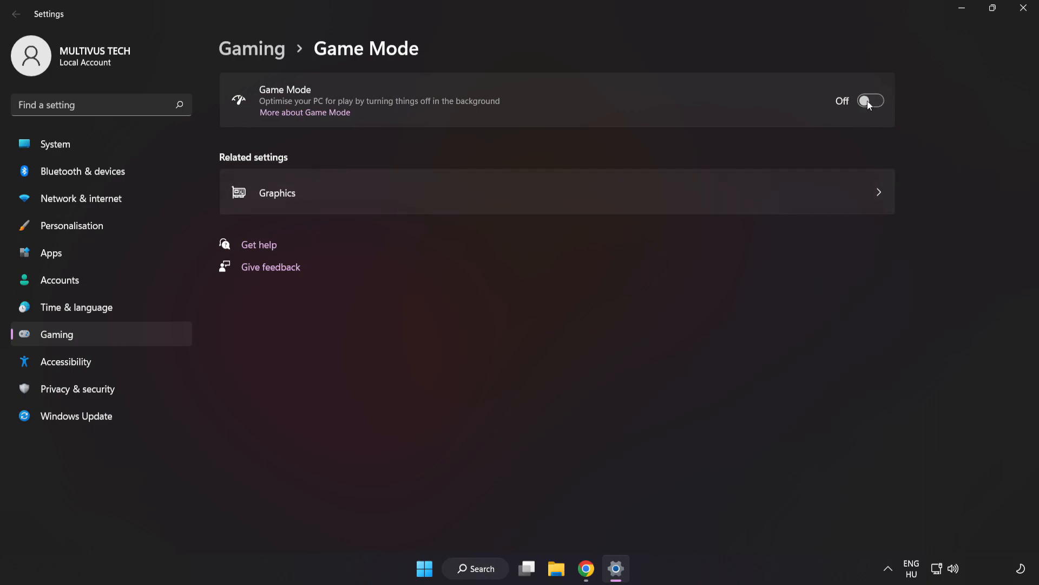
Step: Turn Game Mode on, disable the Xbox Game Bar controller button, and close Settings
{"action": "left_click", "coordinate": [870, 100]}
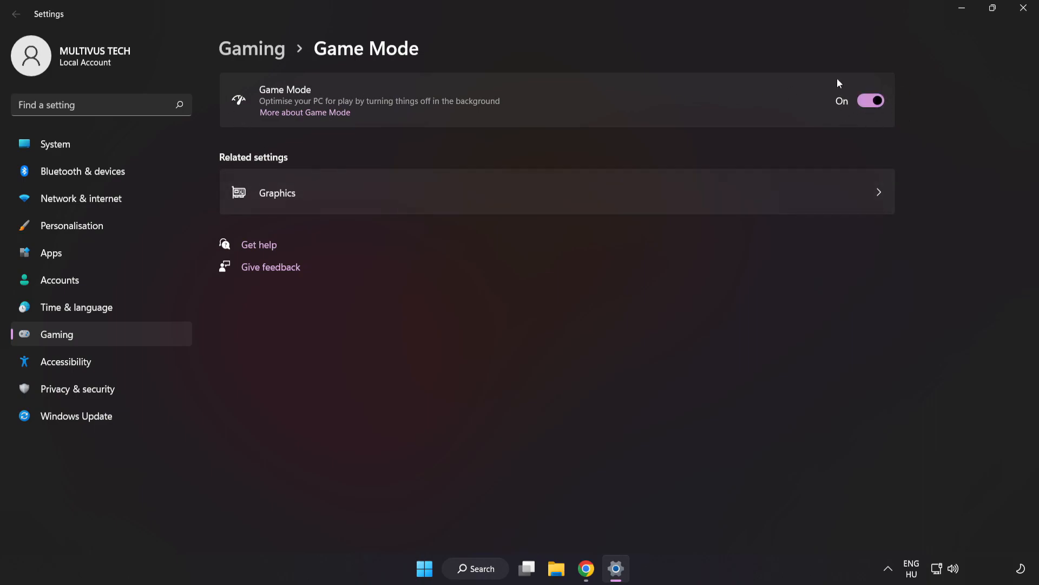
{"action": "mouse_move", "coordinate": [279, 84]}
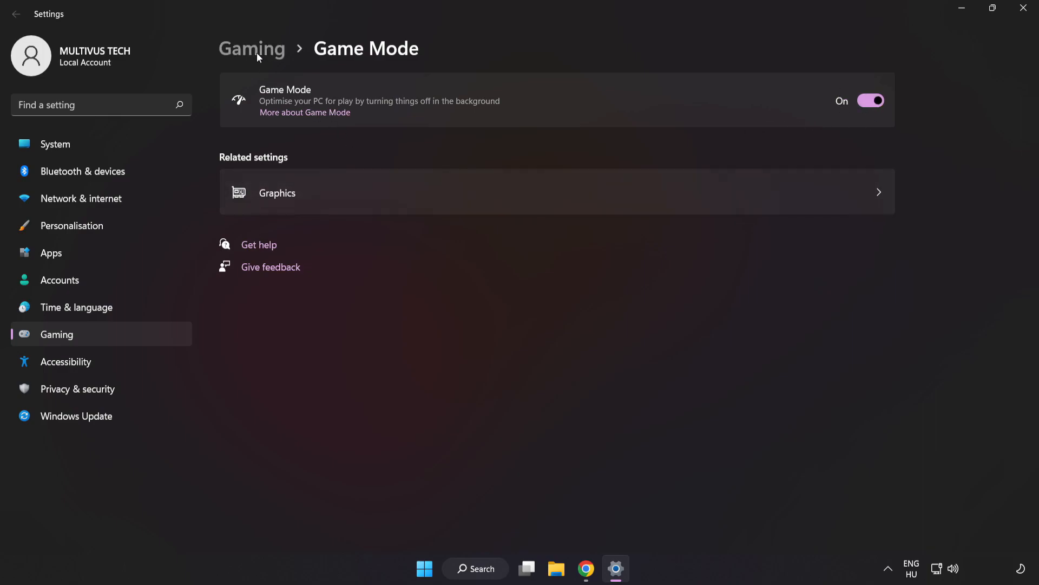
{"action": "left_click", "coordinate": [252, 48]}
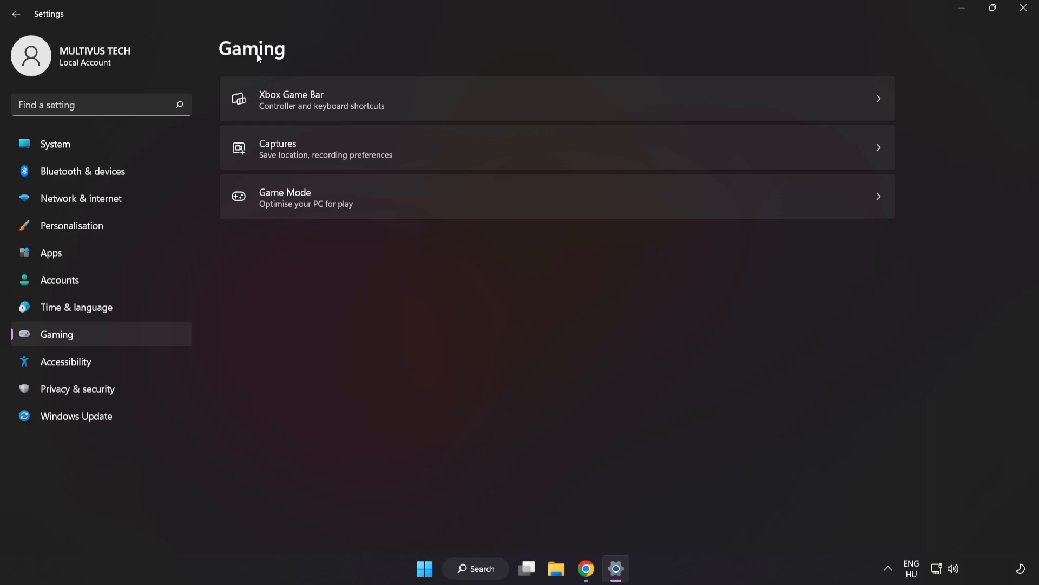
{"action": "mouse_move", "coordinate": [333, 101]}
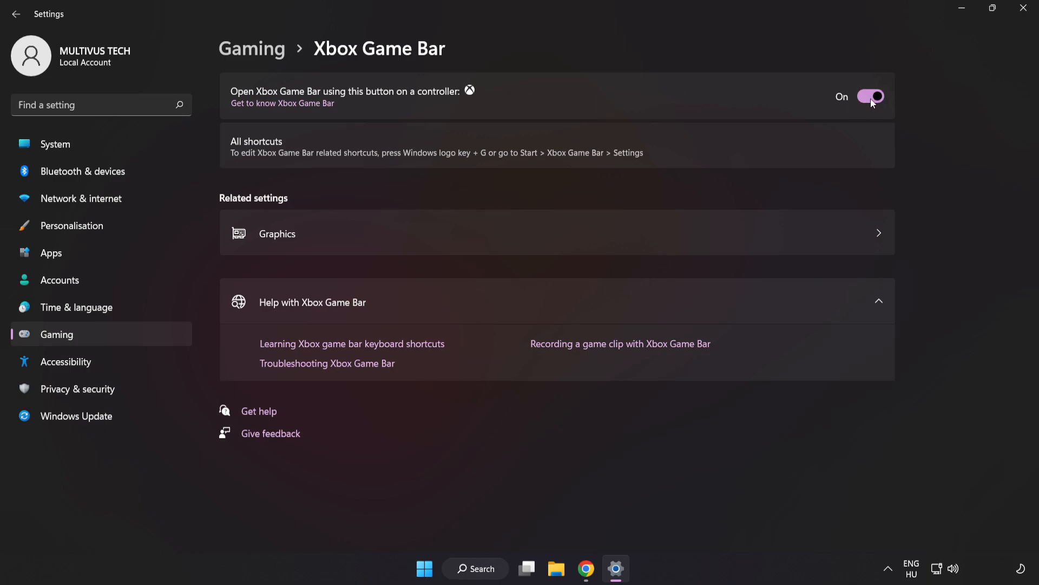
{"action": "left_click", "coordinate": [871, 96]}
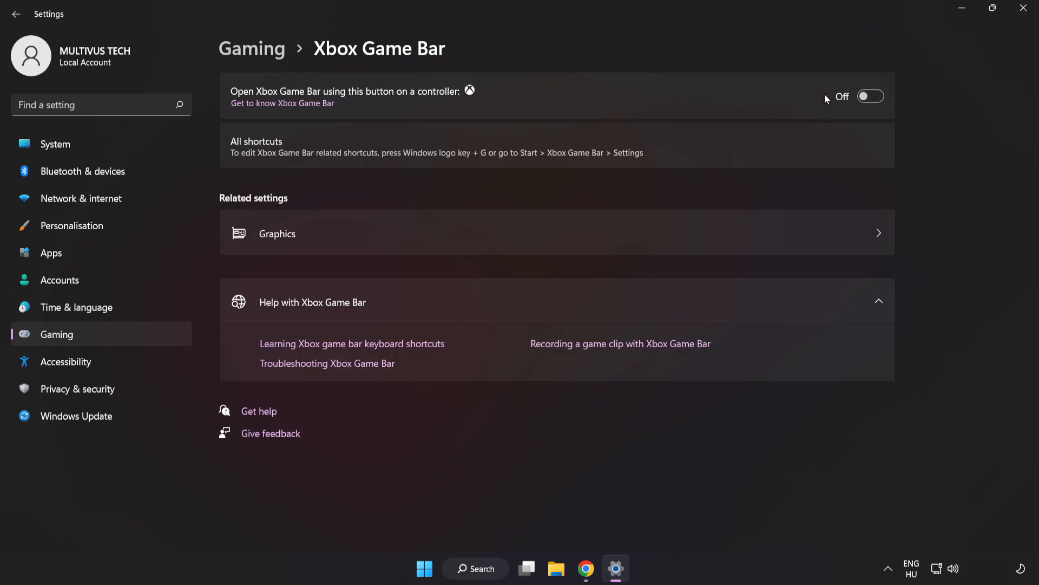
{"action": "mouse_move", "coordinate": [1027, 9]}
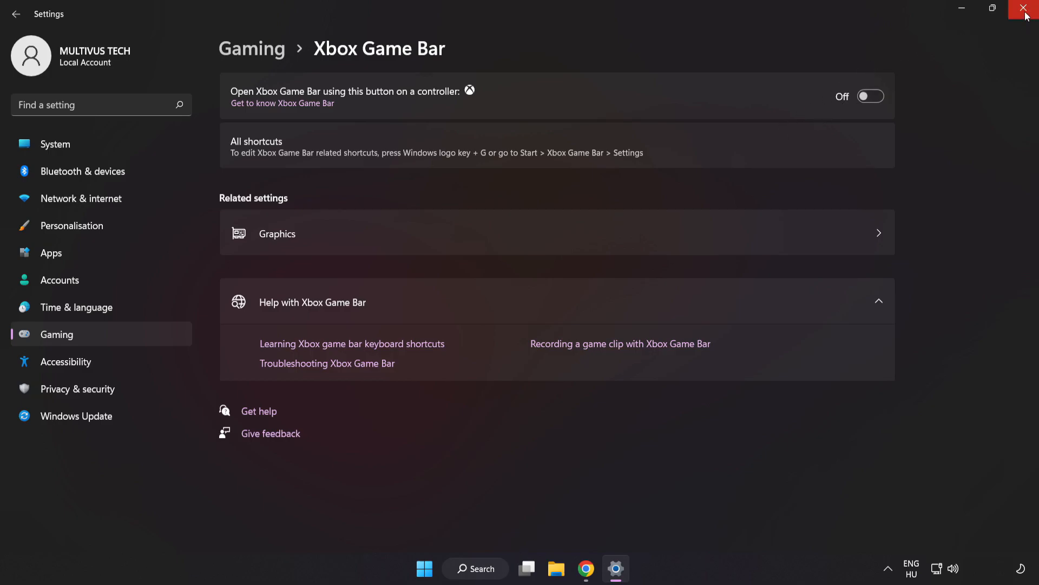
{"action": "left_click", "coordinate": [1026, 9]}
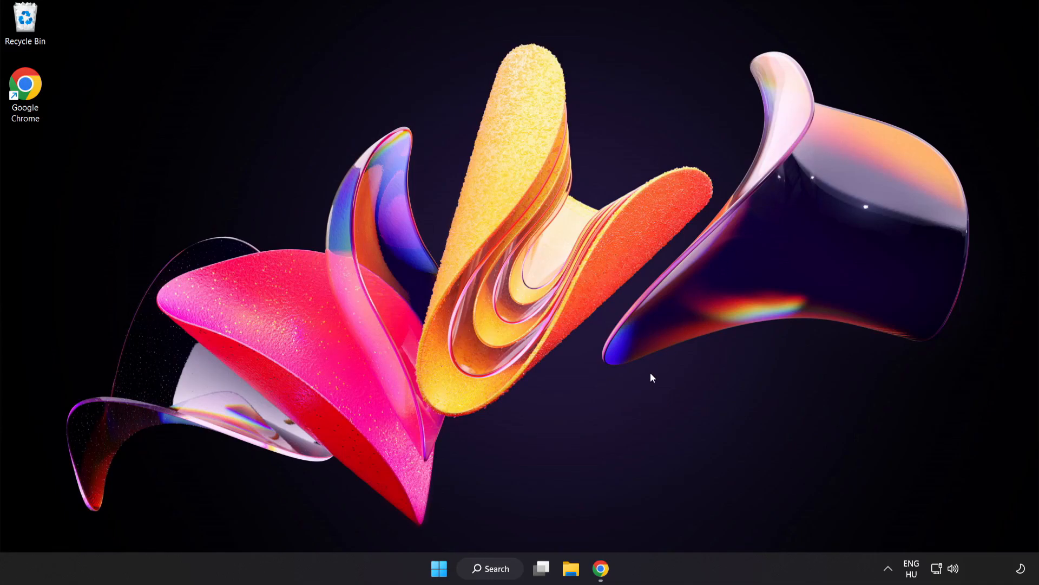
{"action": "mouse_move", "coordinate": [439, 568]}
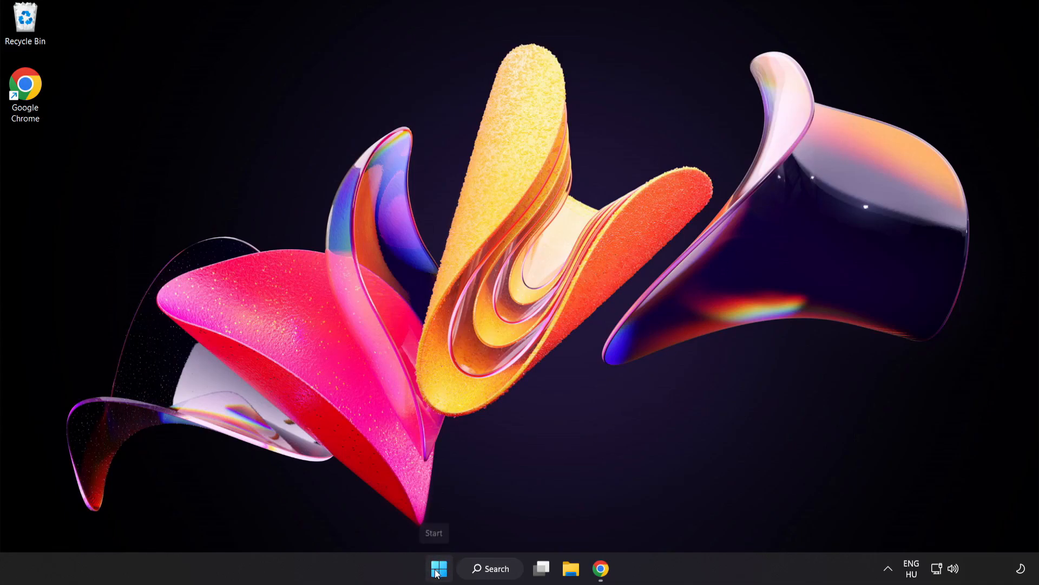
Step: Launch Task Manager from the Start button's quick link menu
{"action": "right_click", "coordinate": [438, 569]}
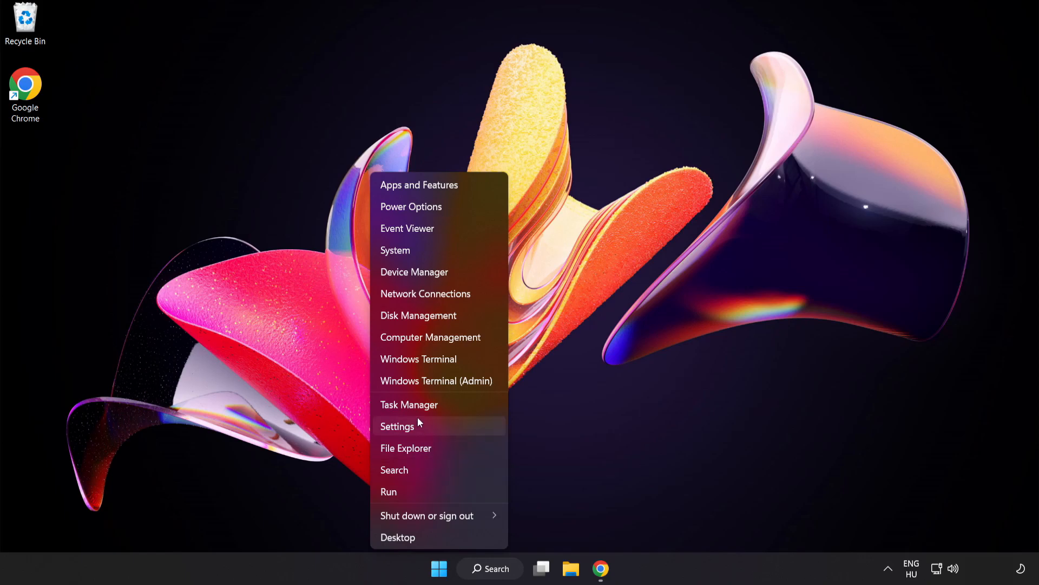
{"action": "mouse_move", "coordinate": [444, 409]}
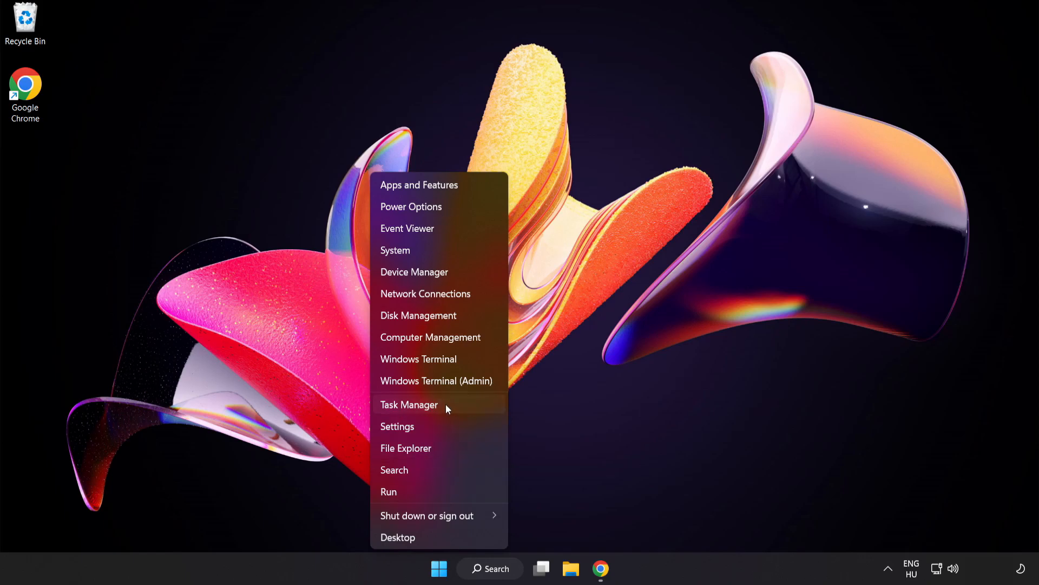
{"action": "left_click", "coordinate": [410, 404]}
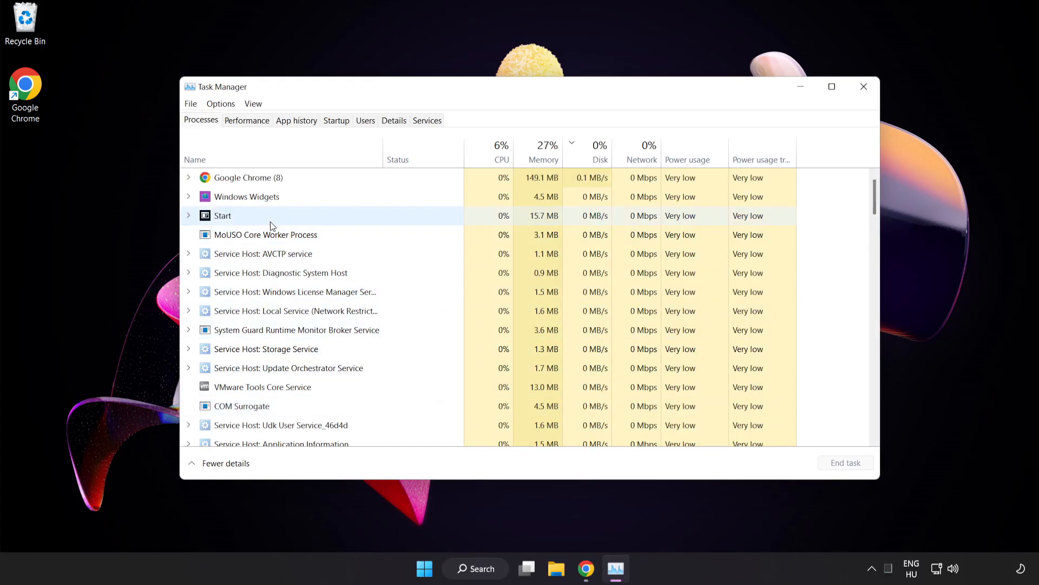
{"action": "left_click", "coordinate": [246, 176]}
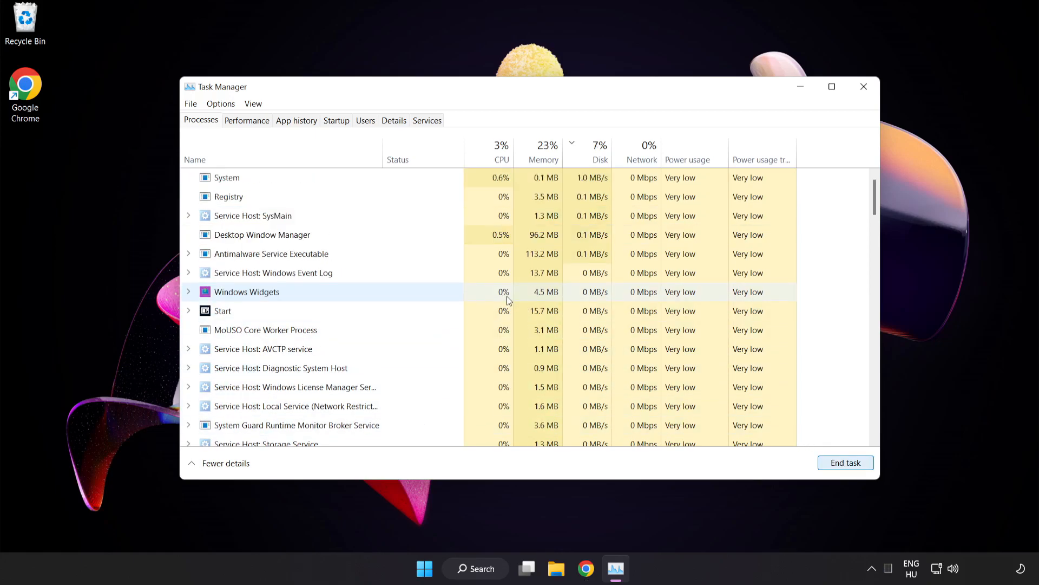
{"action": "scroll", "scroll_direction": "down", "scroll_amount": 3}
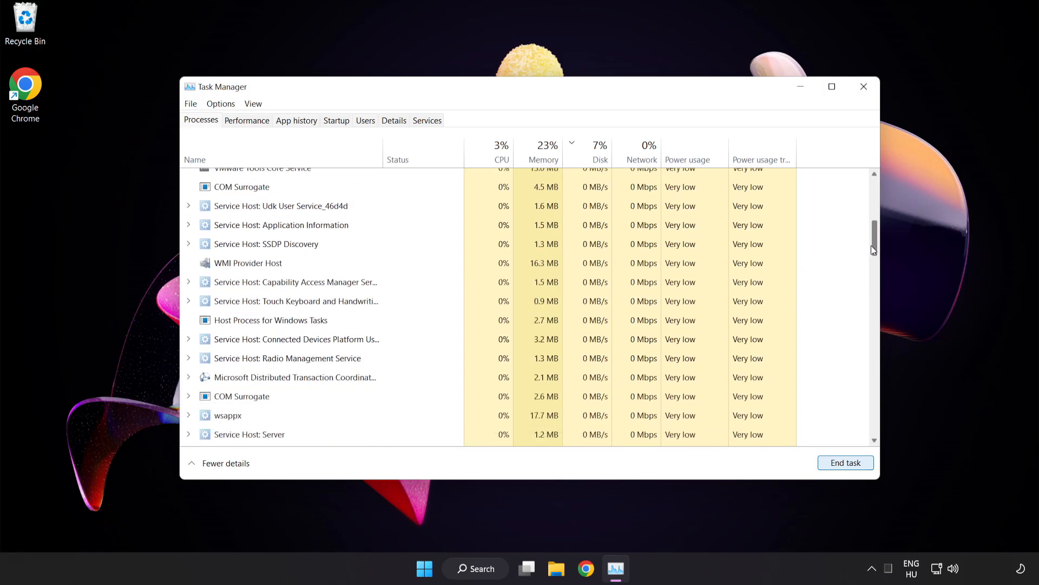
{"action": "scroll", "scroll_direction": "up", "scroll_amount": 3}
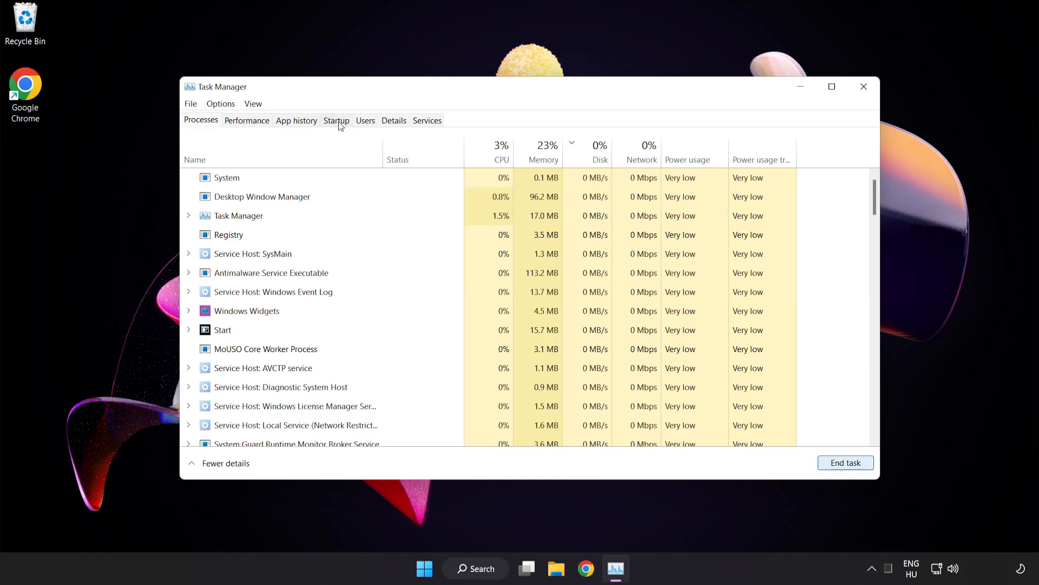
Step: On the Startup tab, disable Cortana, Phone Link and Terminal from launching at startup
{"action": "left_click", "coordinate": [336, 120]}
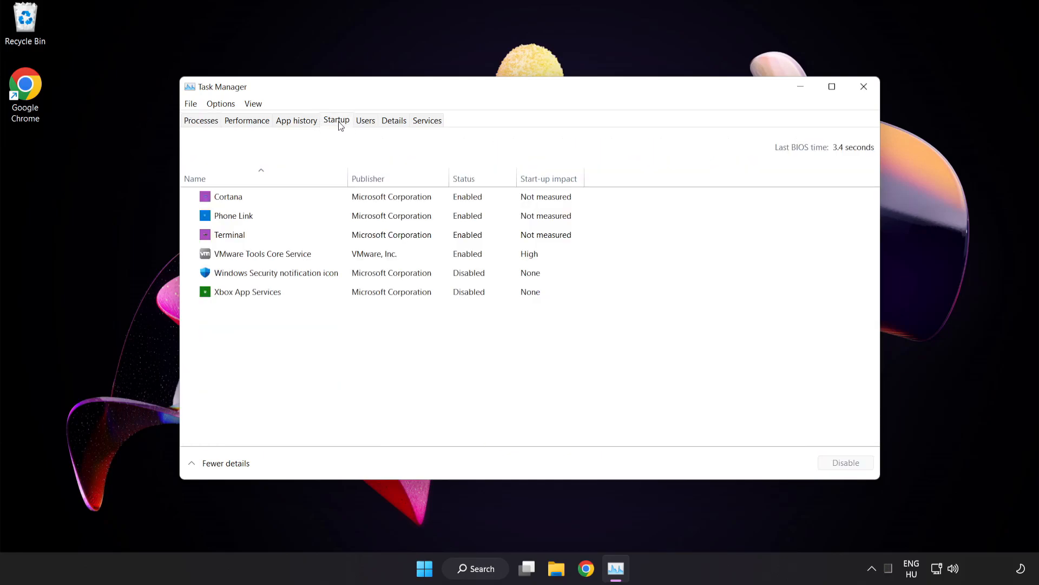
{"action": "left_click", "coordinate": [277, 273]}
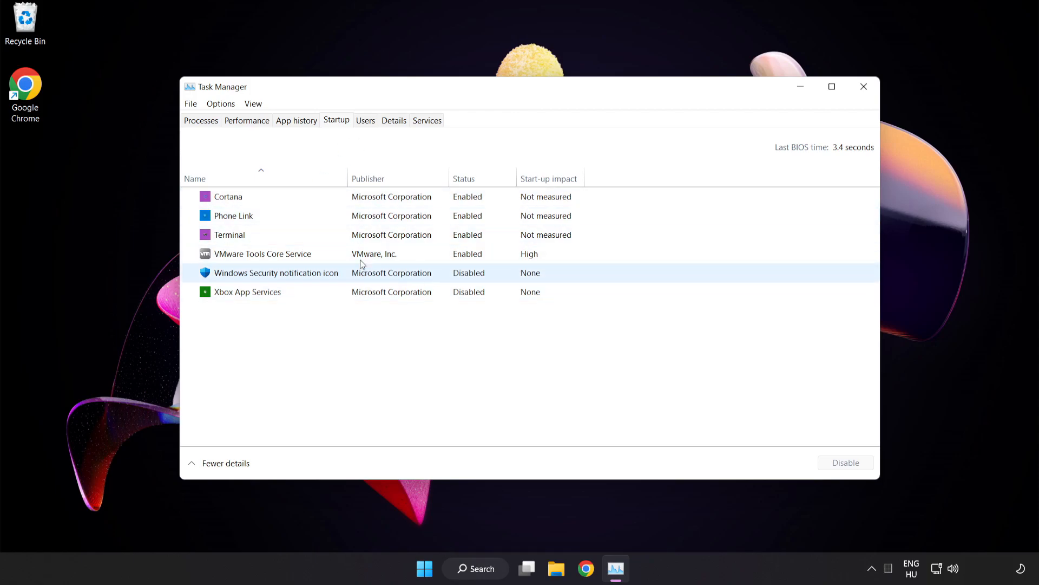
{"action": "left_click", "coordinate": [228, 196]}
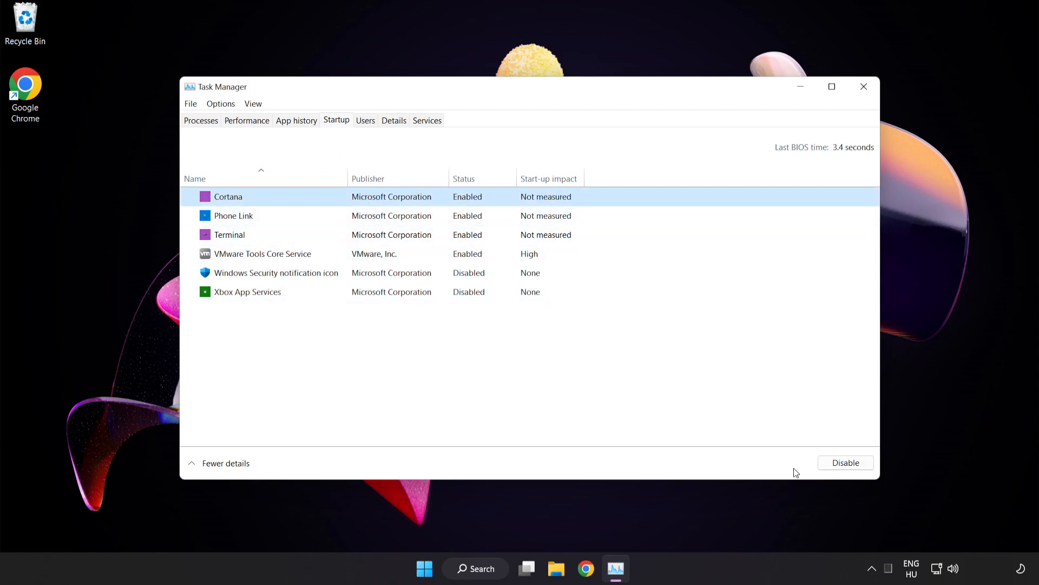
{"action": "left_click", "coordinate": [845, 462]}
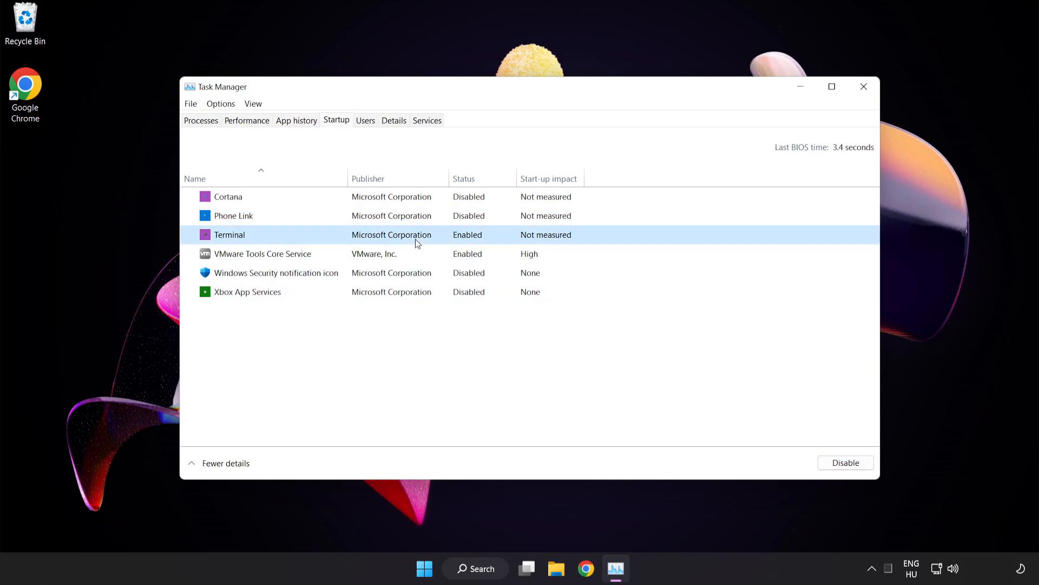
{"action": "left_click", "coordinate": [845, 462]}
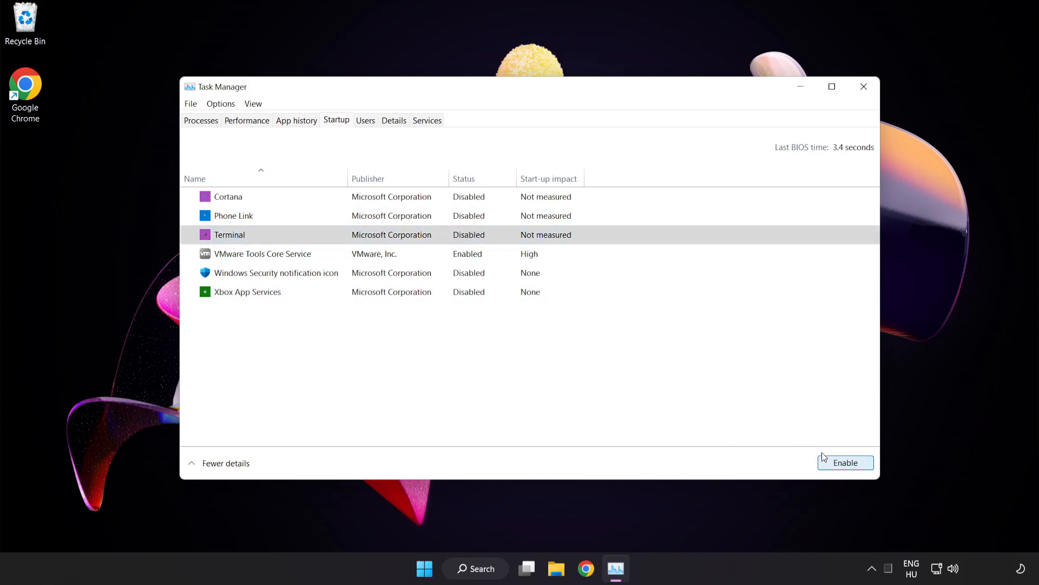
{"action": "mouse_move", "coordinate": [864, 87]}
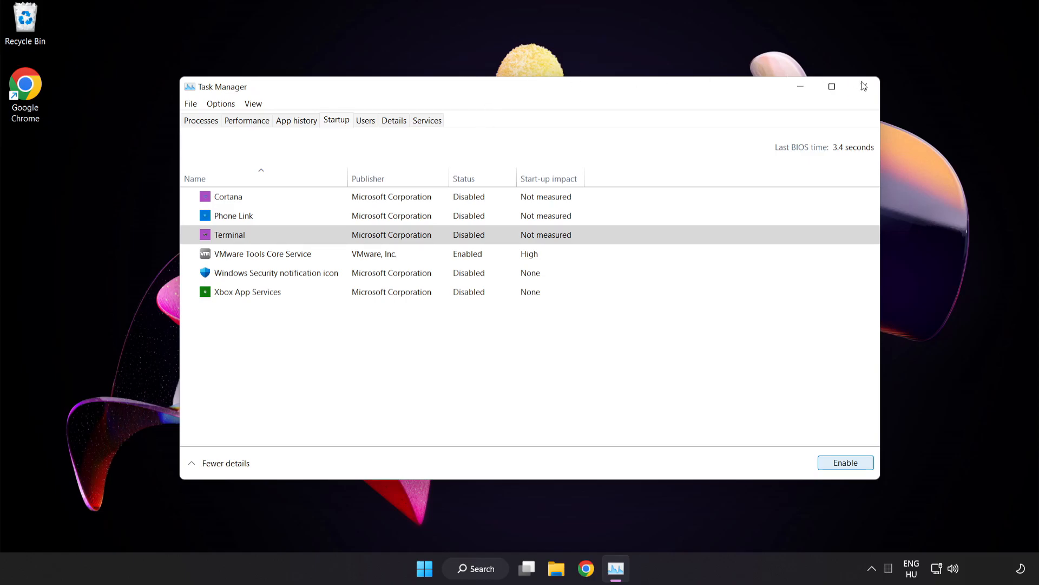
{"action": "mouse_move", "coordinate": [864, 86]}
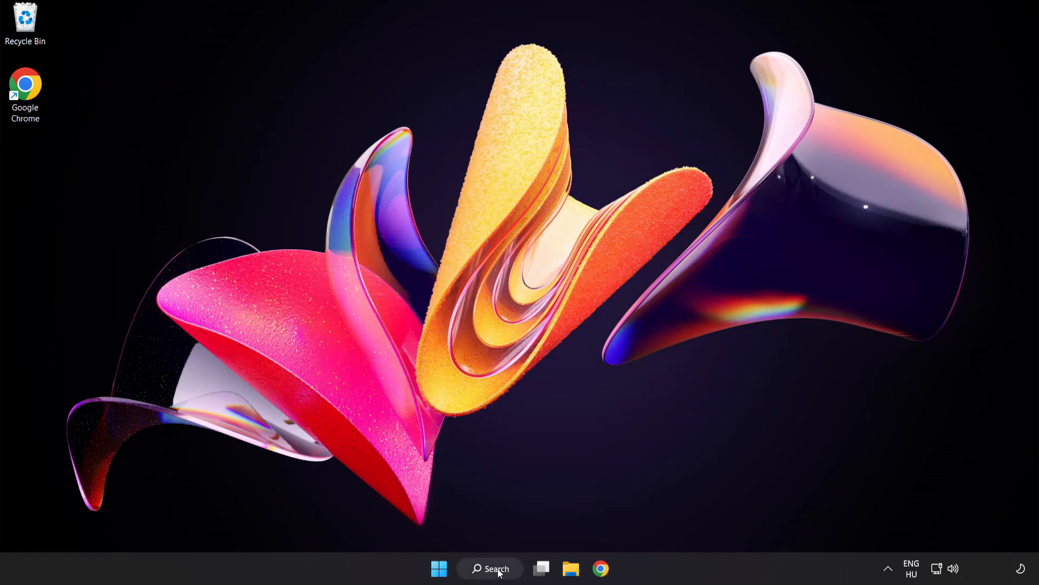
Step: Search 'update', check Windows Update for new updates, then close Settings
{"action": "left_click", "coordinate": [489, 568]}
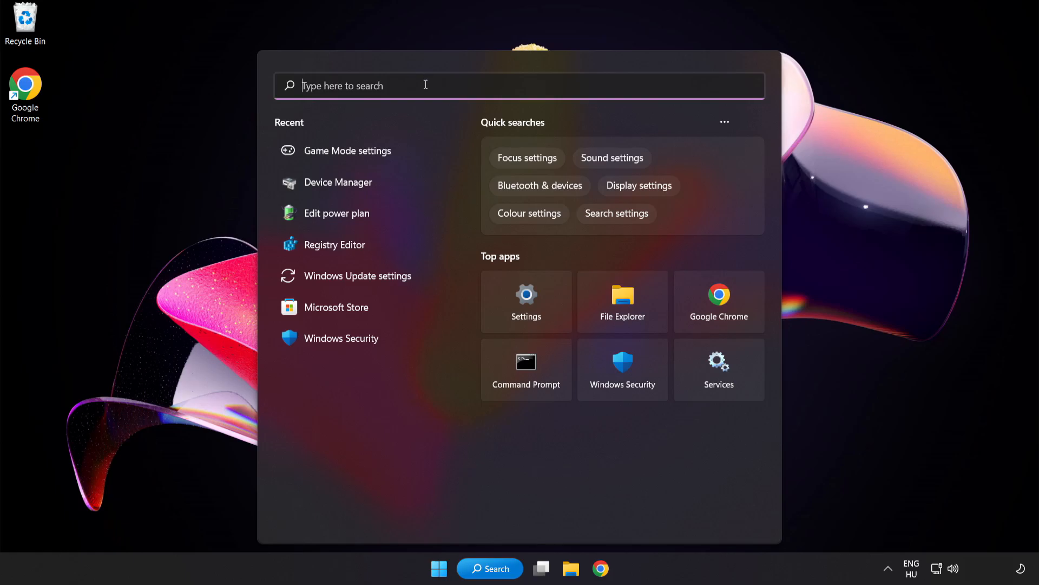
{"action": "type", "text": "update"}
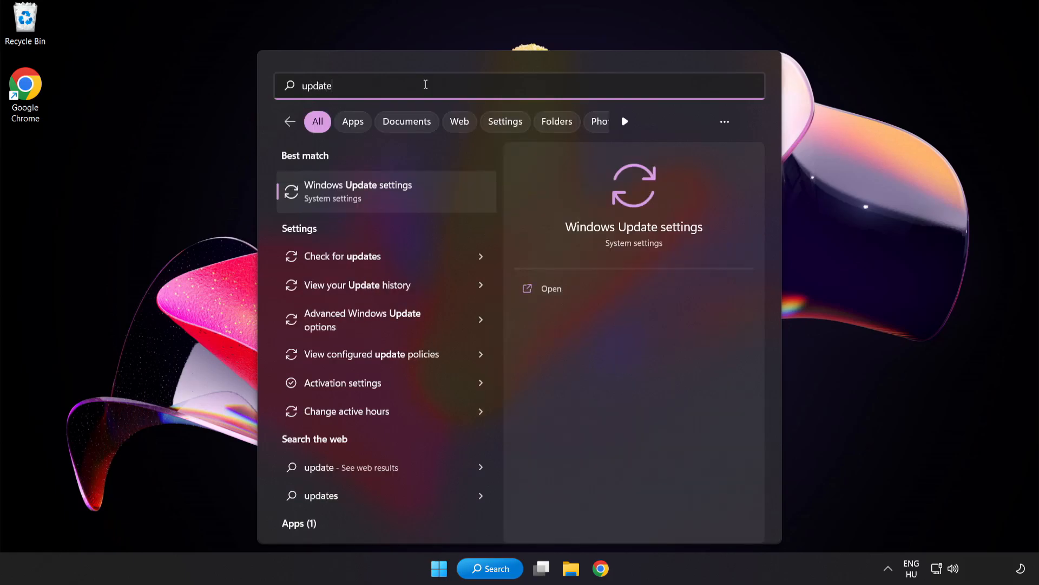
{"action": "mouse_move", "coordinate": [427, 190]}
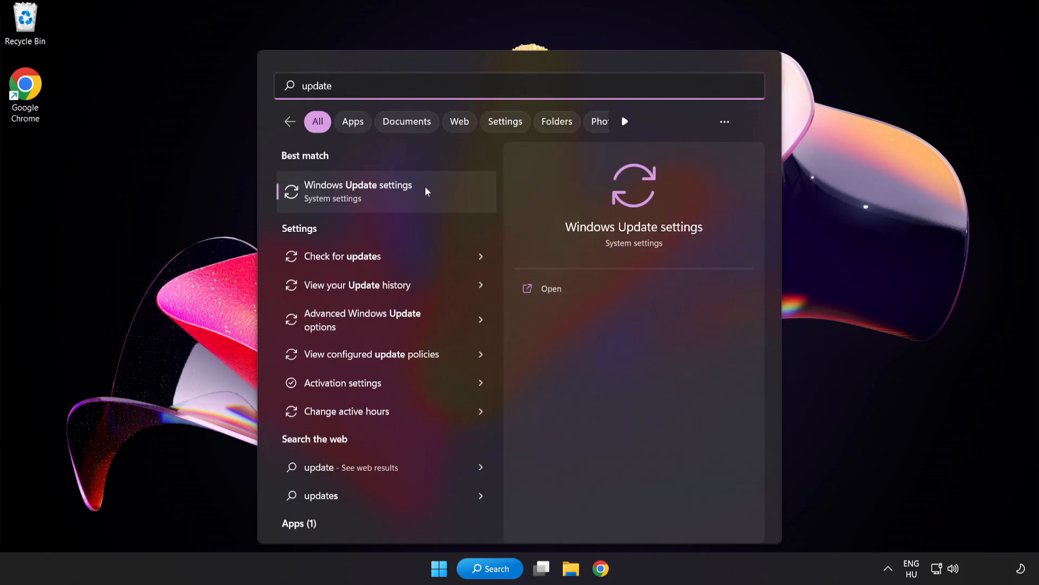
{"action": "left_click", "coordinate": [359, 191]}
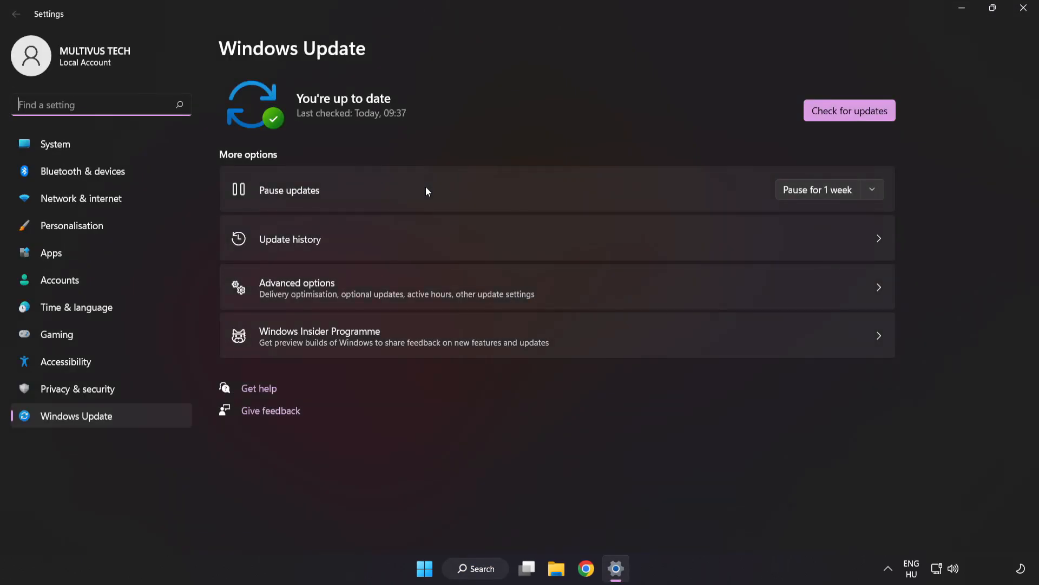
{"action": "mouse_move", "coordinate": [849, 110]}
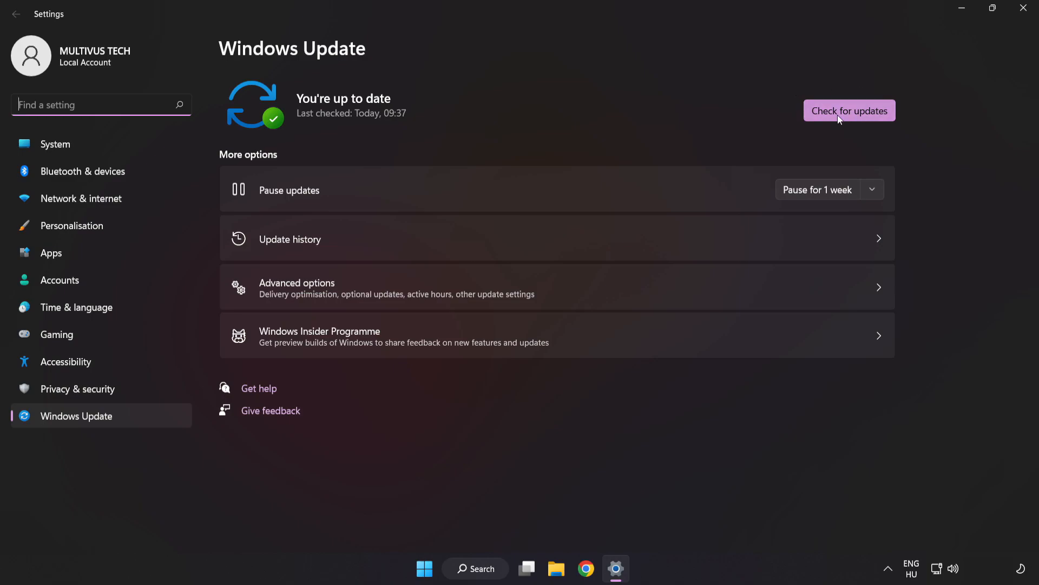
{"action": "left_click", "coordinate": [849, 110]}
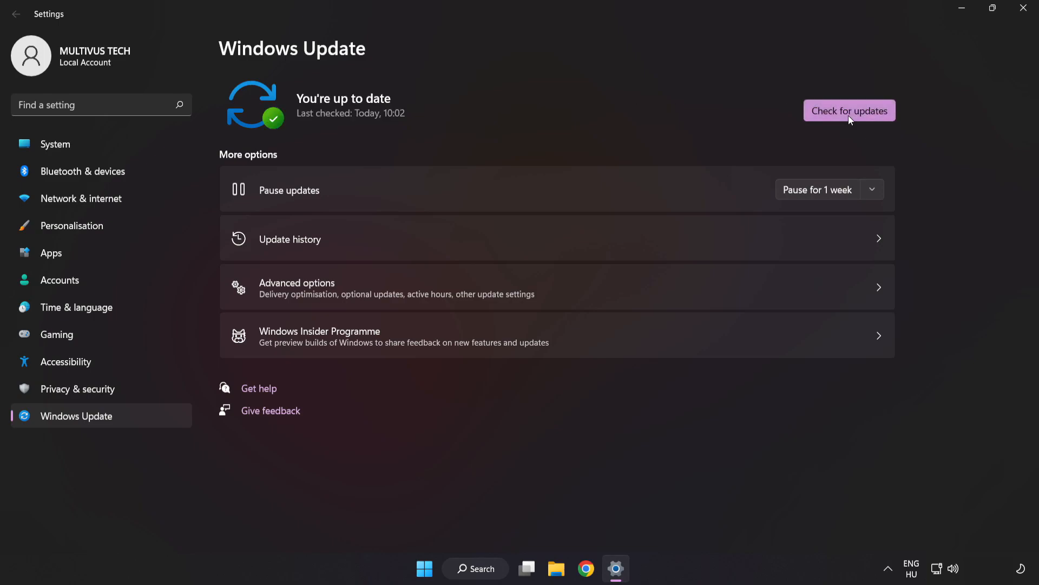
{"action": "mouse_move", "coordinate": [897, 59]}
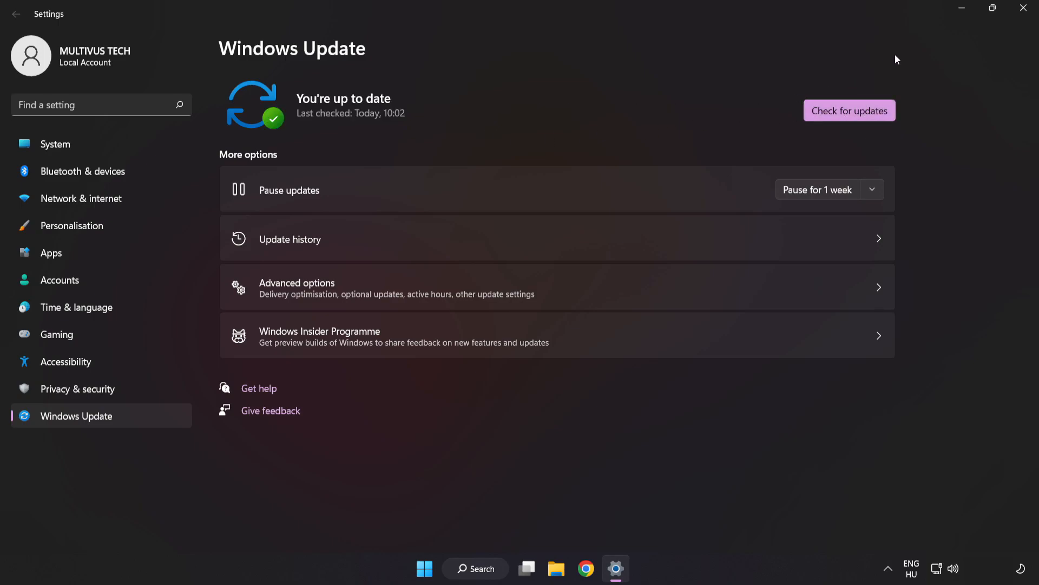
{"action": "mouse_move", "coordinate": [1027, 9]}
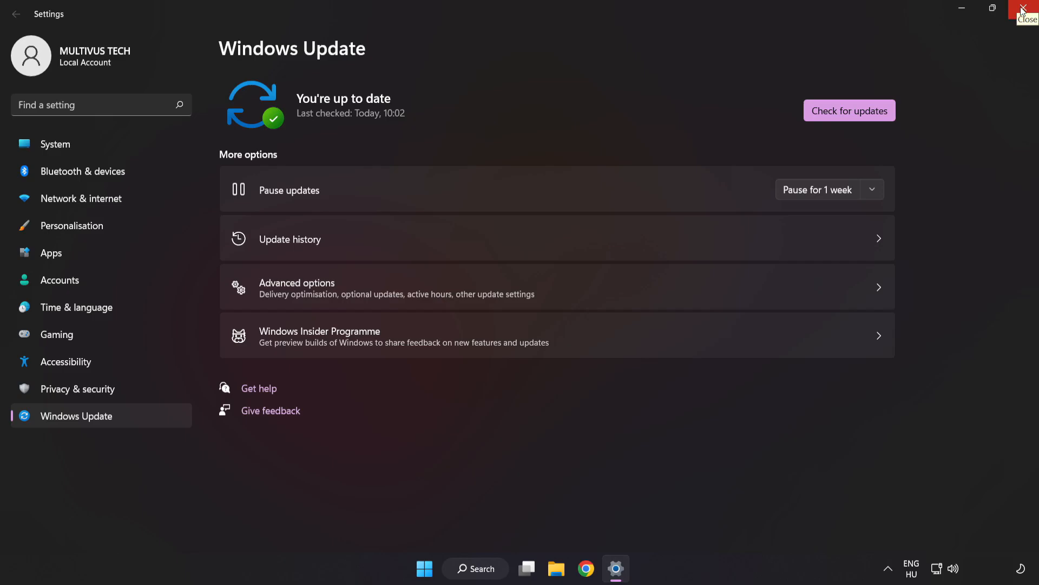
{"action": "left_click", "coordinate": [1030, 10]}
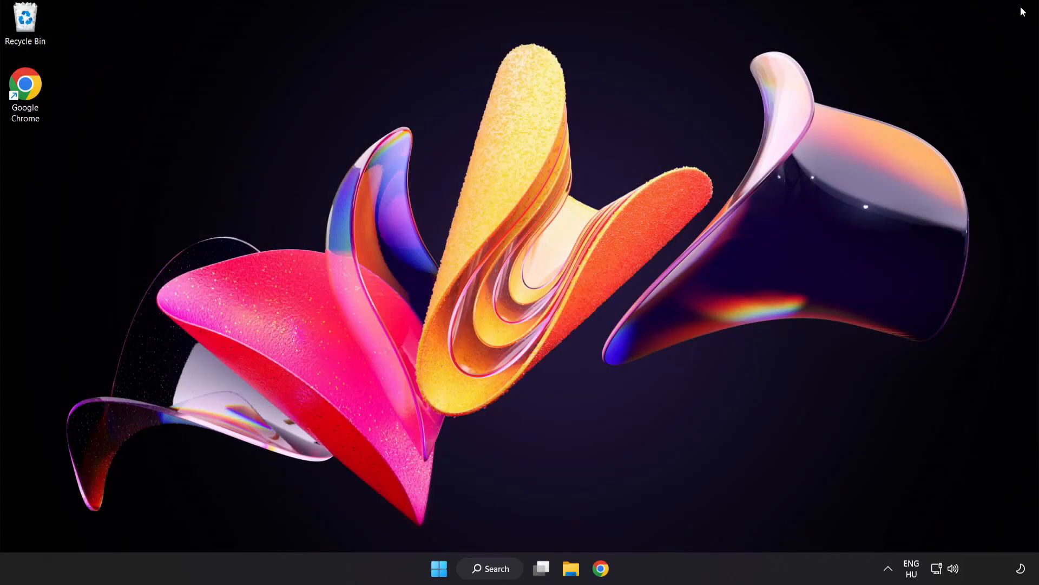
{"action": "mouse_move", "coordinate": [535, 542]}
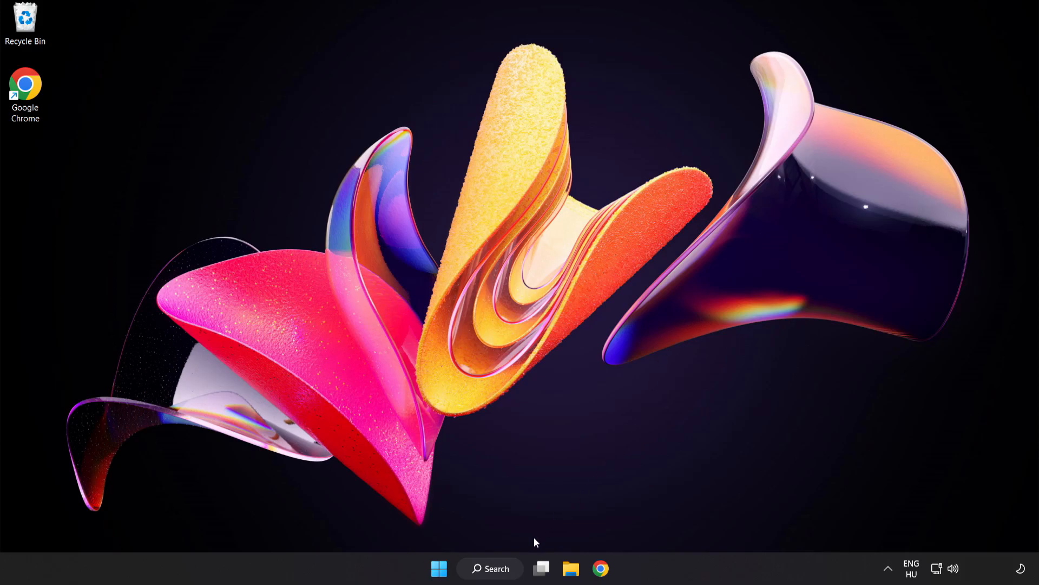
Step: Launch Registry Editor via search and expand HKEY_CURRENT_USER down to System, revealing GameConfigStore
{"action": "left_click", "coordinate": [490, 569]}
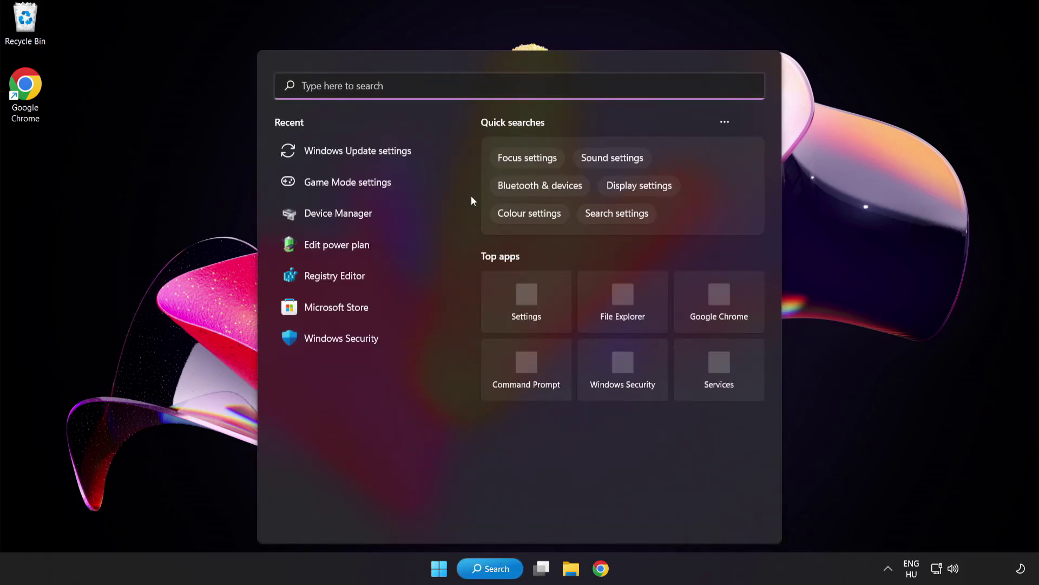
{"action": "type", "text": "regedit"}
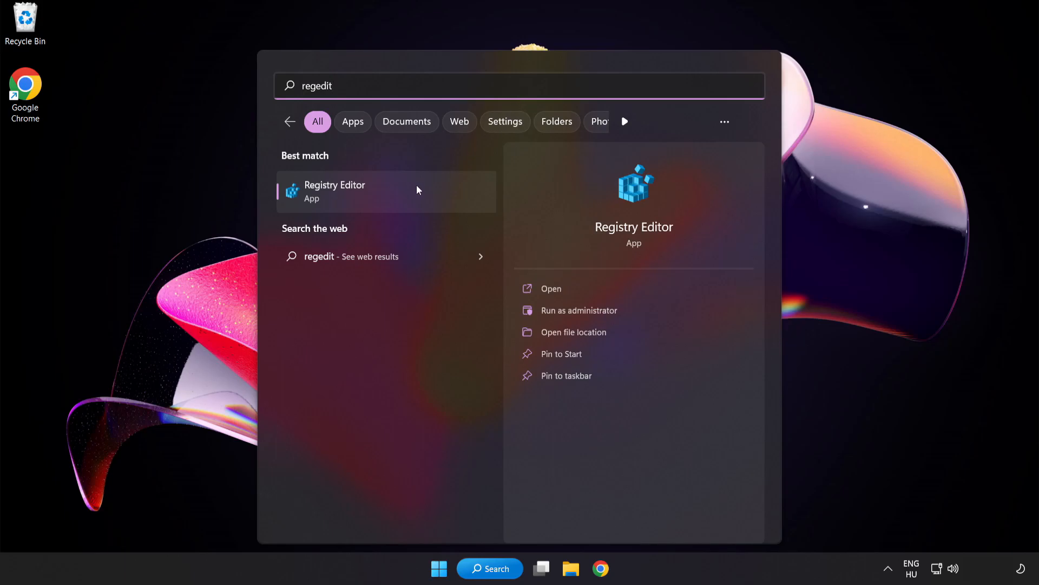
{"action": "mouse_move", "coordinate": [400, 193]}
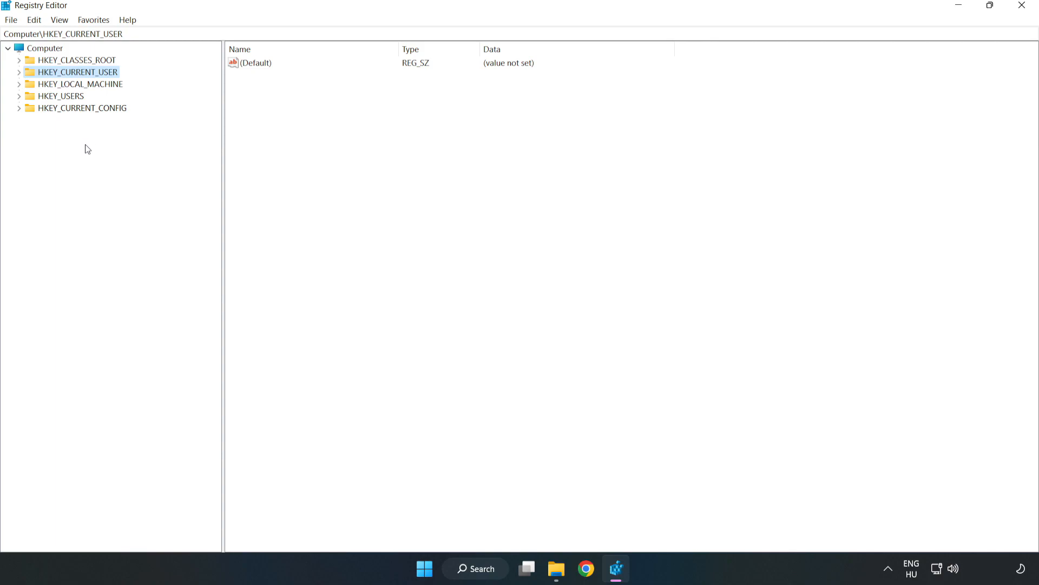
{"action": "mouse_move", "coordinate": [74, 78]}
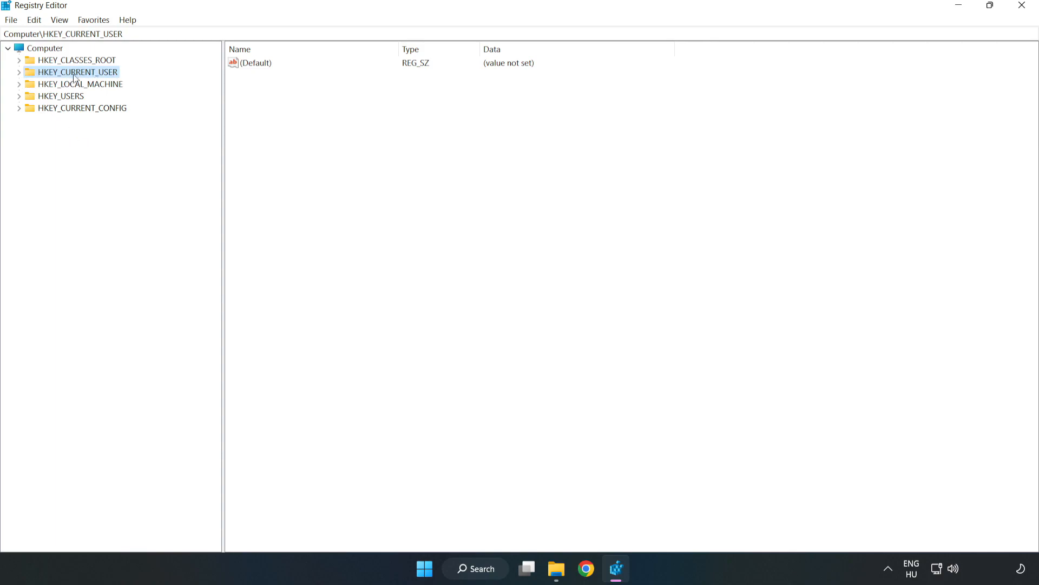
{"action": "left_click", "coordinate": [20, 72]}
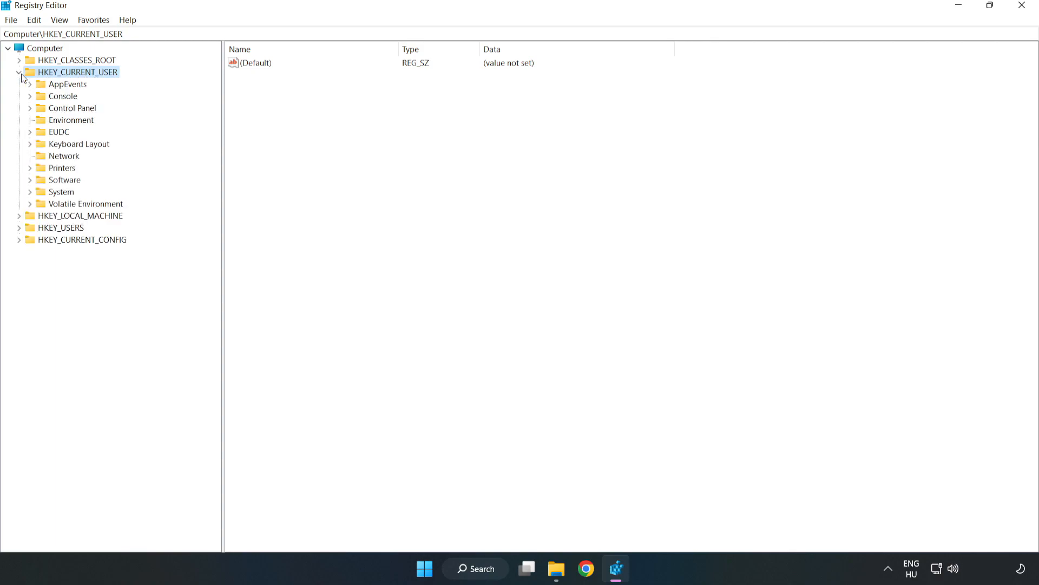
{"action": "mouse_move", "coordinate": [46, 182]}
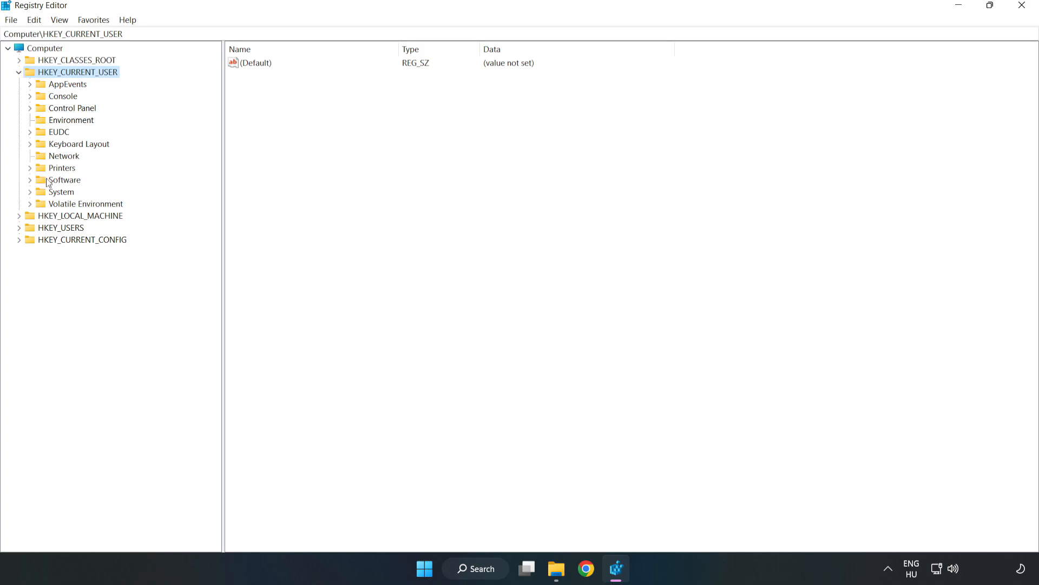
{"action": "mouse_move", "coordinate": [26, 194]}
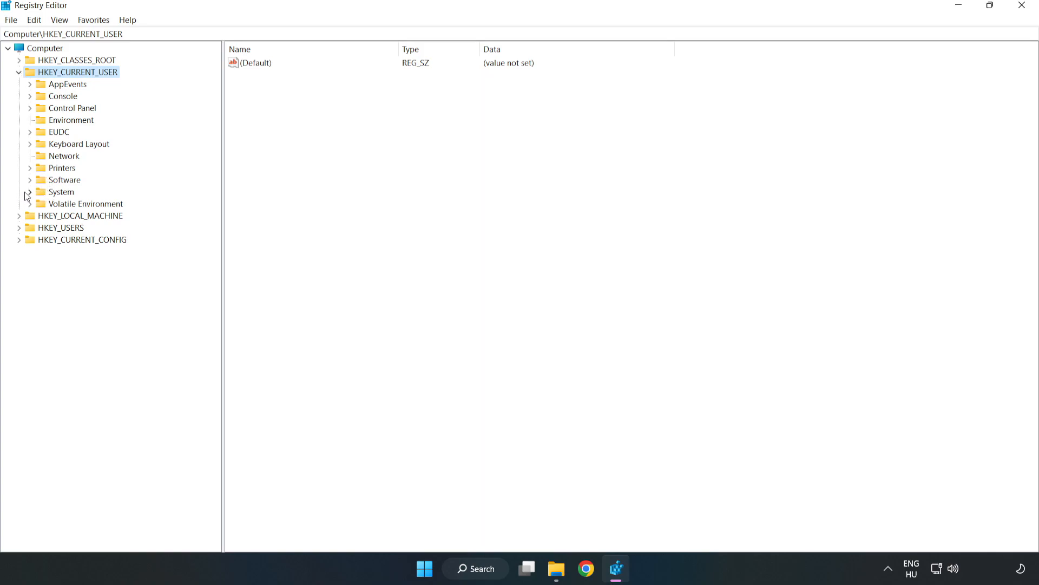
{"action": "left_click", "coordinate": [30, 192]}
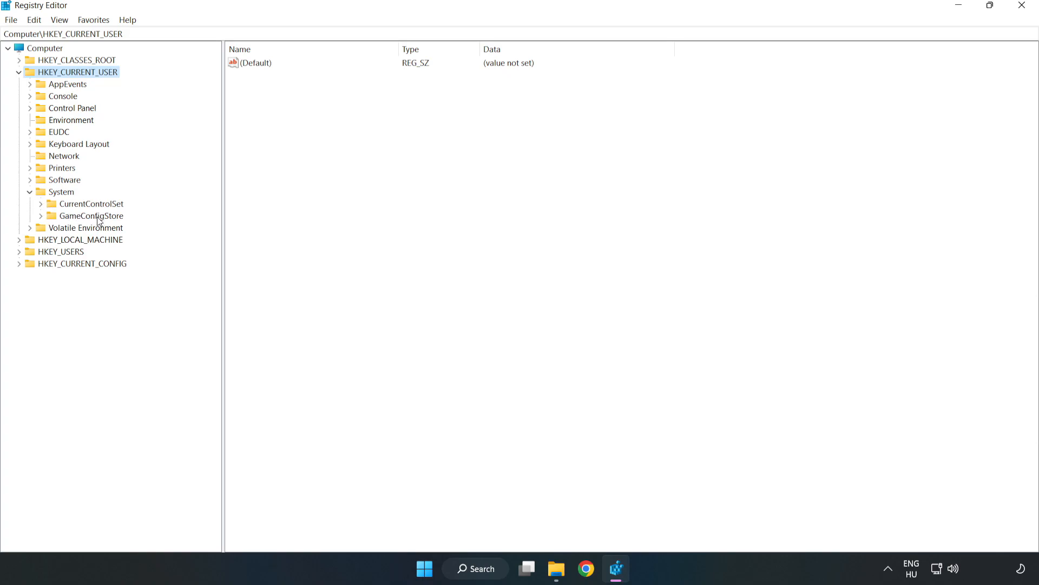
Step: Change GameDVR_Enabled under GameConfigStore from 1 to 0 via Modify
{"action": "left_click", "coordinate": [89, 215]}
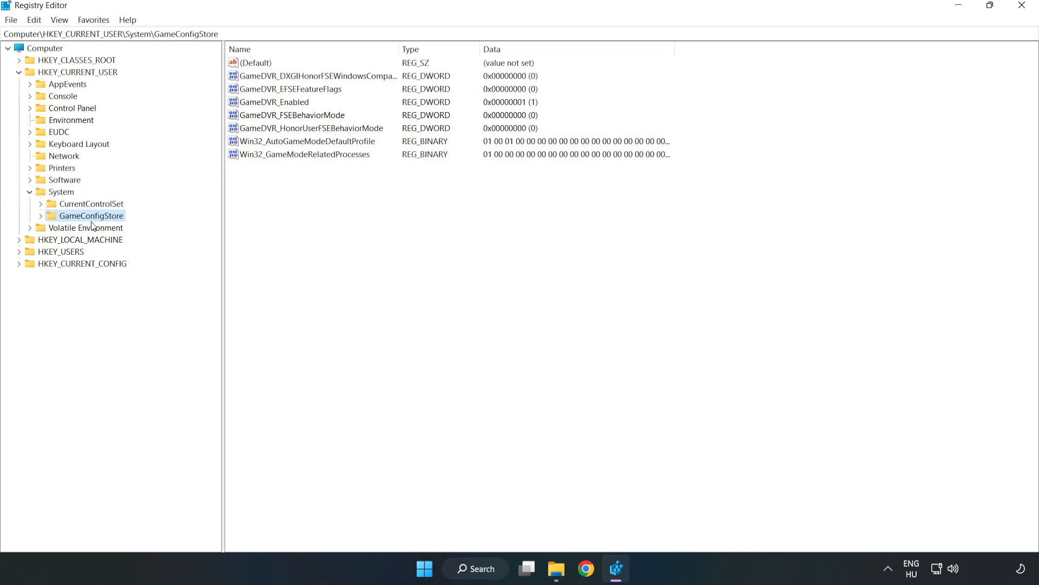
{"action": "left_click", "coordinate": [274, 102]}
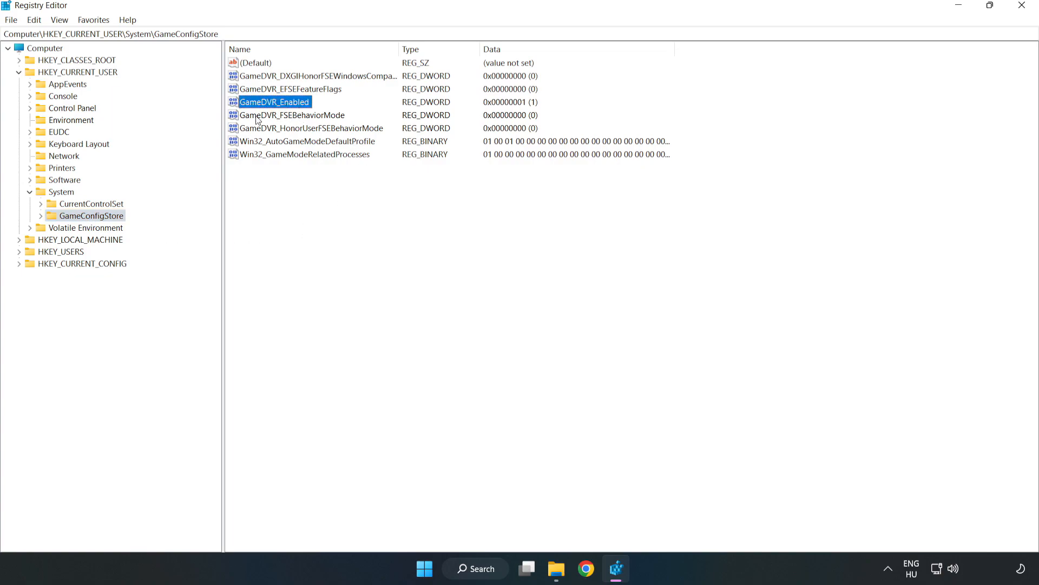
{"action": "right_click", "coordinate": [274, 102]}
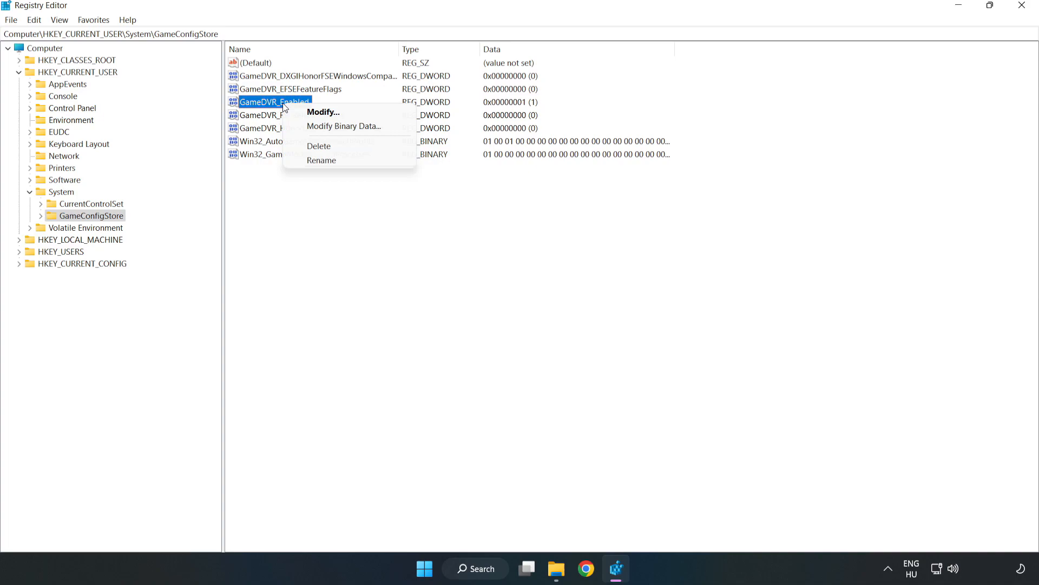
{"action": "mouse_move", "coordinate": [331, 111]}
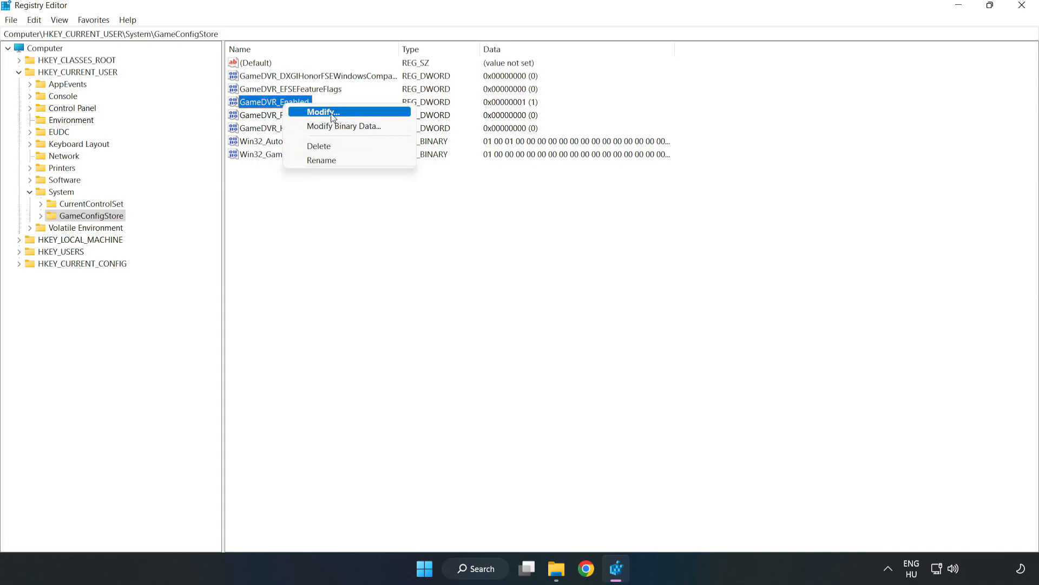
{"action": "left_click", "coordinate": [321, 112]}
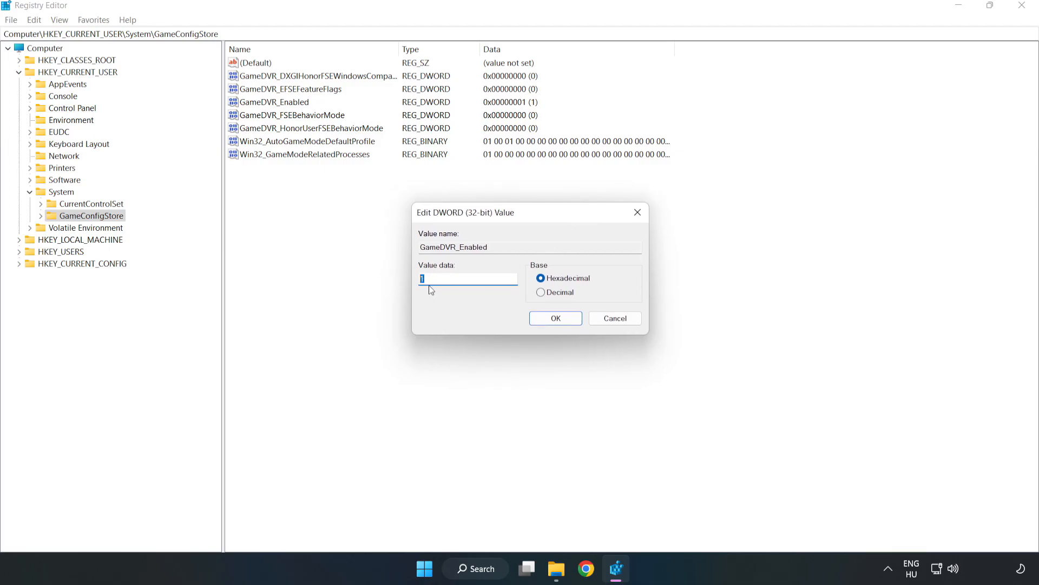
{"action": "type", "text": "0"}
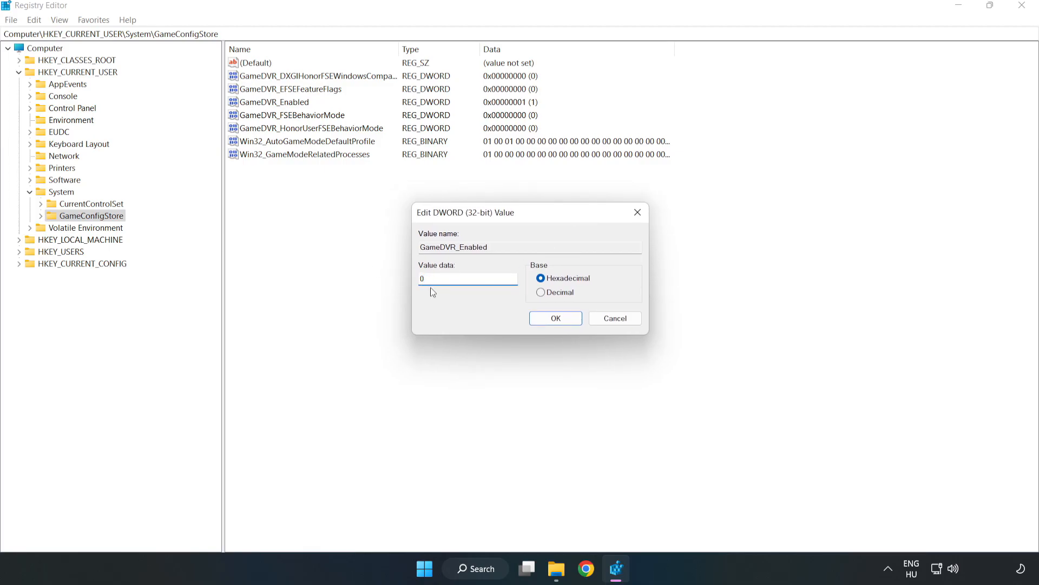
{"action": "left_click", "coordinate": [468, 278]}
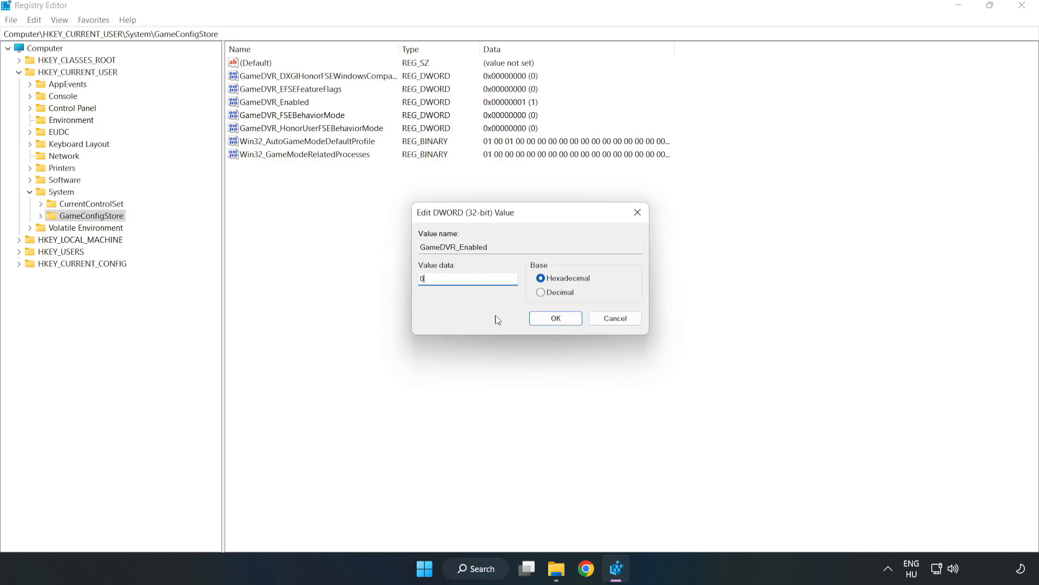
{"action": "left_click", "coordinate": [555, 317]}
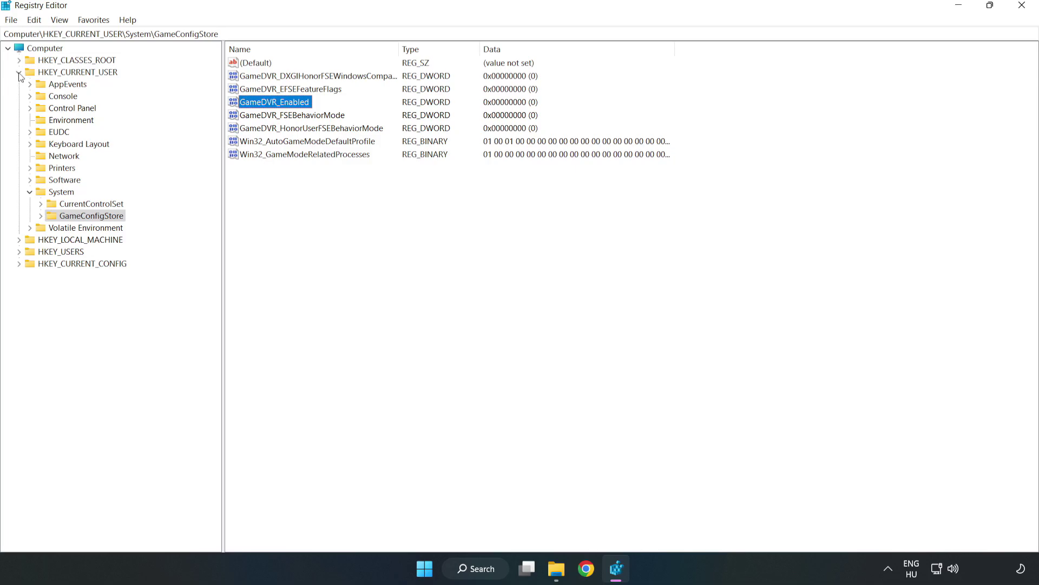
Step: Navigate HKEY_LOCAL_MACHINE > SOFTWARE > Microsoft > PolicyManager > default > ApplicationManagement to AllowGameDVR
{"action": "left_click", "coordinate": [18, 71]}
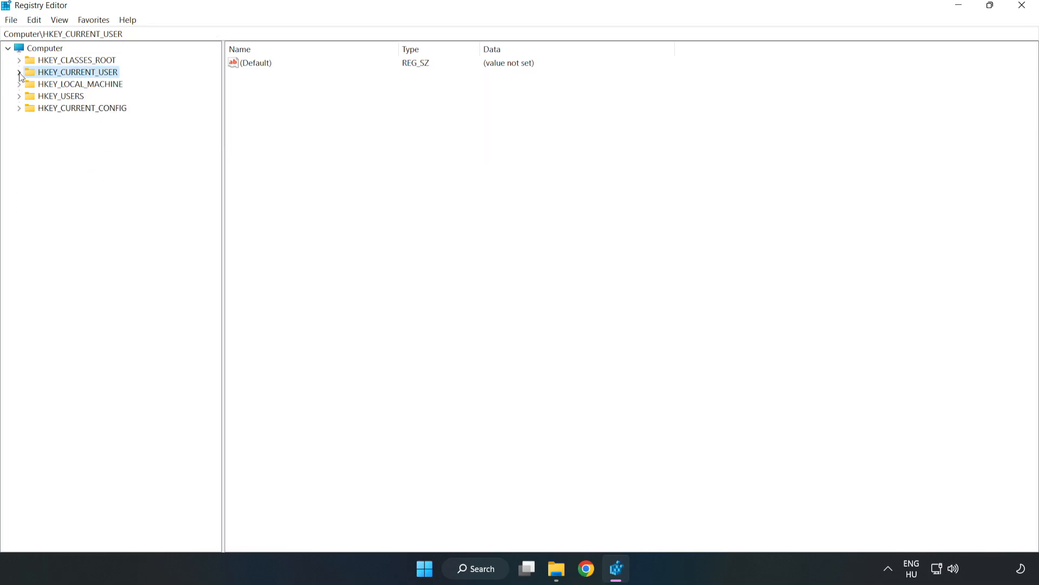
{"action": "mouse_move", "coordinate": [20, 90]}
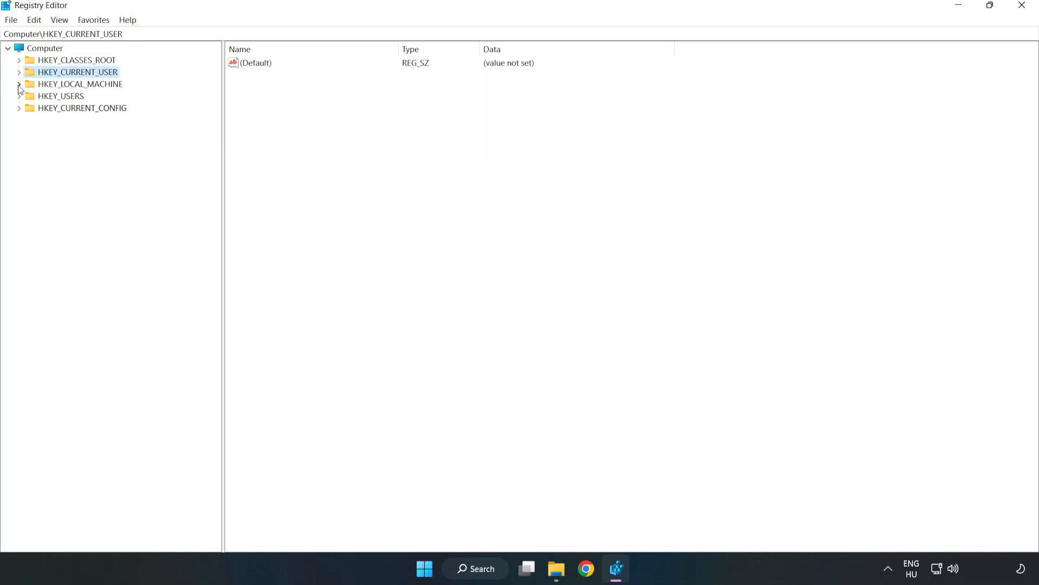
{"action": "left_click", "coordinate": [78, 83]}
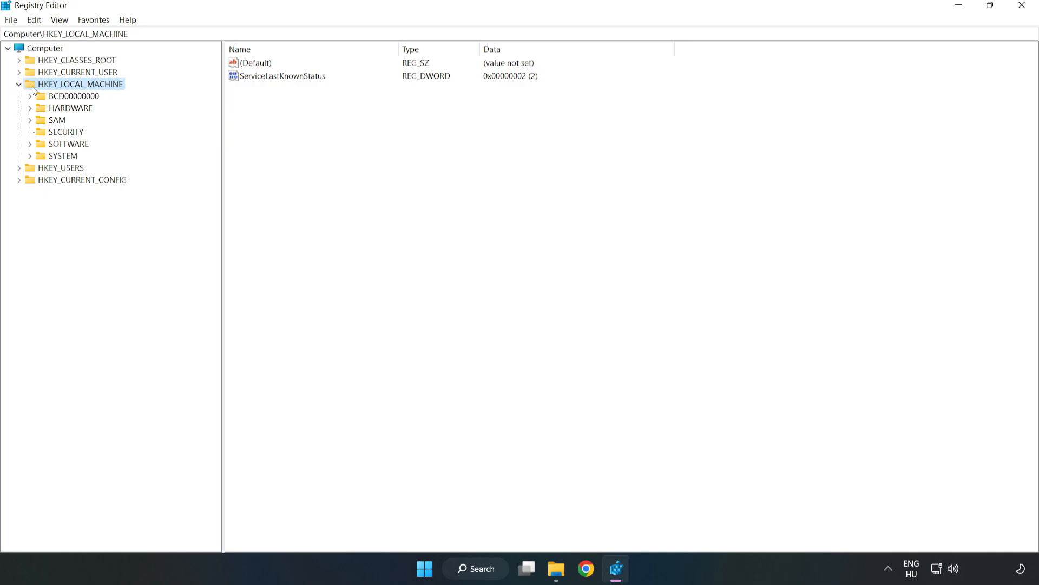
{"action": "mouse_move", "coordinate": [37, 148]}
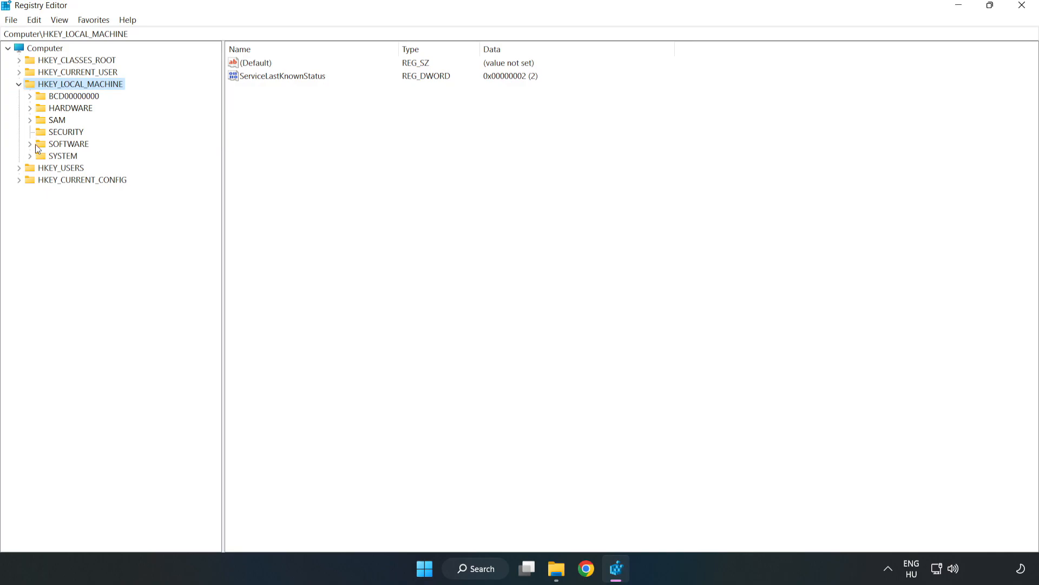
{"action": "left_click", "coordinate": [30, 144]}
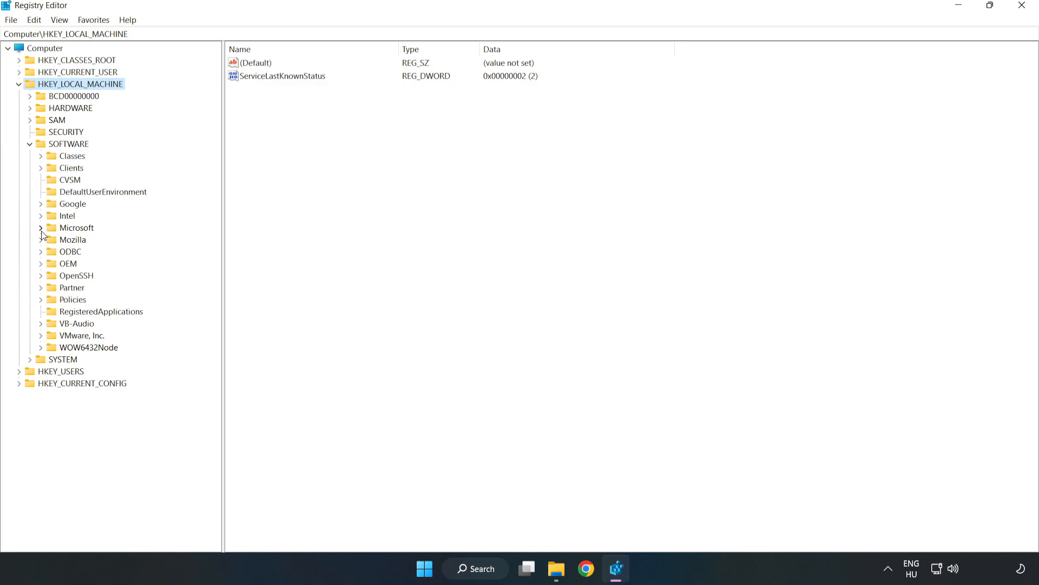
{"action": "left_click", "coordinate": [41, 227]}
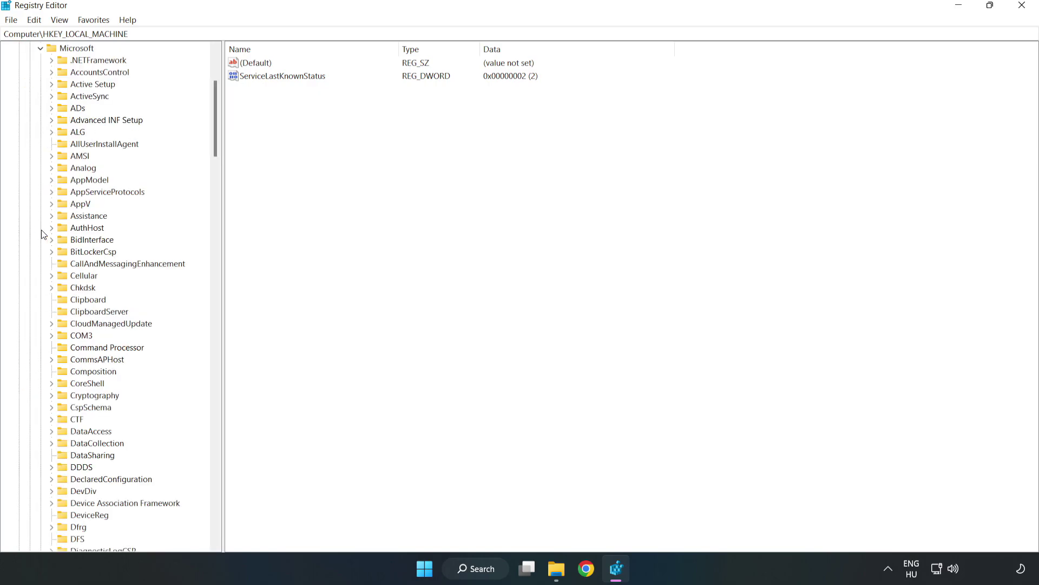
{"action": "mouse_move", "coordinate": [217, 143]}
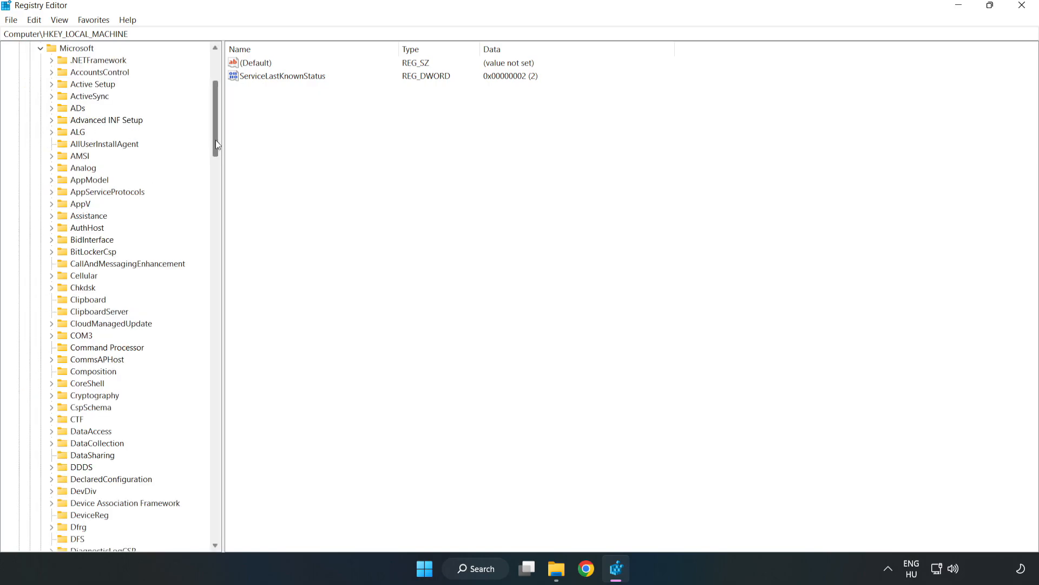
{"action": "scroll", "scroll_direction": "down", "scroll_amount": 3}
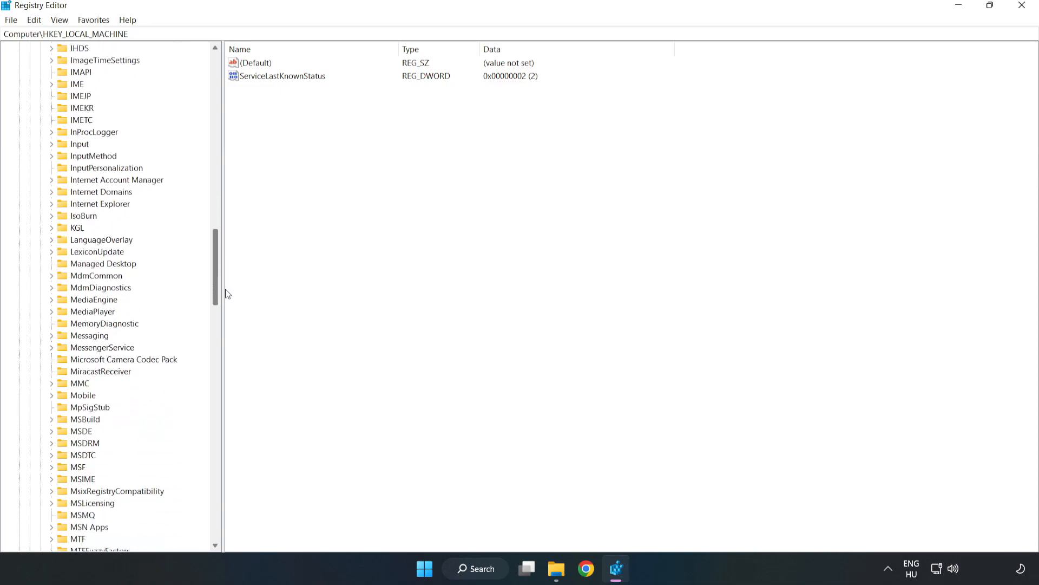
{"action": "scroll", "scroll_direction": "down", "scroll_amount": 3}
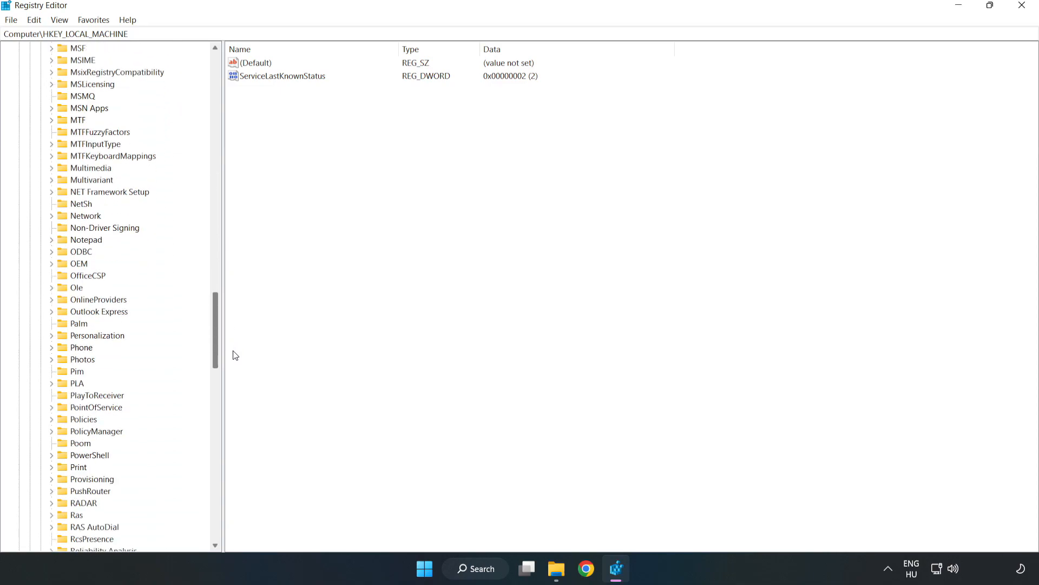
{"action": "scroll", "scroll_direction": "down", "scroll_amount": 3}
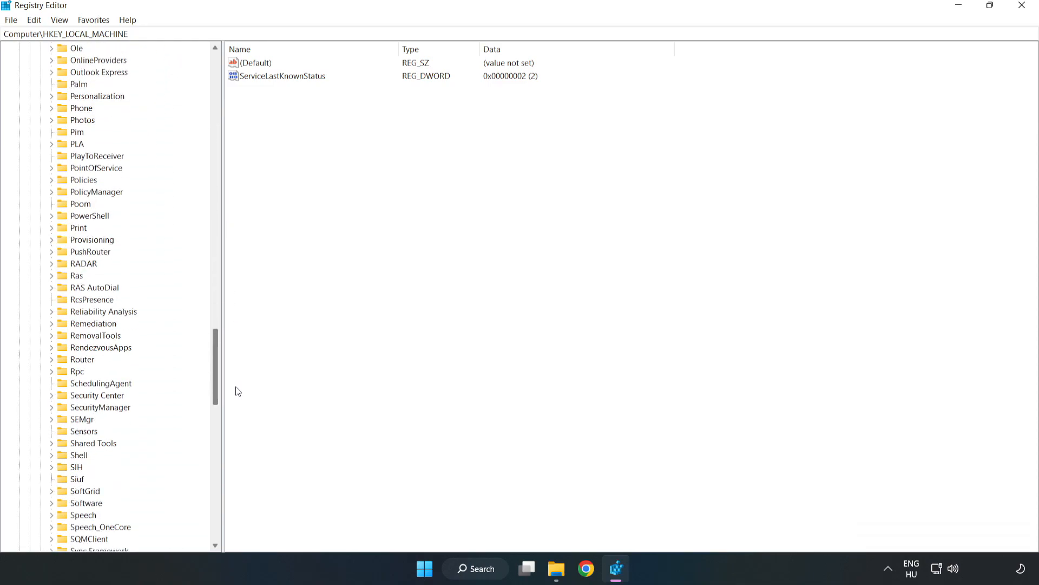
{"action": "scroll", "scroll_direction": "up", "scroll_amount": 3}
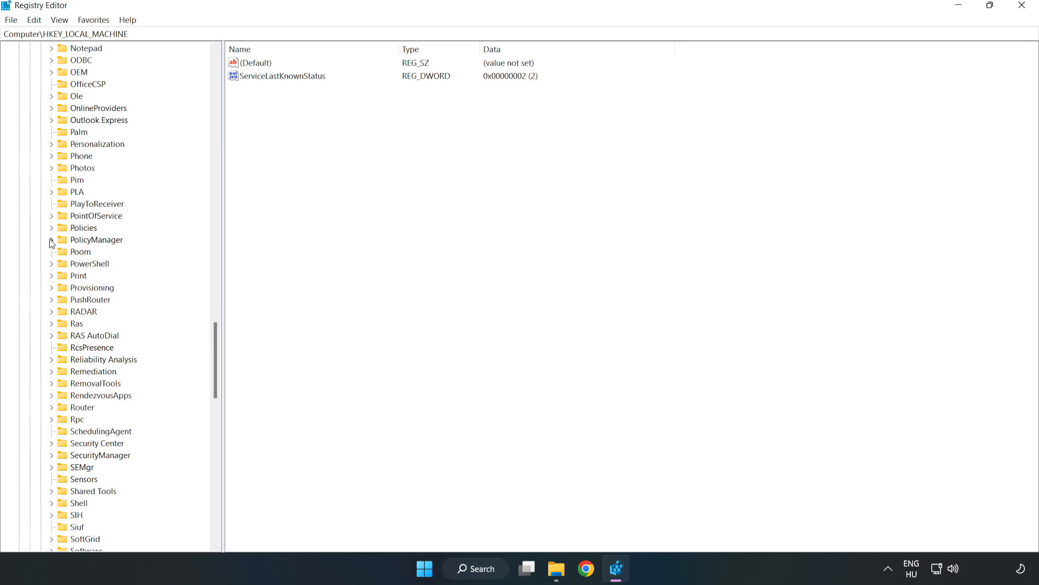
{"action": "left_click", "coordinate": [52, 241]}
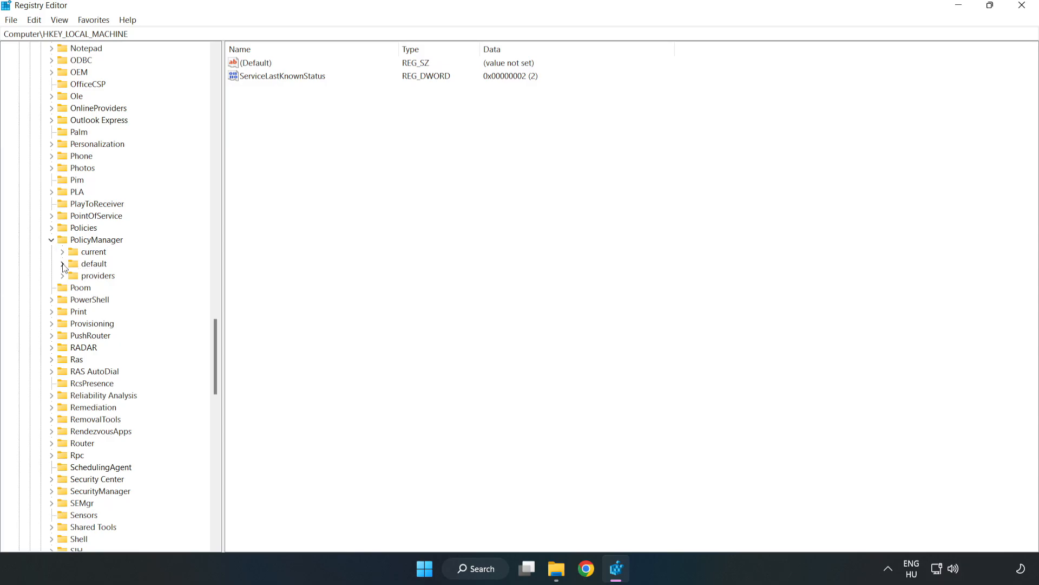
{"action": "left_click", "coordinate": [61, 263]}
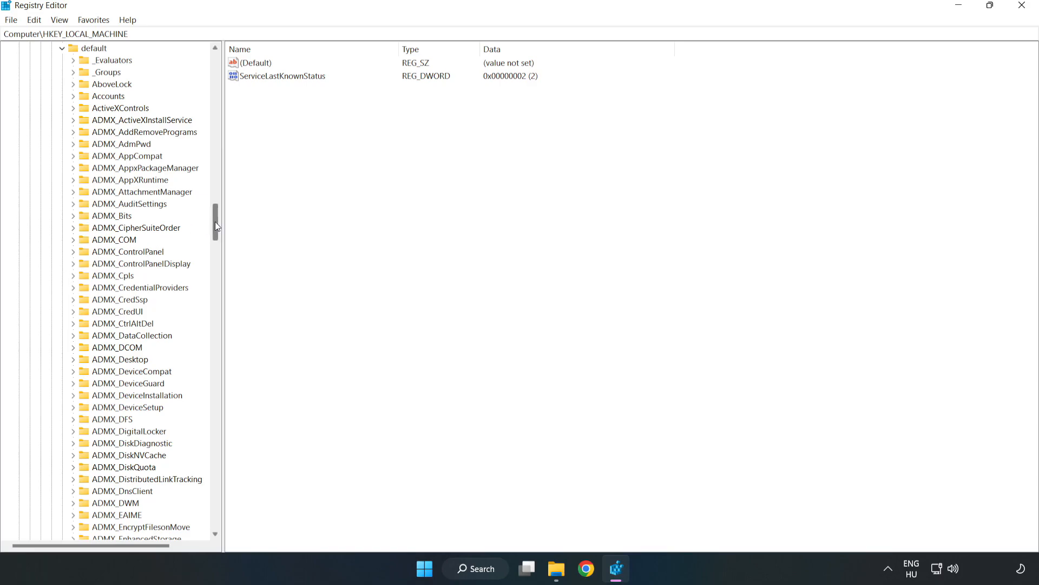
{"action": "scroll", "scroll_direction": "down", "scroll_amount": 3}
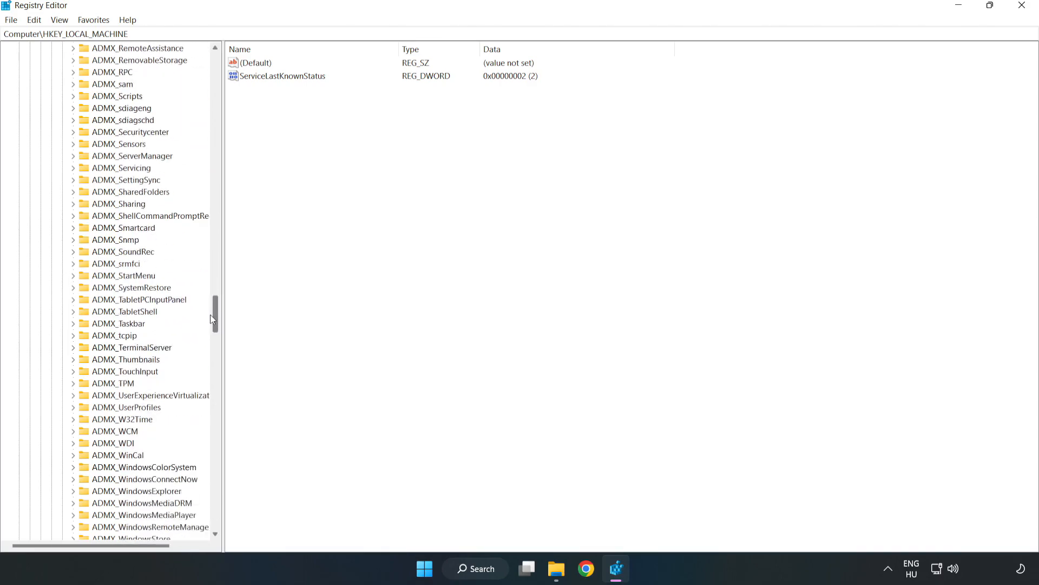
{"action": "scroll", "scroll_direction": "down", "scroll_amount": 3}
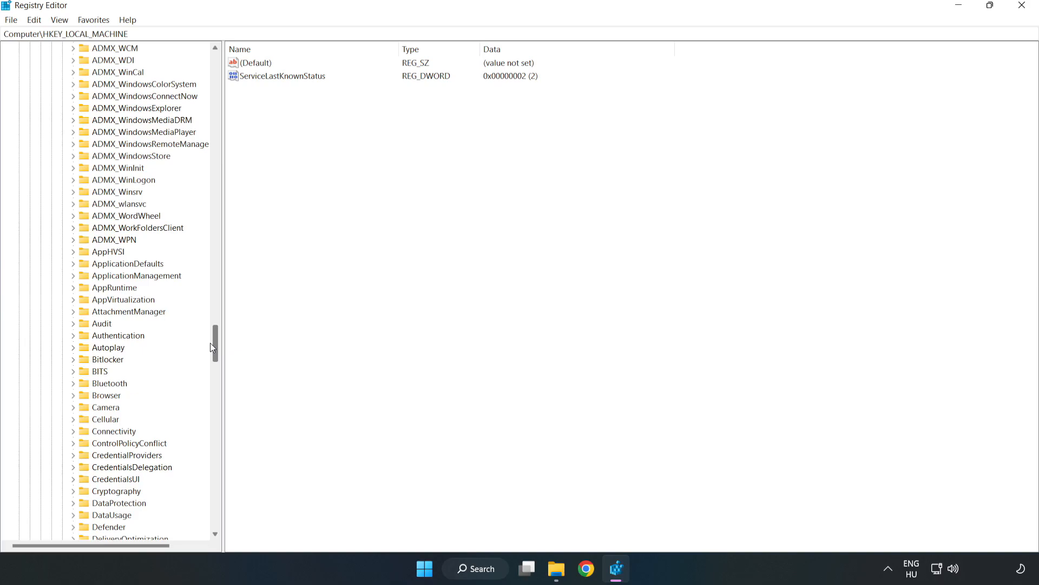
{"action": "mouse_move", "coordinate": [93, 279]}
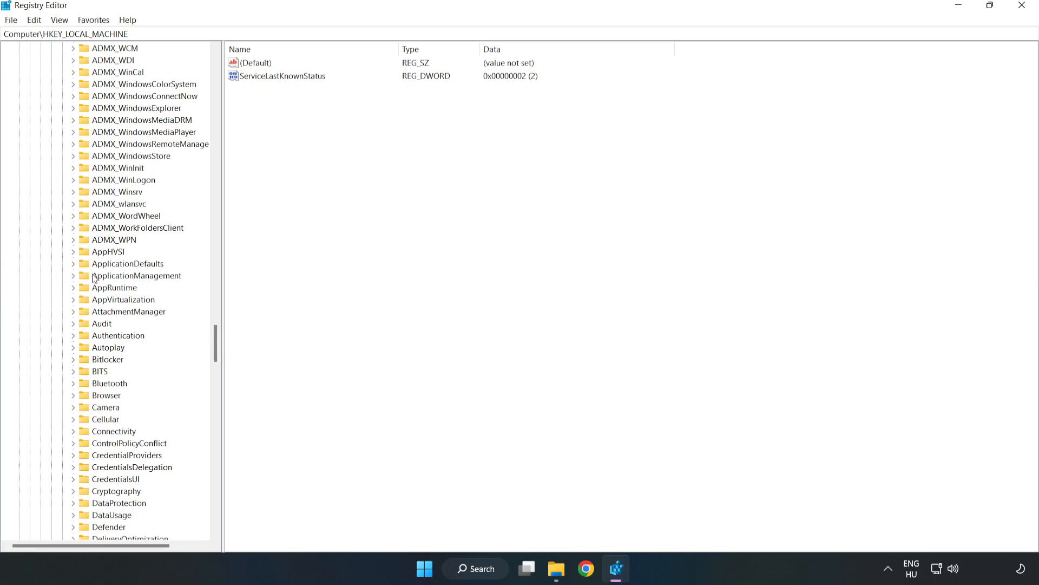
{"action": "left_click", "coordinate": [74, 276]}
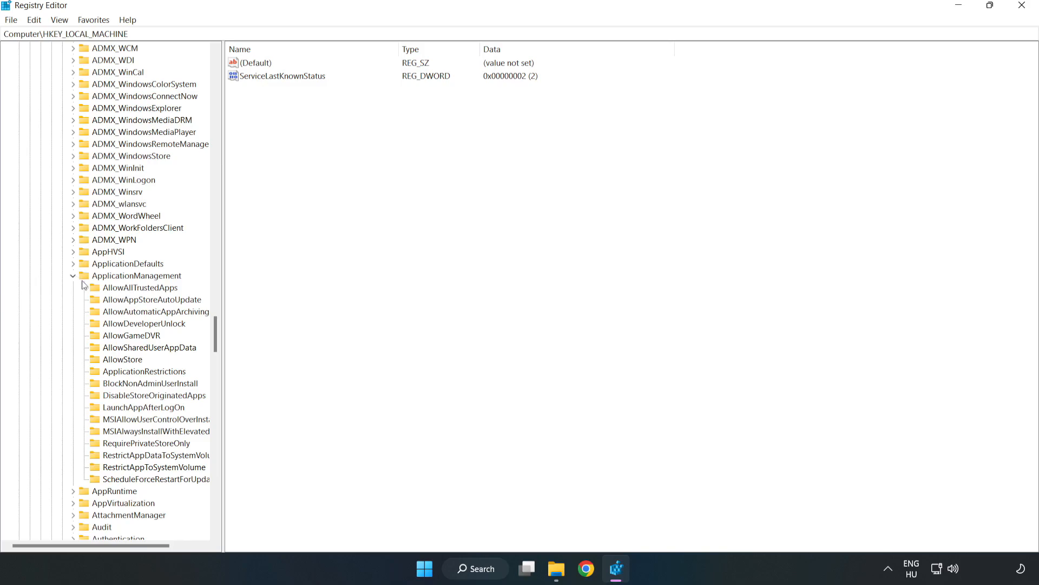
{"action": "mouse_move", "coordinate": [176, 340]}
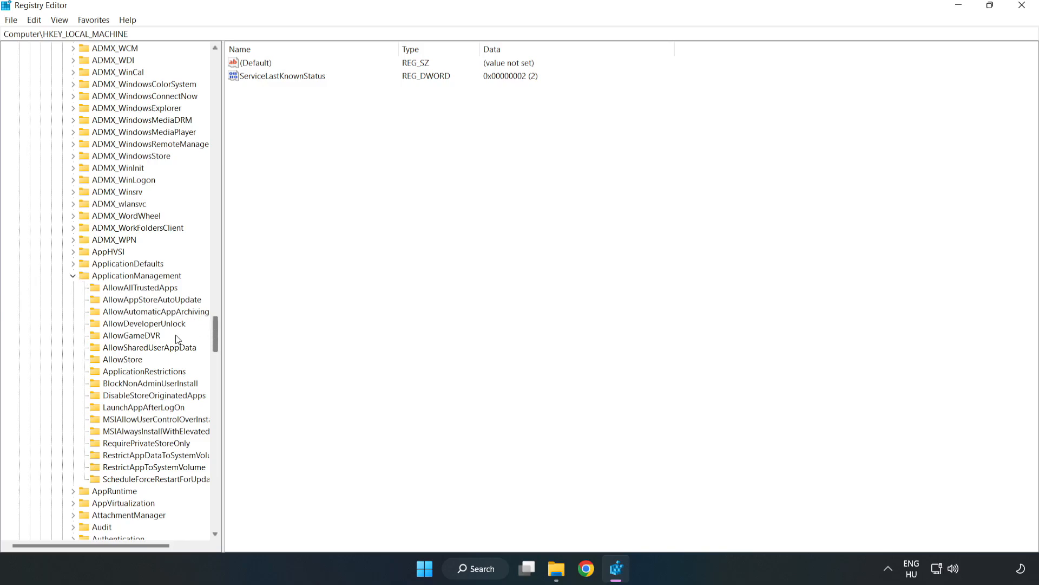
{"action": "mouse_move", "coordinate": [103, 338]}
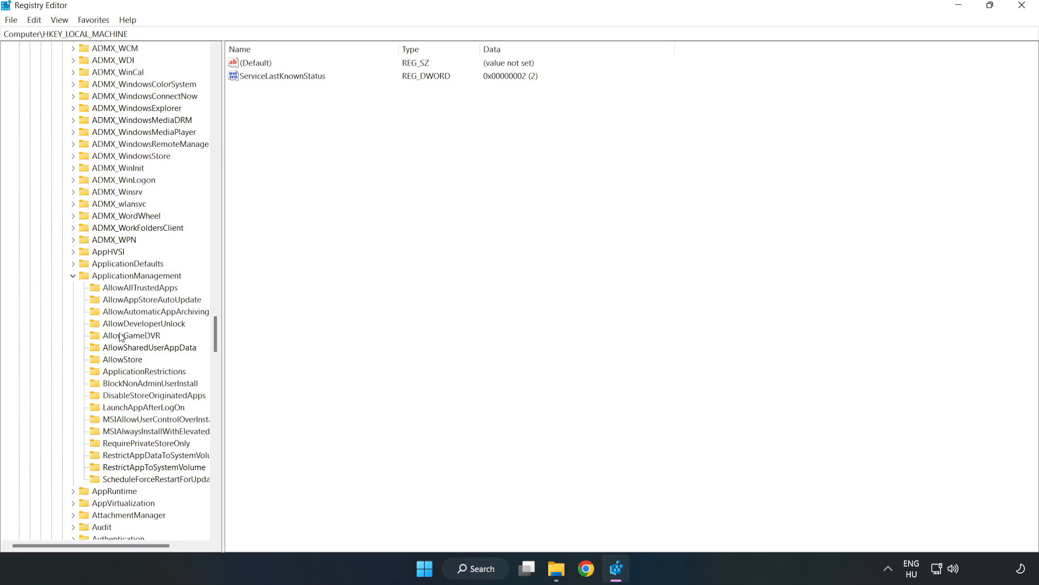
{"action": "left_click", "coordinate": [131, 335]}
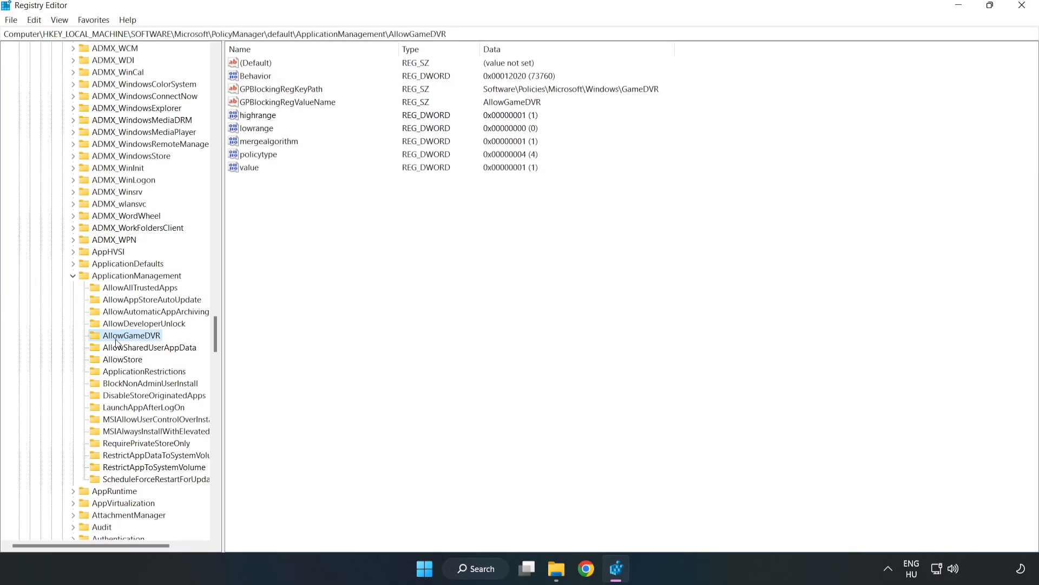
{"action": "mouse_move", "coordinate": [243, 171]}
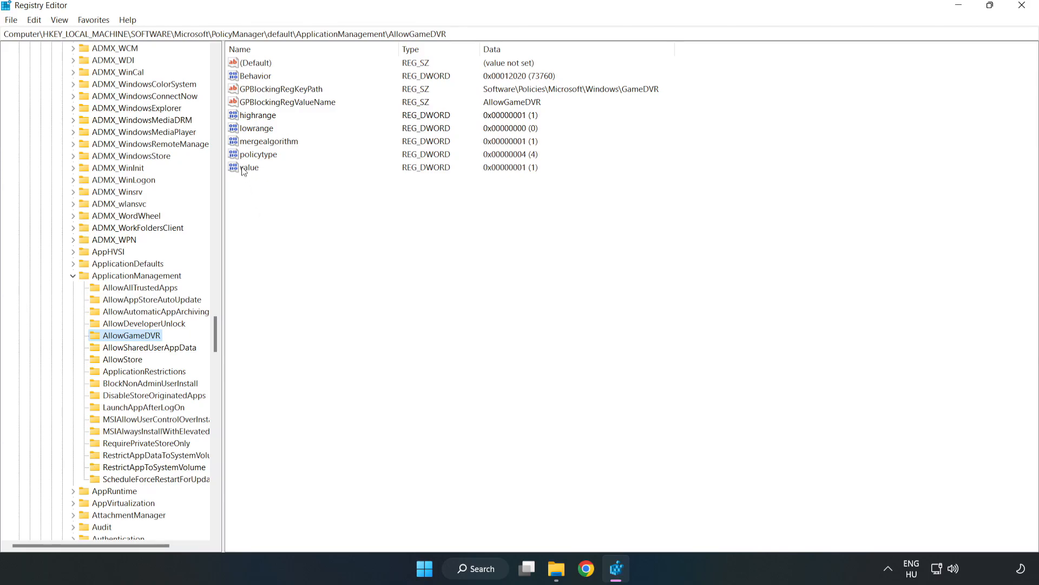
Step: Set AllowGameDVR's 'value' entry to 0 and close Registry Editor
{"action": "right_click", "coordinate": [249, 167]}
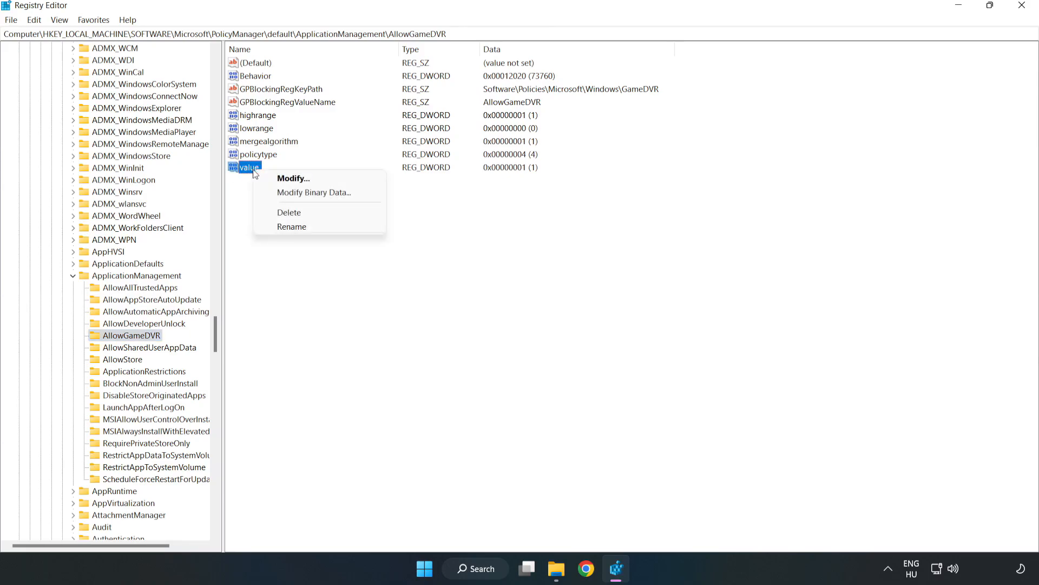
{"action": "mouse_move", "coordinate": [294, 179]}
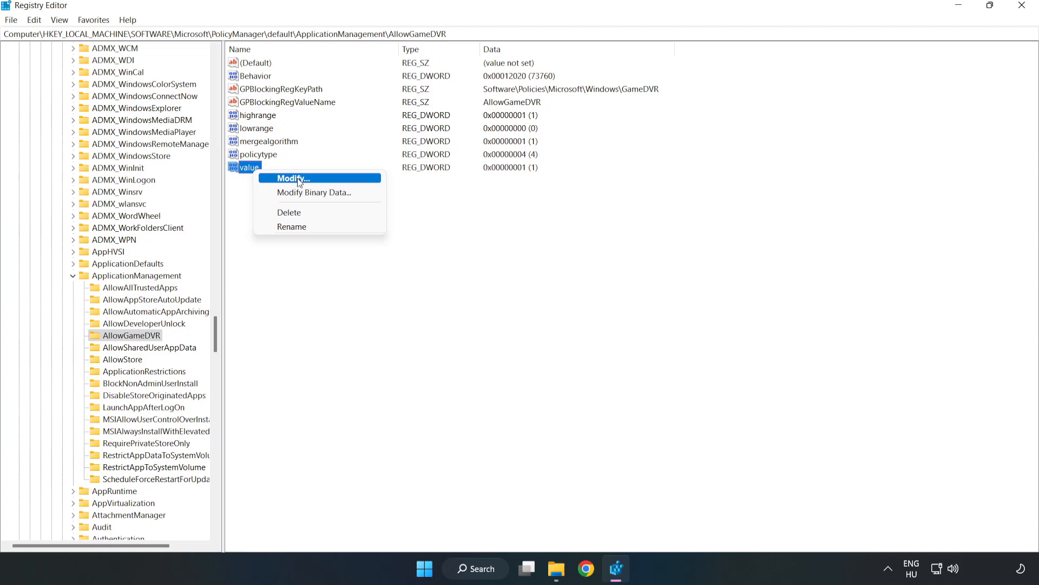
{"action": "left_click", "coordinate": [291, 178]}
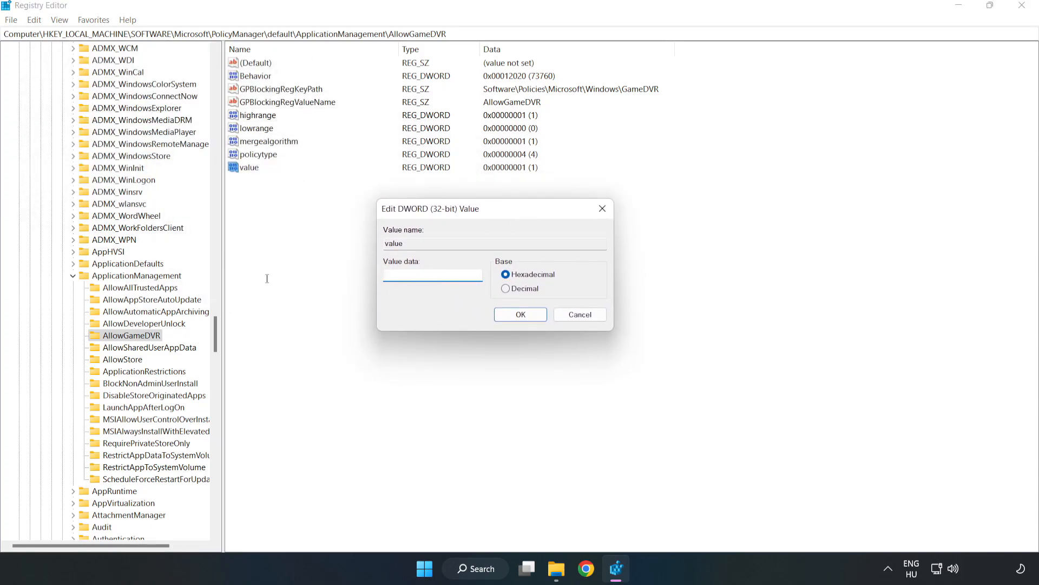
{"action": "type", "text": "0"}
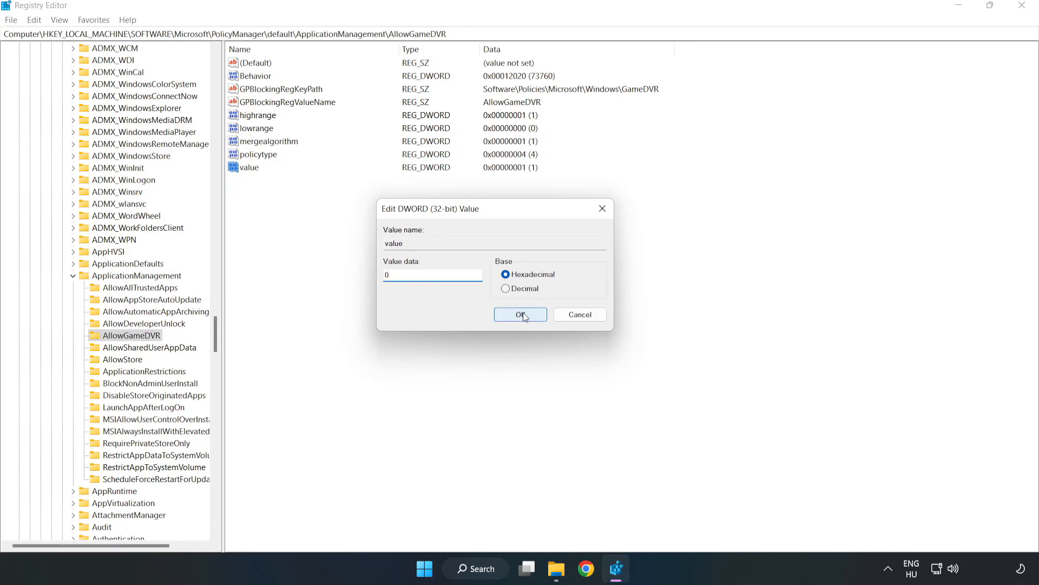
{"action": "left_click", "coordinate": [521, 314]}
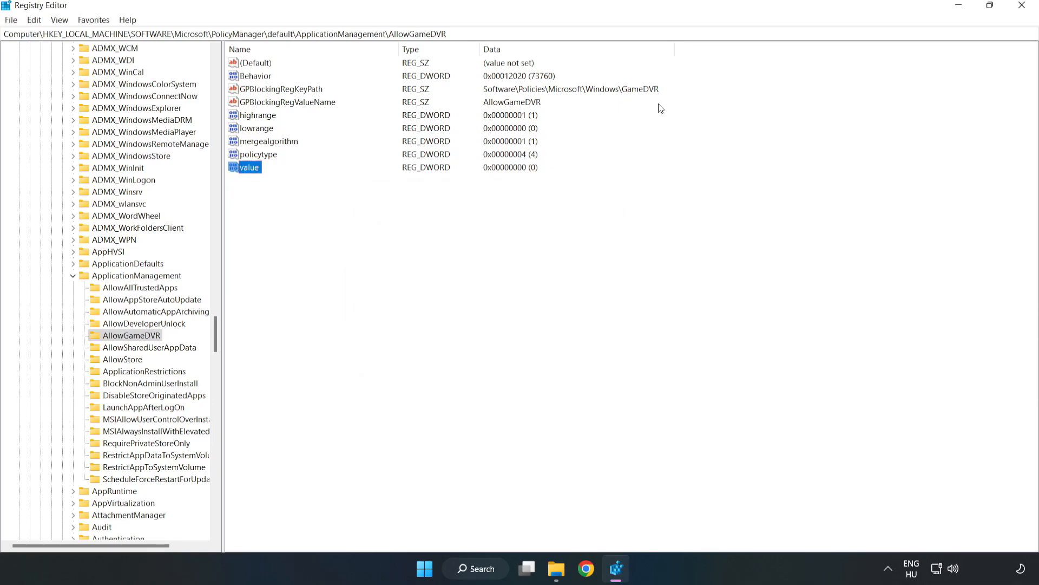
{"action": "mouse_move", "coordinate": [1023, 5]}
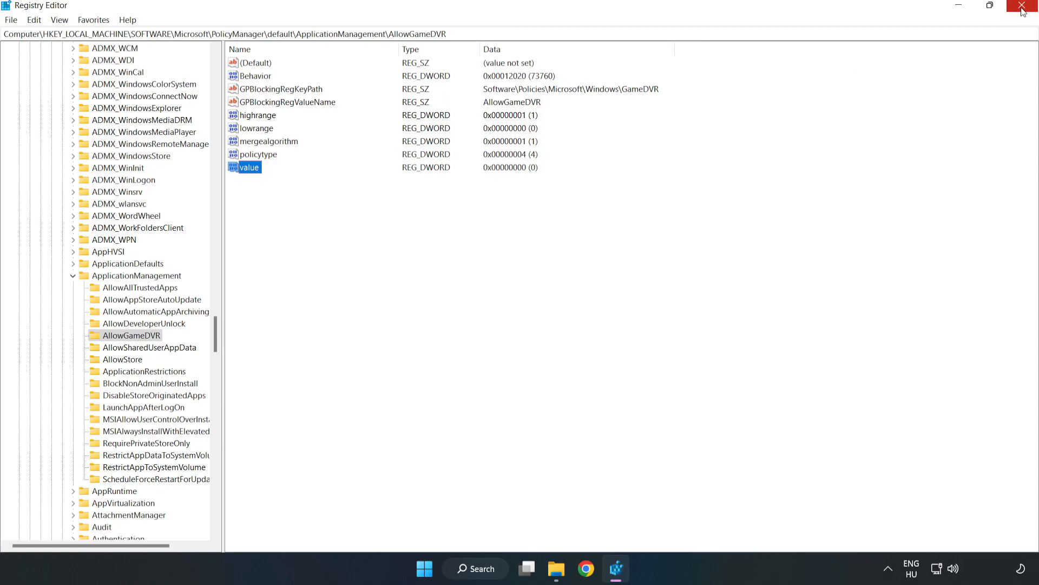
{"action": "left_click", "coordinate": [1023, 7]}
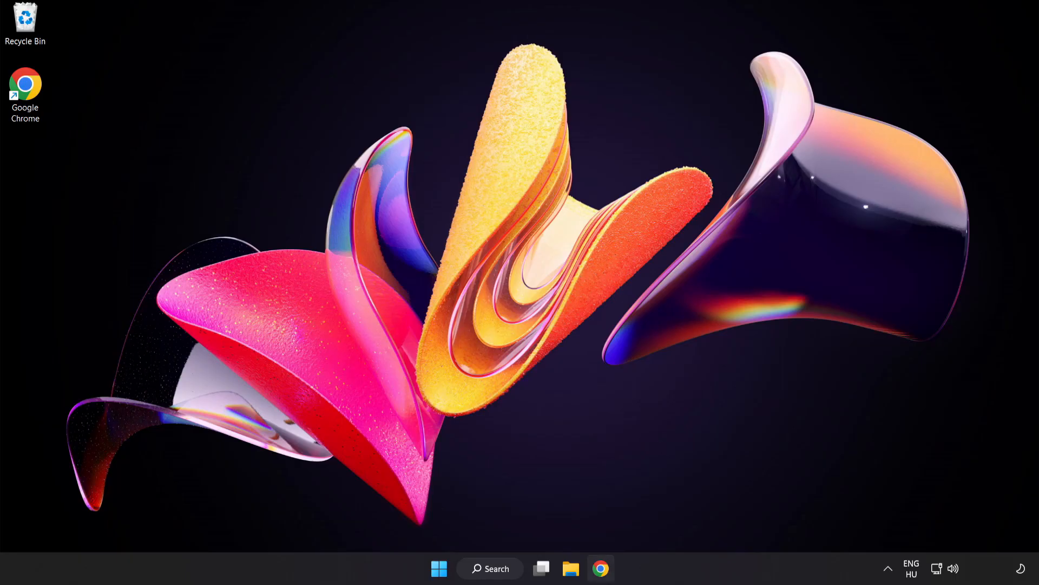
{"action": "mouse_move", "coordinate": [600, 569]}
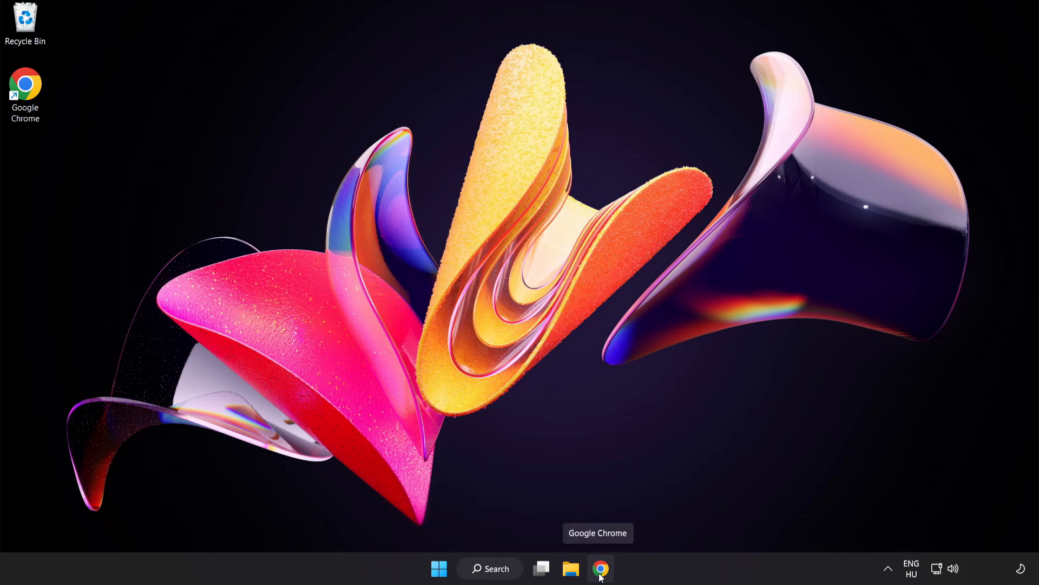
Step: Download the DirectX End-User Runtime Web Installer in Chrome and run dxwebsetup.exe
{"action": "left_click", "coordinate": [600, 568]}
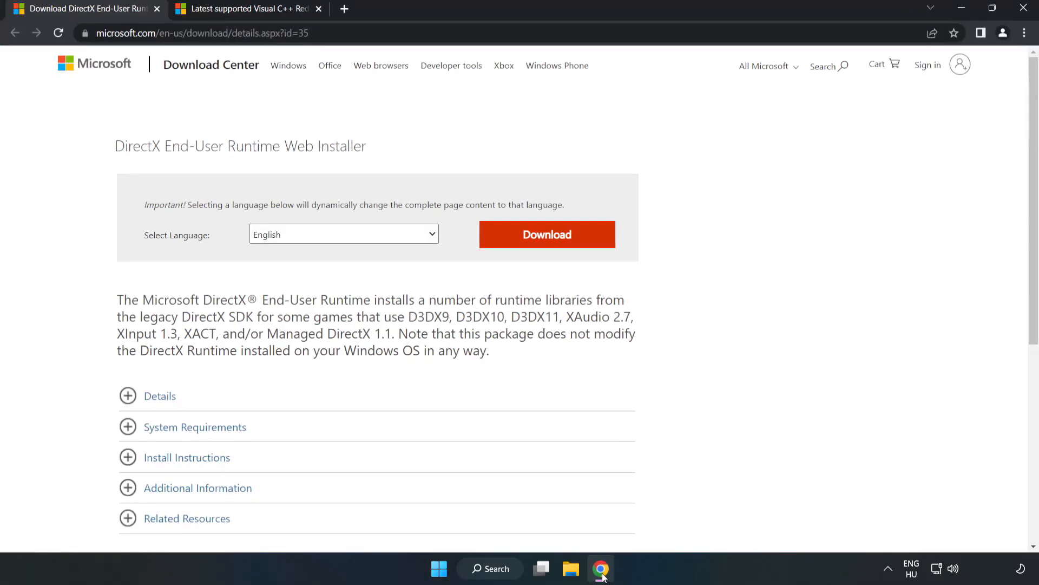
{"action": "mouse_move", "coordinate": [348, 31]}
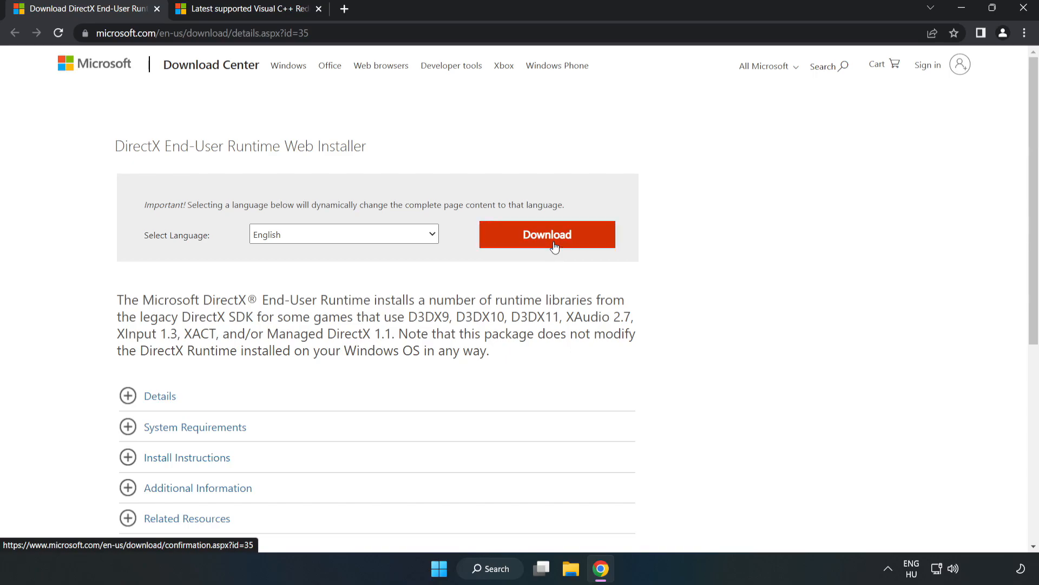
{"action": "left_click", "coordinate": [546, 234]}
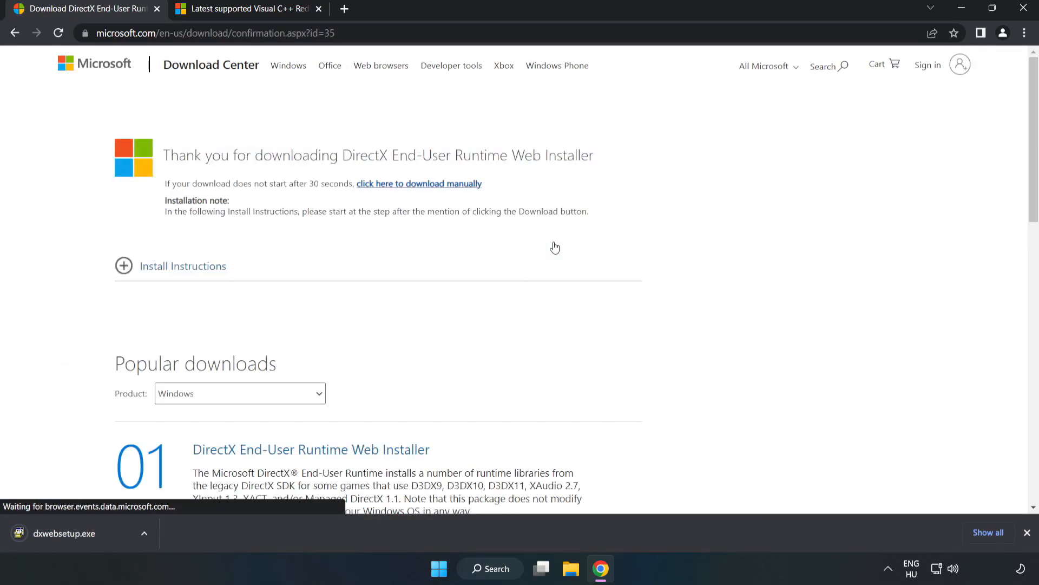
{"action": "mouse_move", "coordinate": [392, 345]}
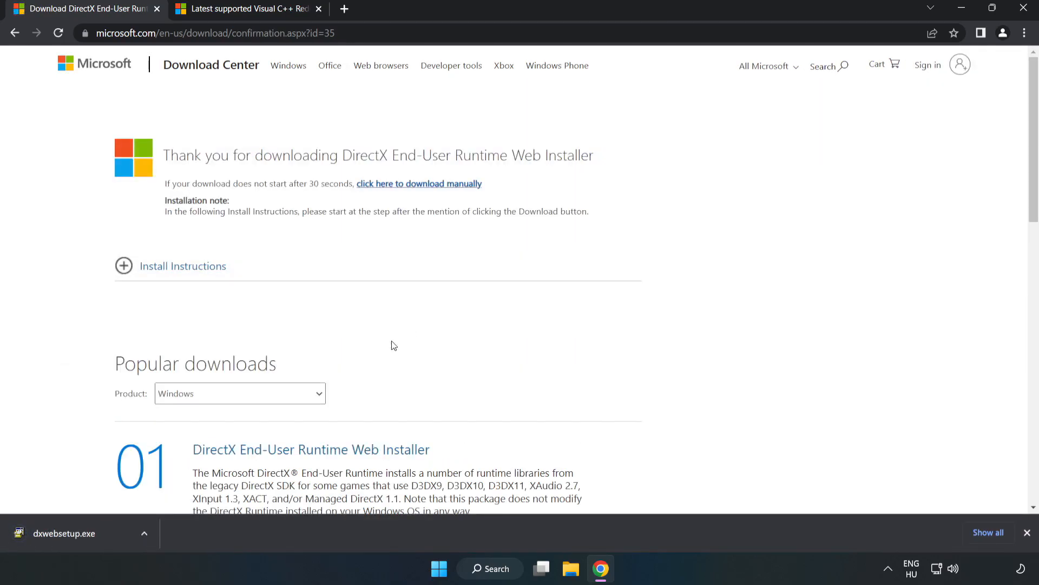
{"action": "mouse_move", "coordinate": [98, 542]}
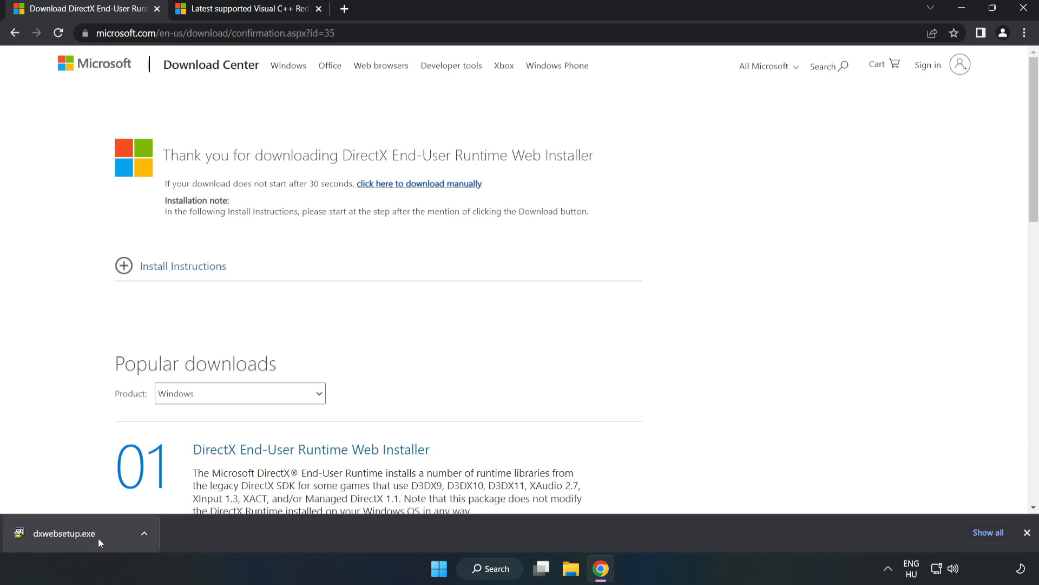
{"action": "left_click", "coordinate": [63, 533]}
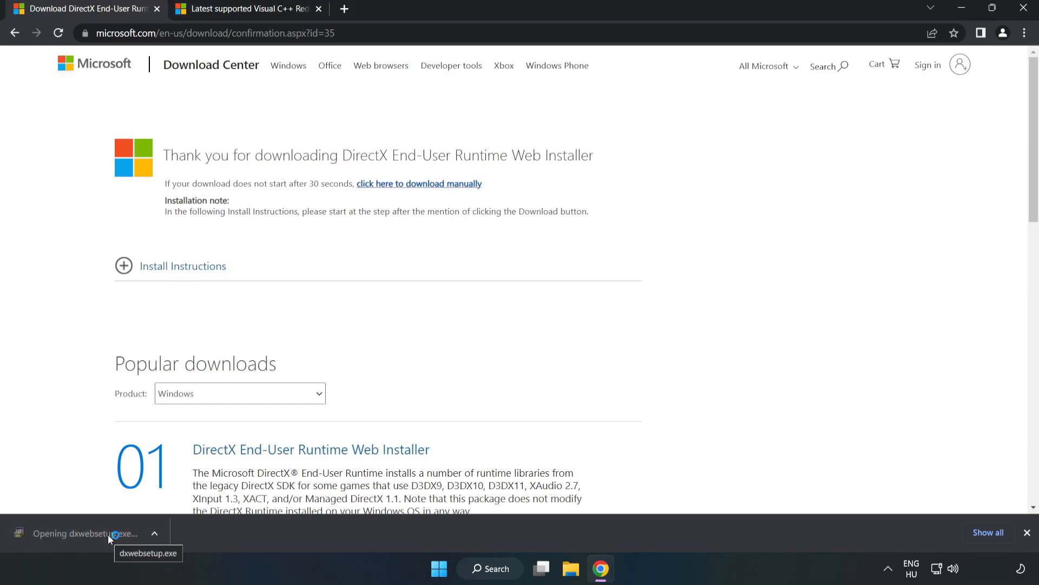
Step: Accept the DirectX license, decline the Bing Bar, run the install and finish the wizard
{"action": "left_click", "coordinate": [85, 534]}
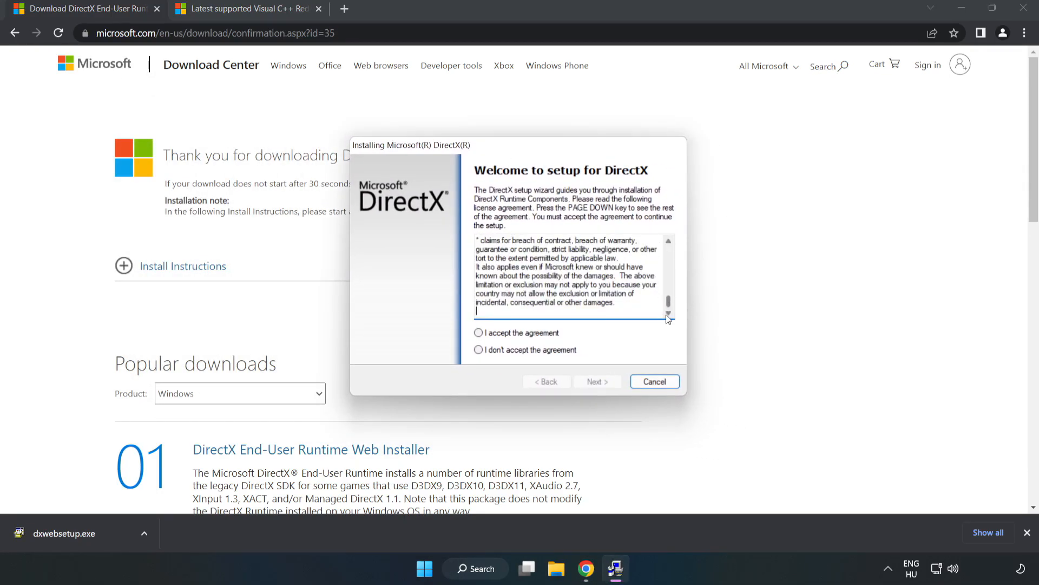
{"action": "left_click", "coordinate": [478, 332]}
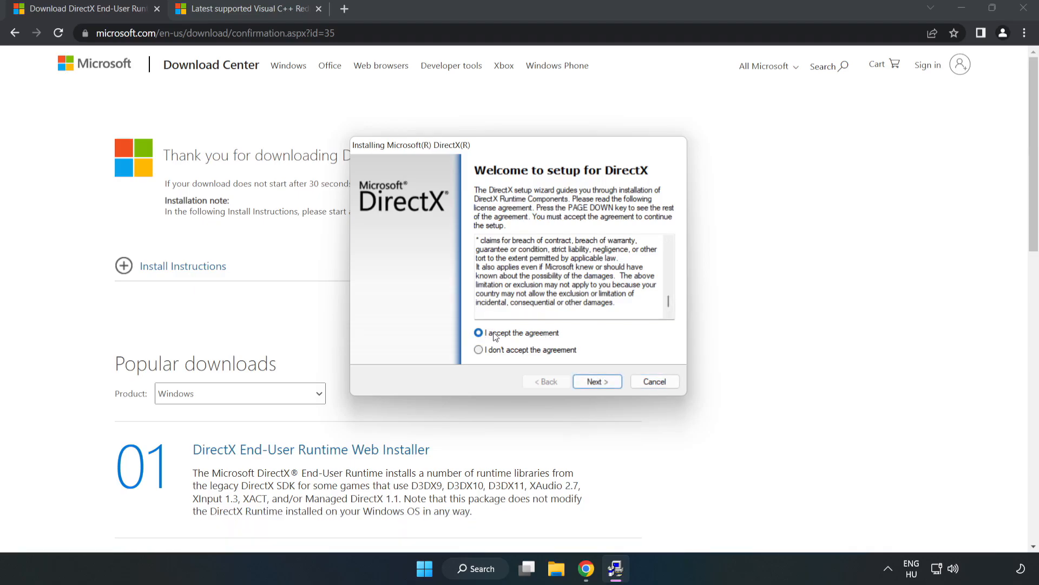
{"action": "left_click", "coordinate": [596, 381]}
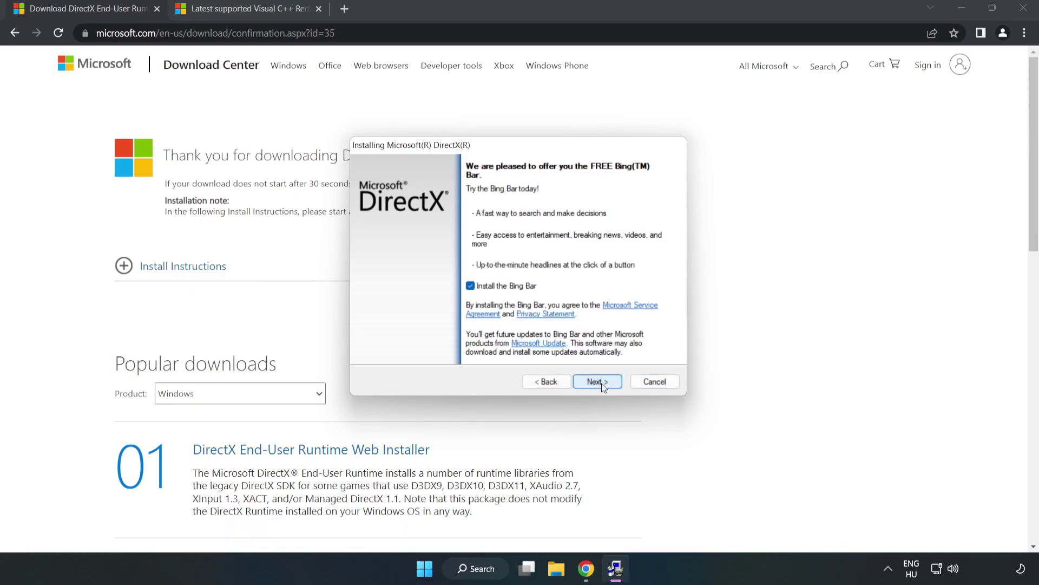
{"action": "left_click", "coordinate": [470, 286]}
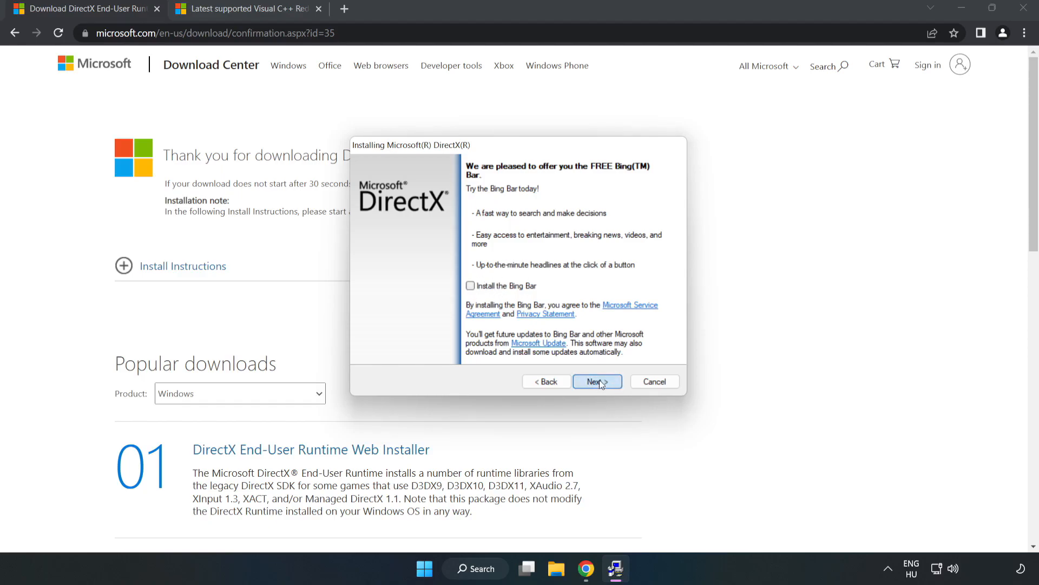
{"action": "left_click", "coordinate": [595, 381]}
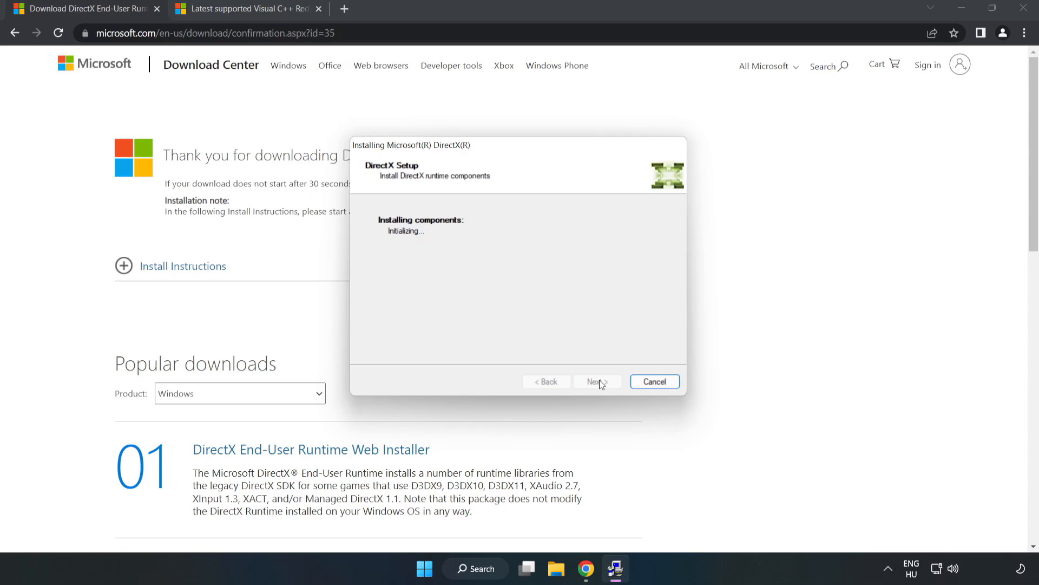
{"action": "left_click", "coordinate": [595, 381]}
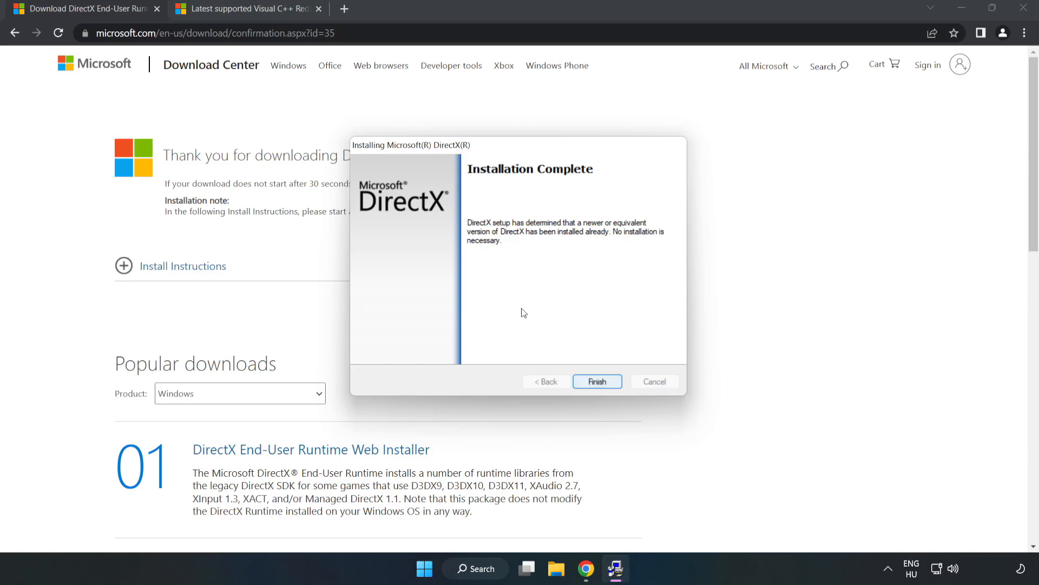
{"action": "left_click", "coordinate": [595, 381]}
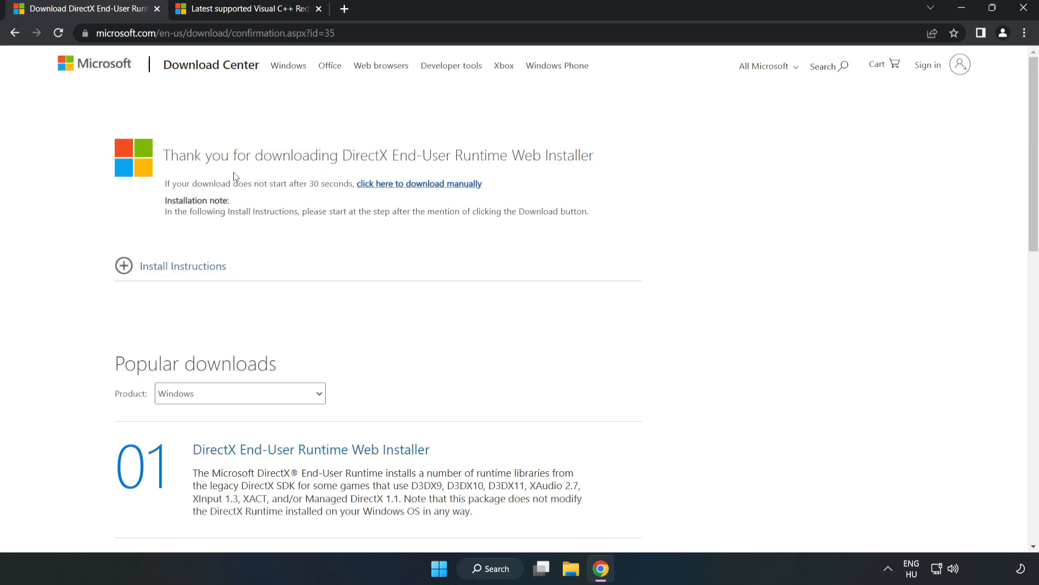
{"action": "mouse_move", "coordinate": [157, 9]}
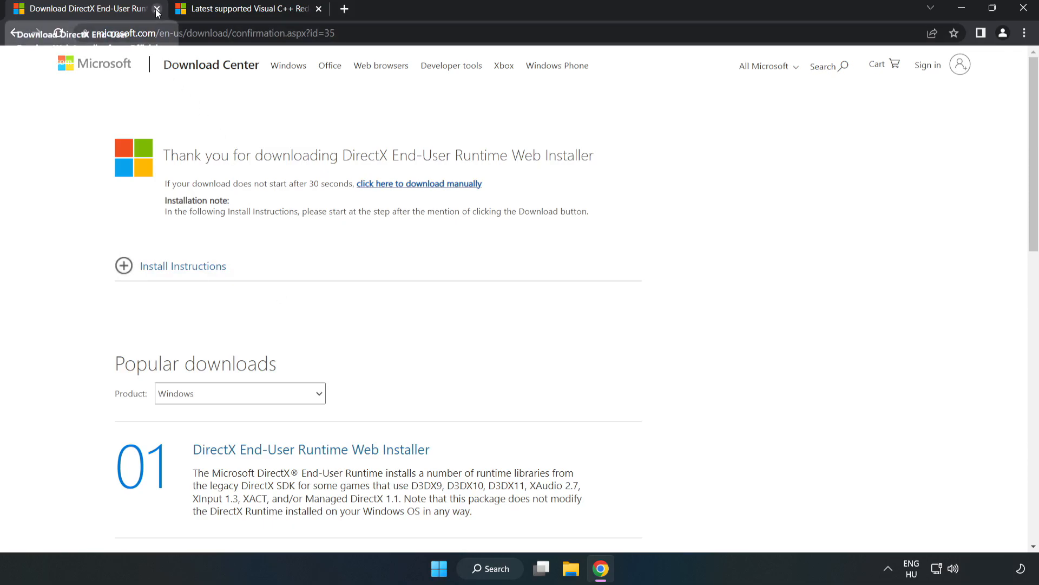
Step: Close the DirectX tab and download the Visual C++ 2015-2022 redistributables, allowing multiple downloads
{"action": "left_click", "coordinate": [157, 9]}
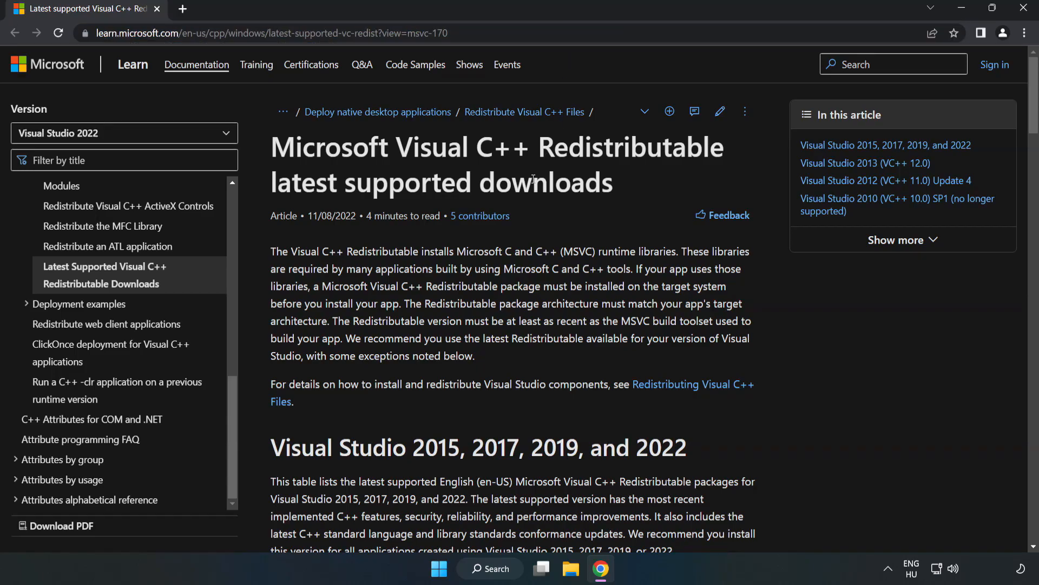
{"action": "scroll", "scroll_direction": "down", "scroll_amount": 3}
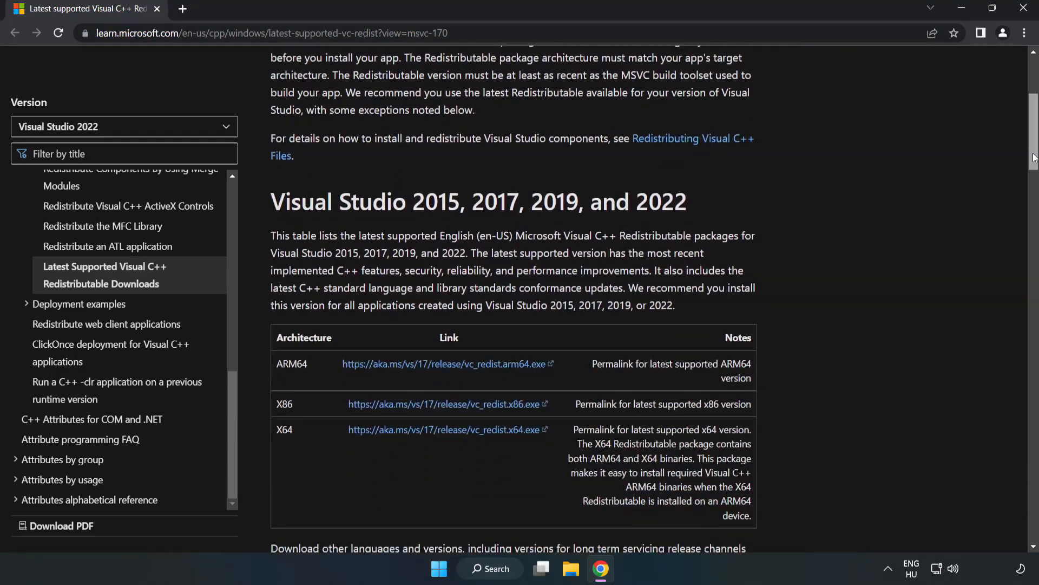
{"action": "scroll", "scroll_direction": "down", "scroll_amount": 3}
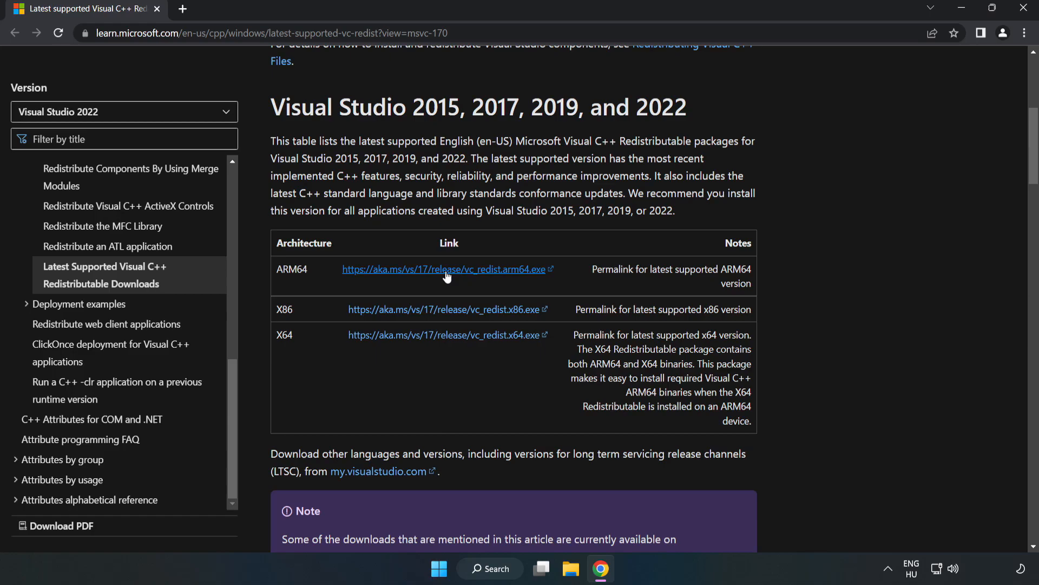
{"action": "left_click", "coordinate": [444, 269]}
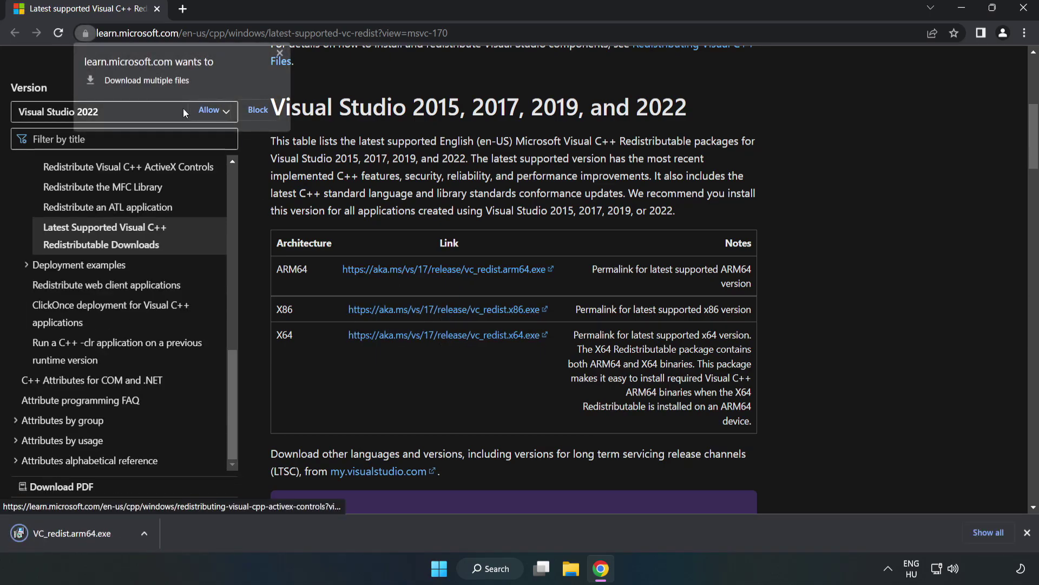
{"action": "left_click", "coordinate": [209, 110]}
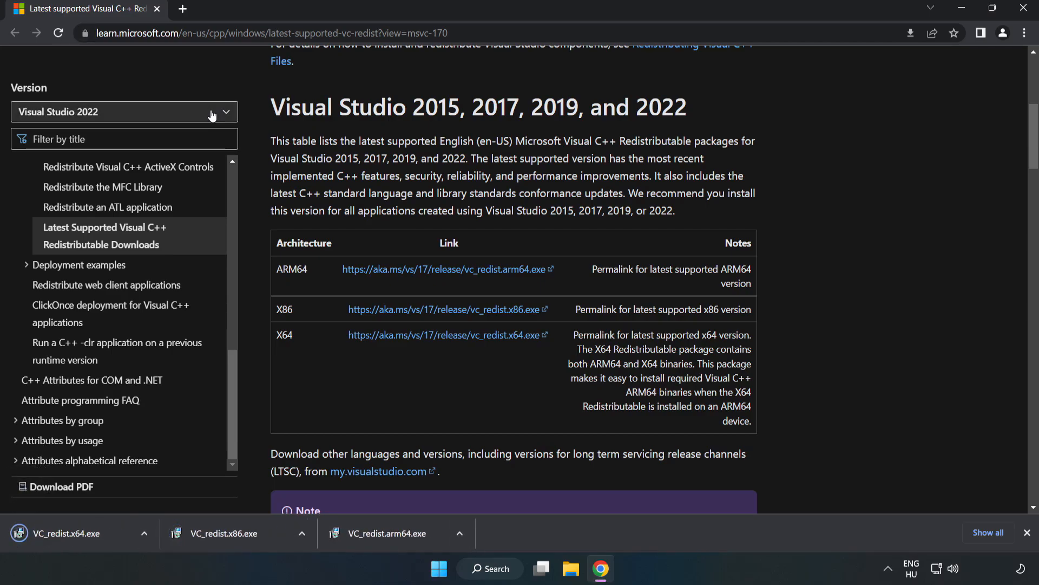
{"action": "mouse_move", "coordinate": [396, 541]}
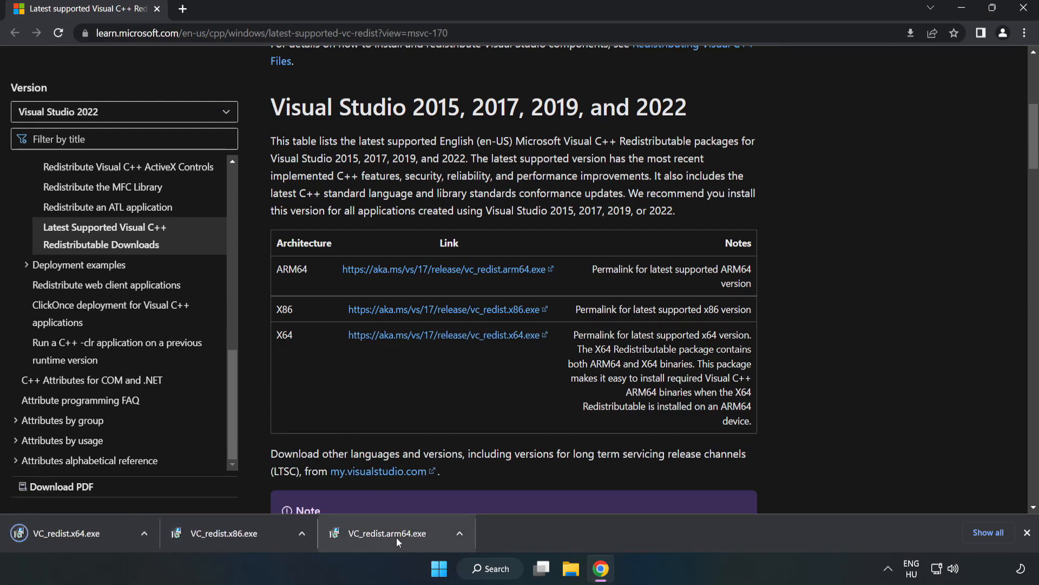
Step: Run VC_redist.arm64.exe, accept the license, and close it after it fails as unsupported
{"action": "left_click", "coordinate": [392, 533]}
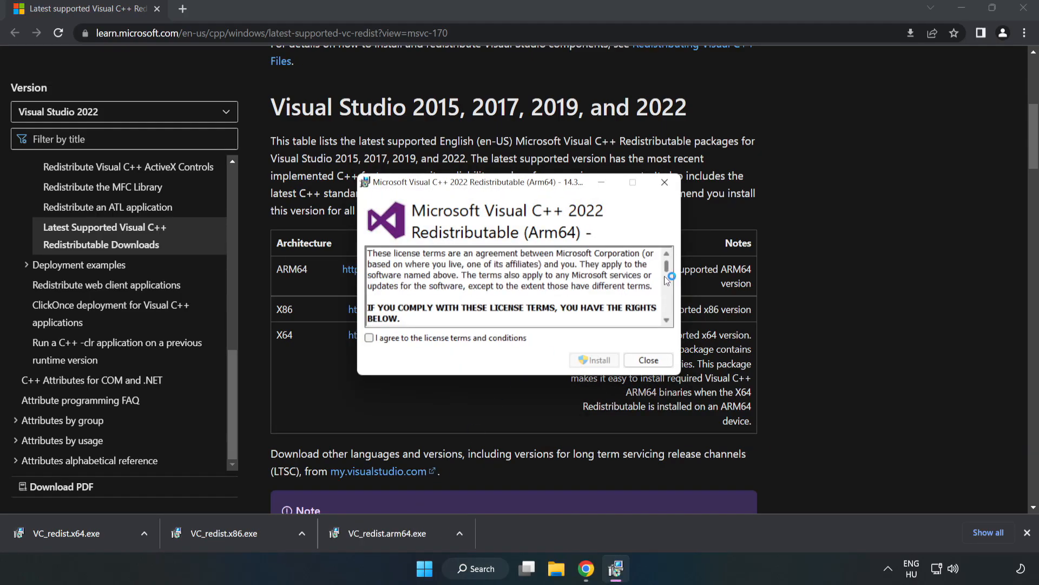
{"action": "left_click", "coordinate": [370, 338]}
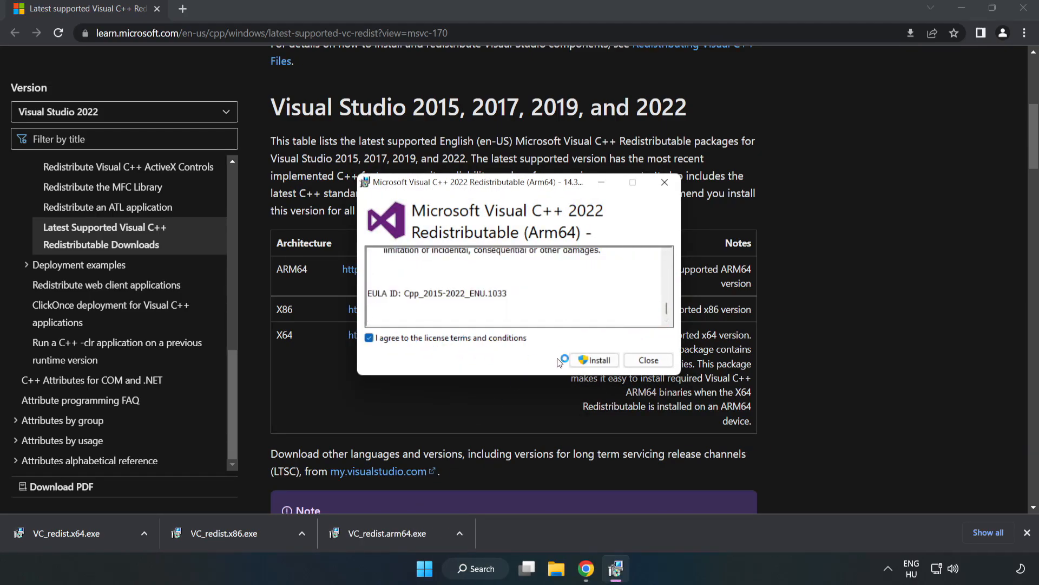
{"action": "mouse_move", "coordinate": [595, 360]}
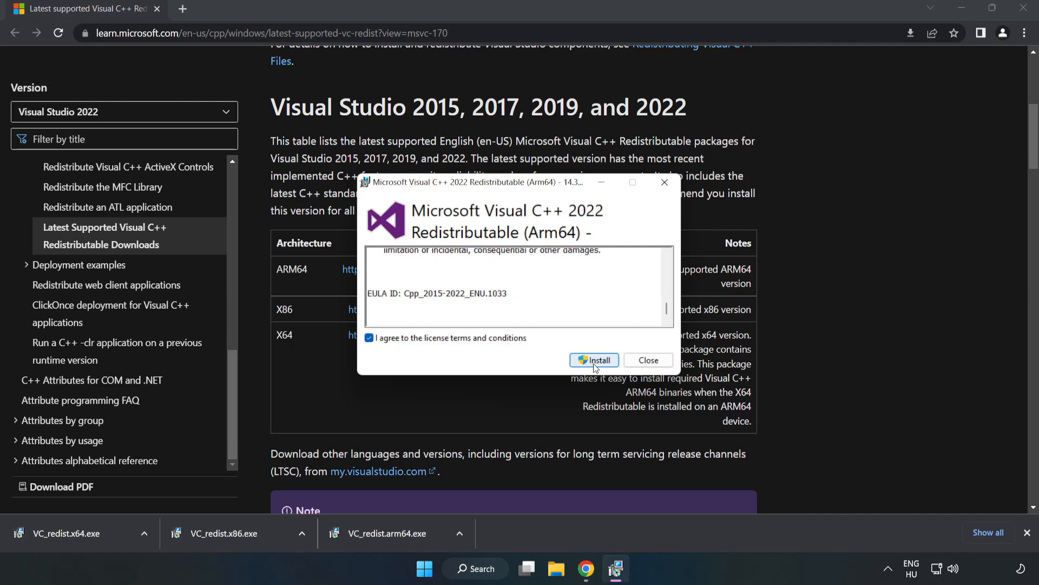
{"action": "left_click", "coordinate": [594, 359]}
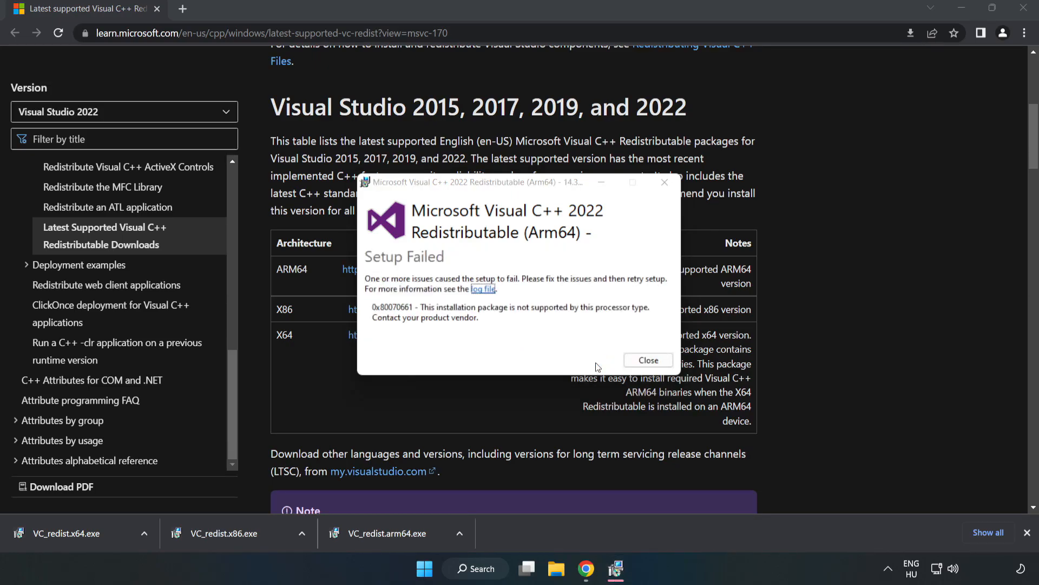
{"action": "mouse_move", "coordinate": [499, 308]}
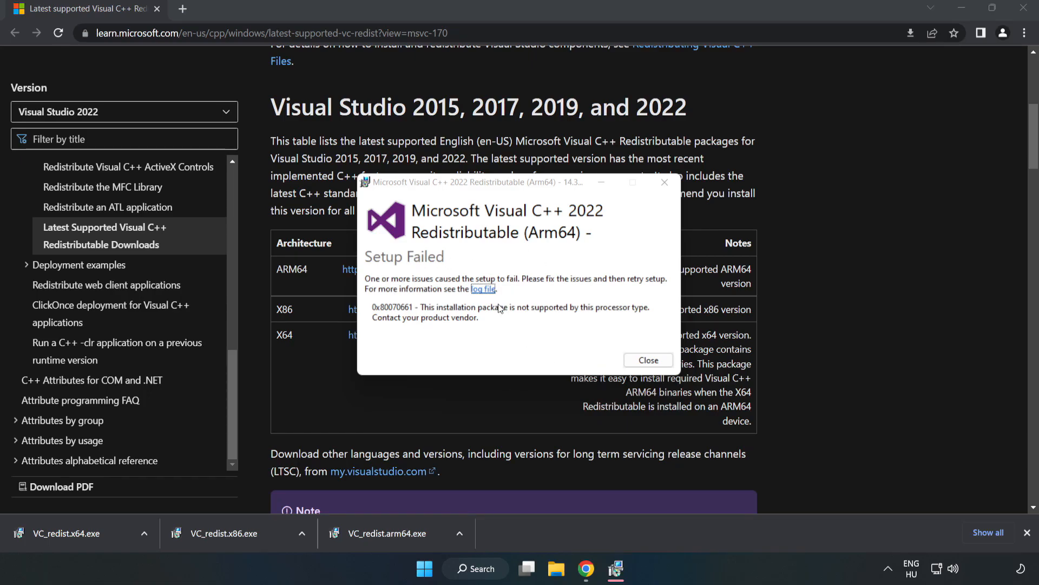
{"action": "left_click", "coordinate": [647, 359]}
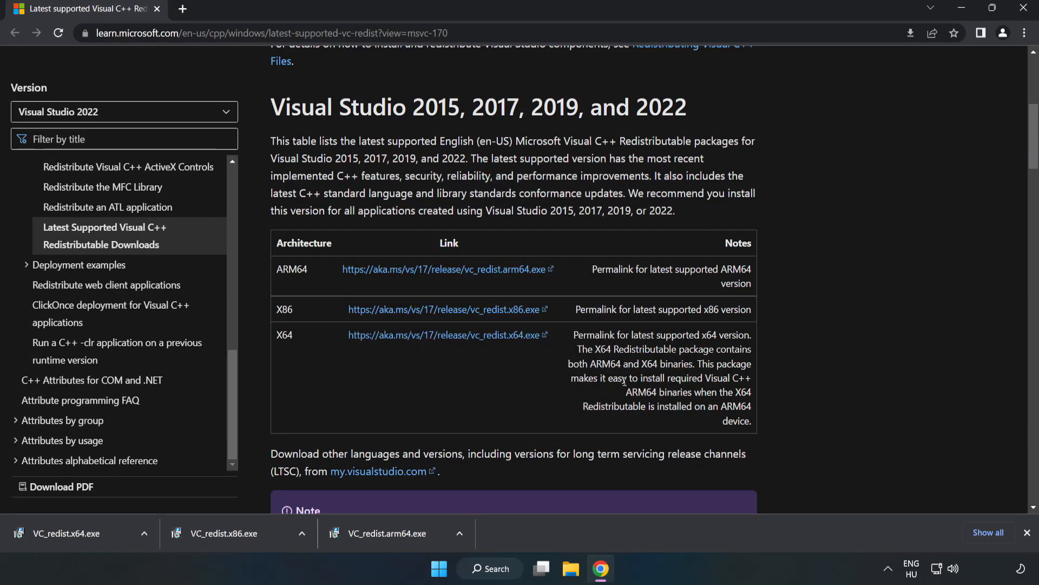
Step: Run VC_redist.x86.exe and close it after a successful install
{"action": "left_click", "coordinate": [446, 309]}
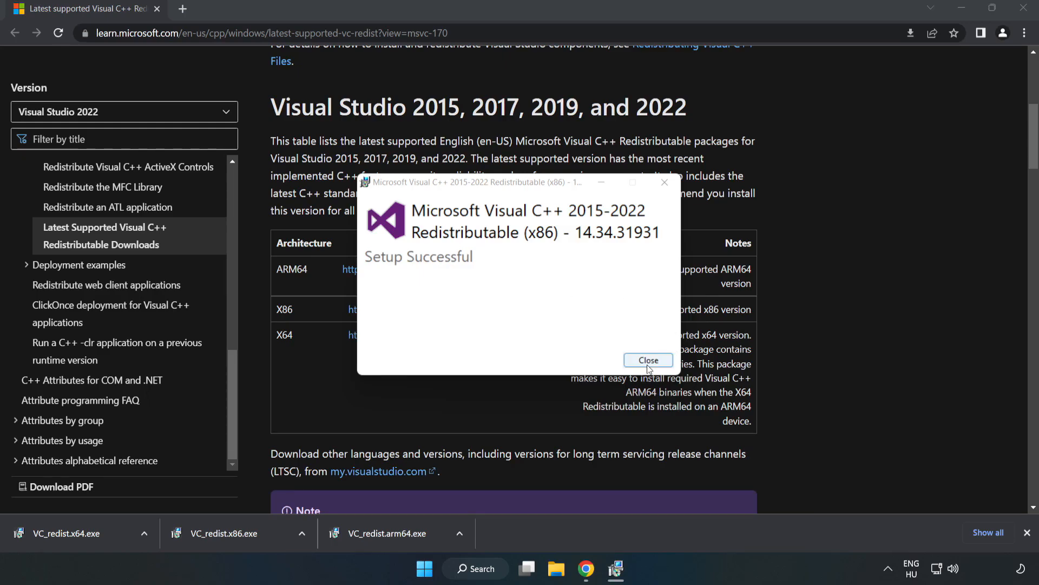
{"action": "left_click", "coordinate": [647, 360]}
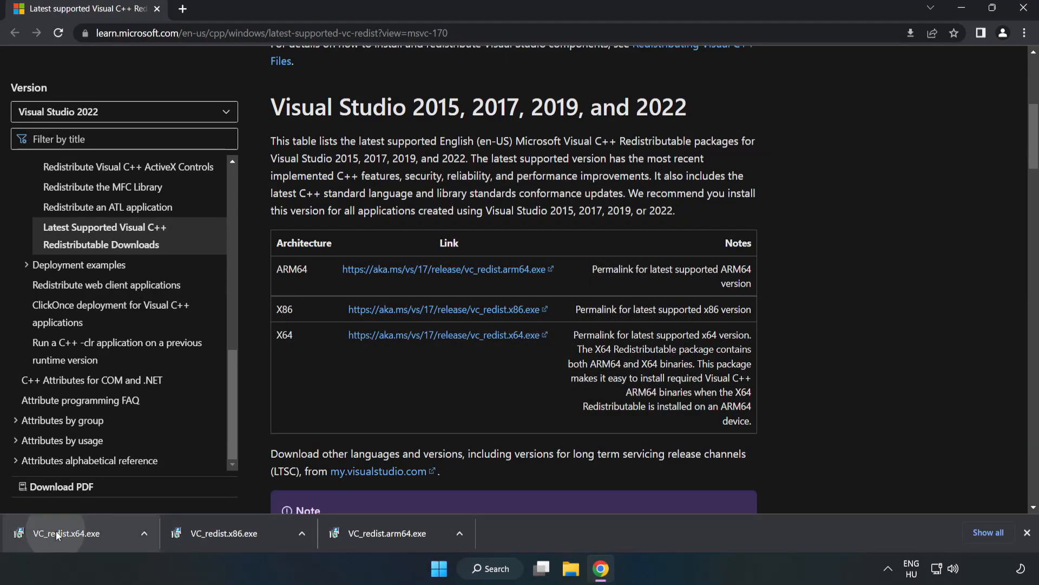
Step: Install VC_redist.x64.exe, close without restarting, then close Chrome
{"action": "left_click", "coordinate": [66, 533]}
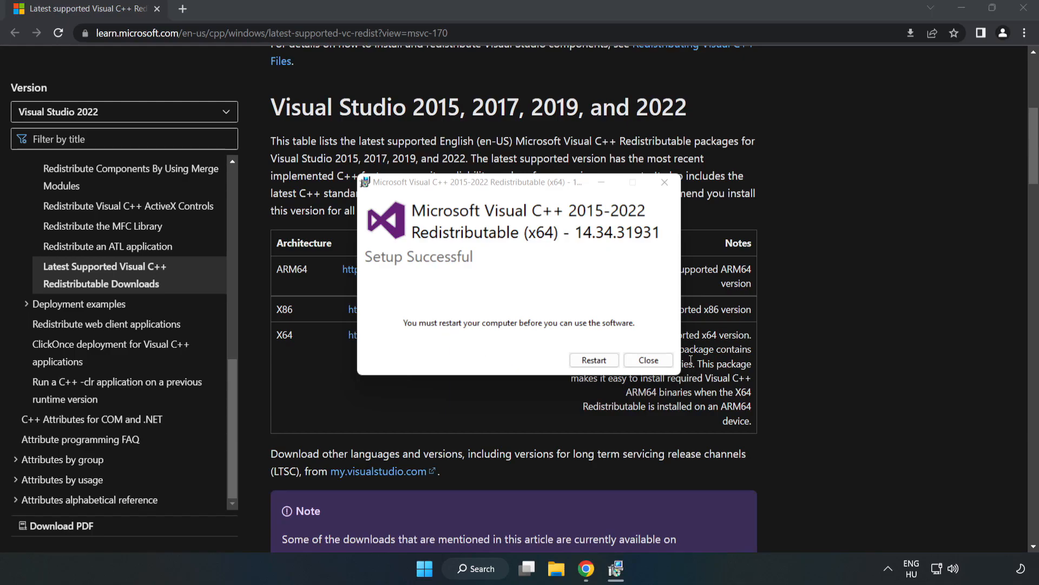
{"action": "left_click", "coordinate": [648, 360]}
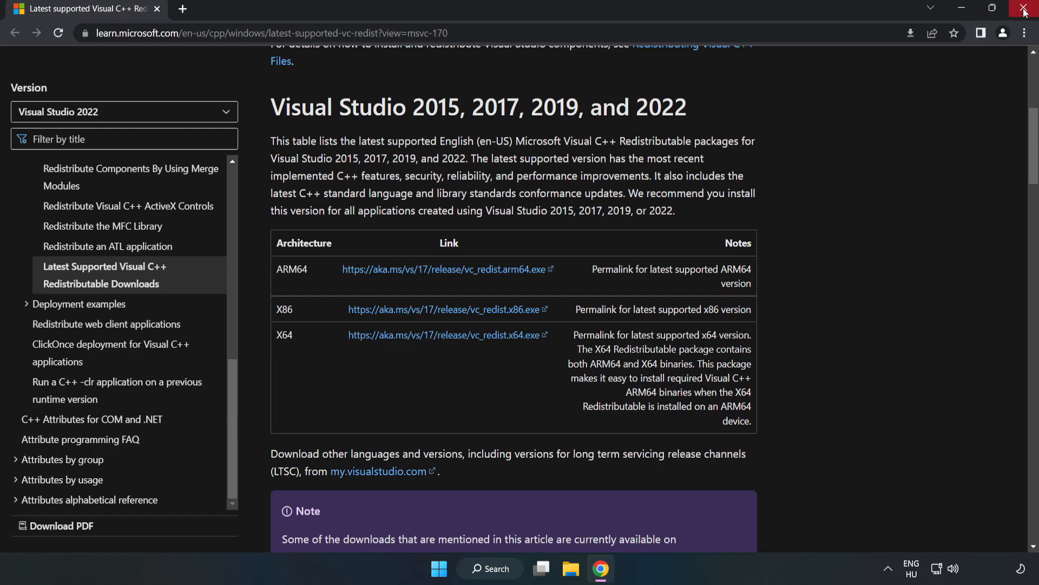
{"action": "left_click", "coordinate": [1025, 10]}
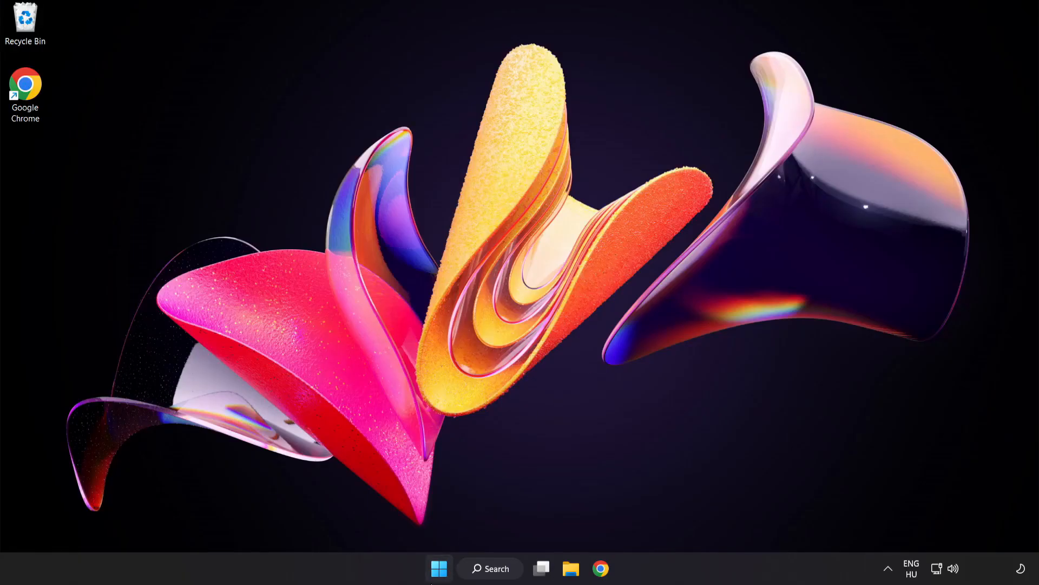
Step: Show the Start menu power options with Restart available
{"action": "left_click", "coordinate": [438, 568]}
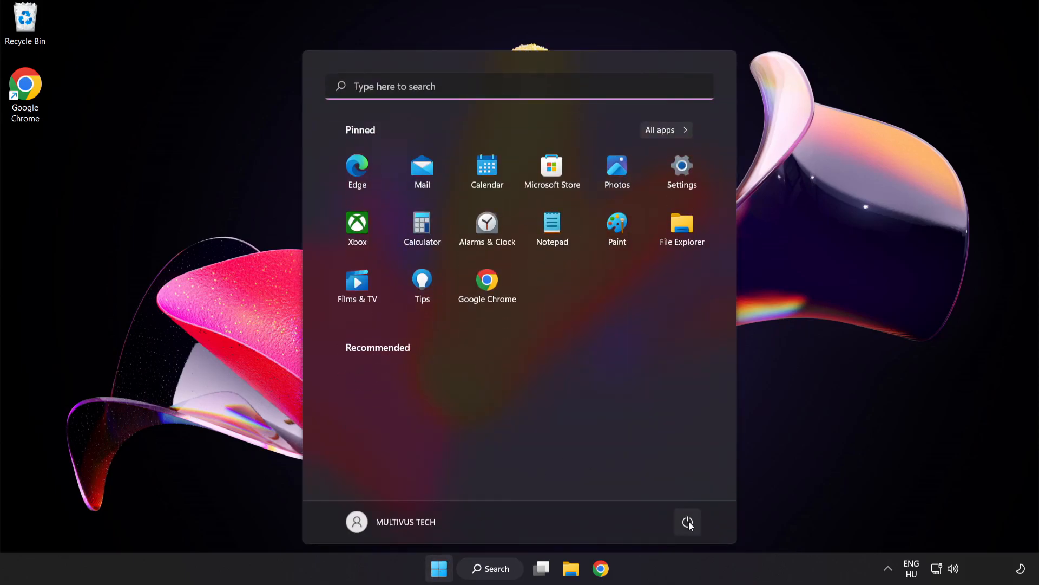
{"action": "left_click", "coordinate": [688, 522]}
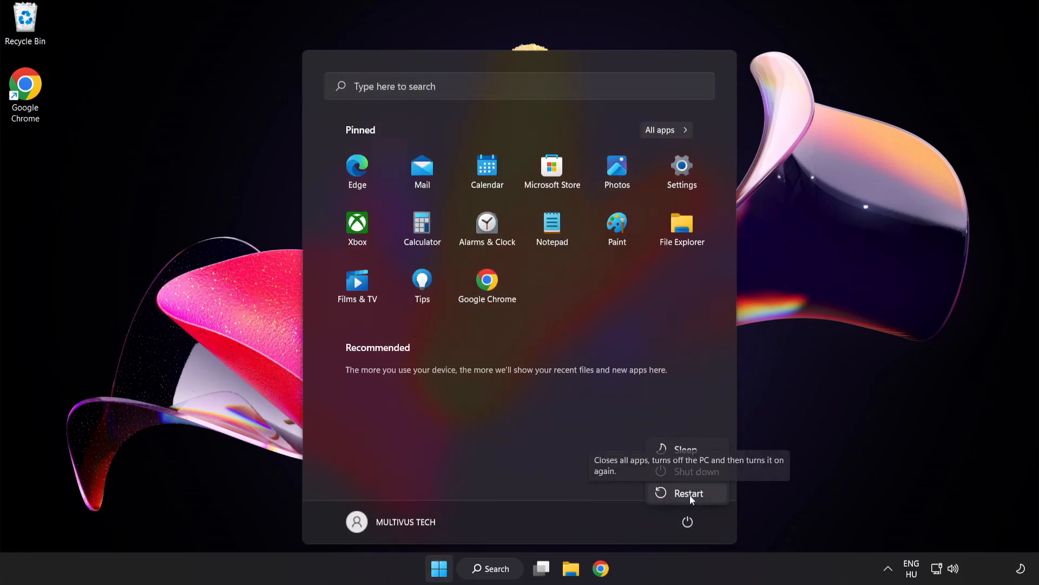